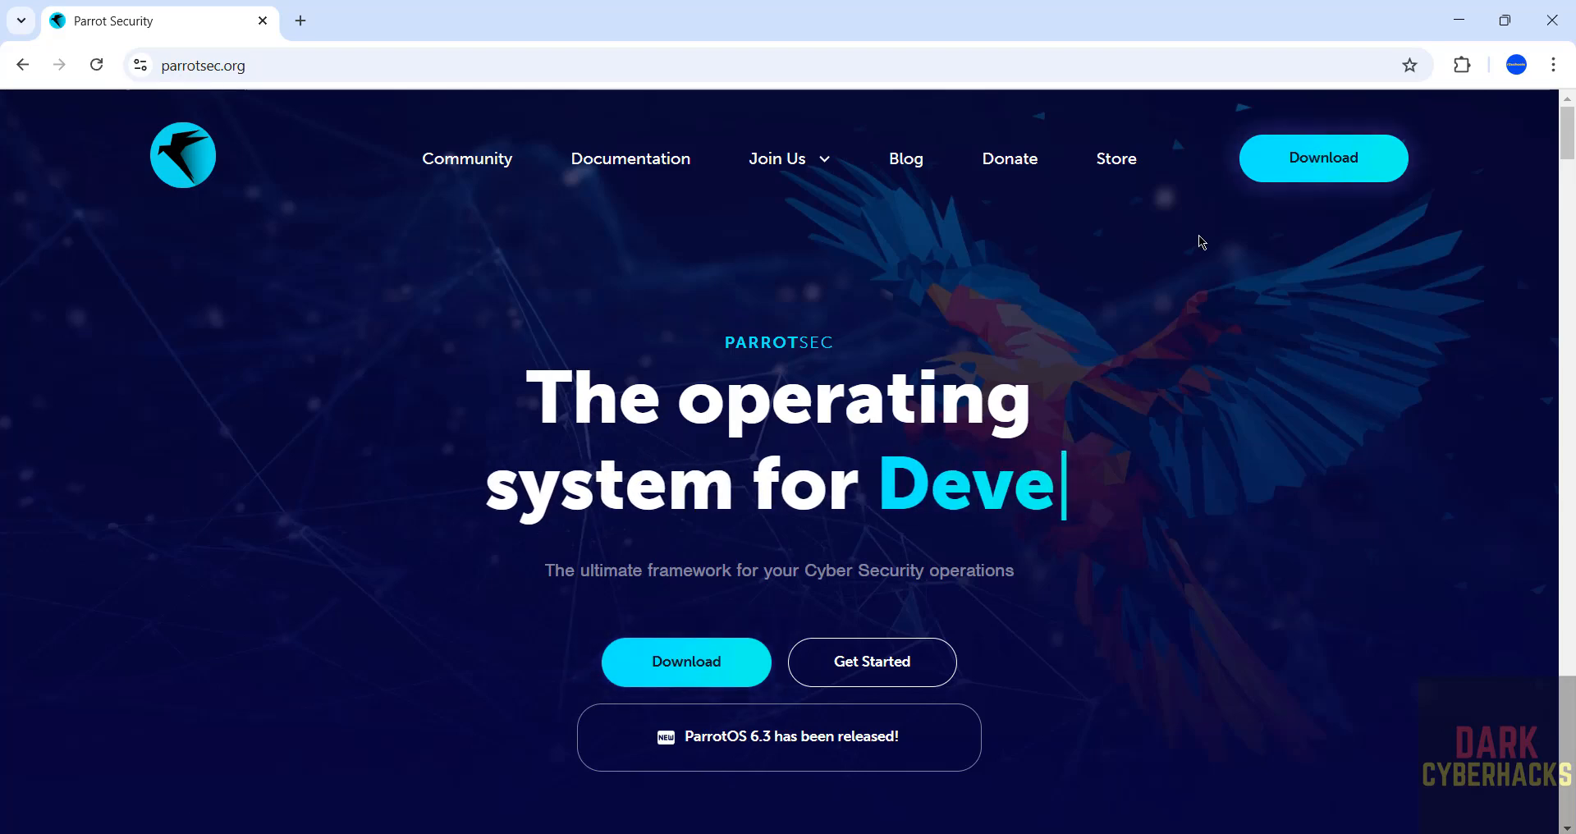
From the Download page's Live category, start the Security Edition 6.3.2 amd64 ISO download.
left_click(686, 662)
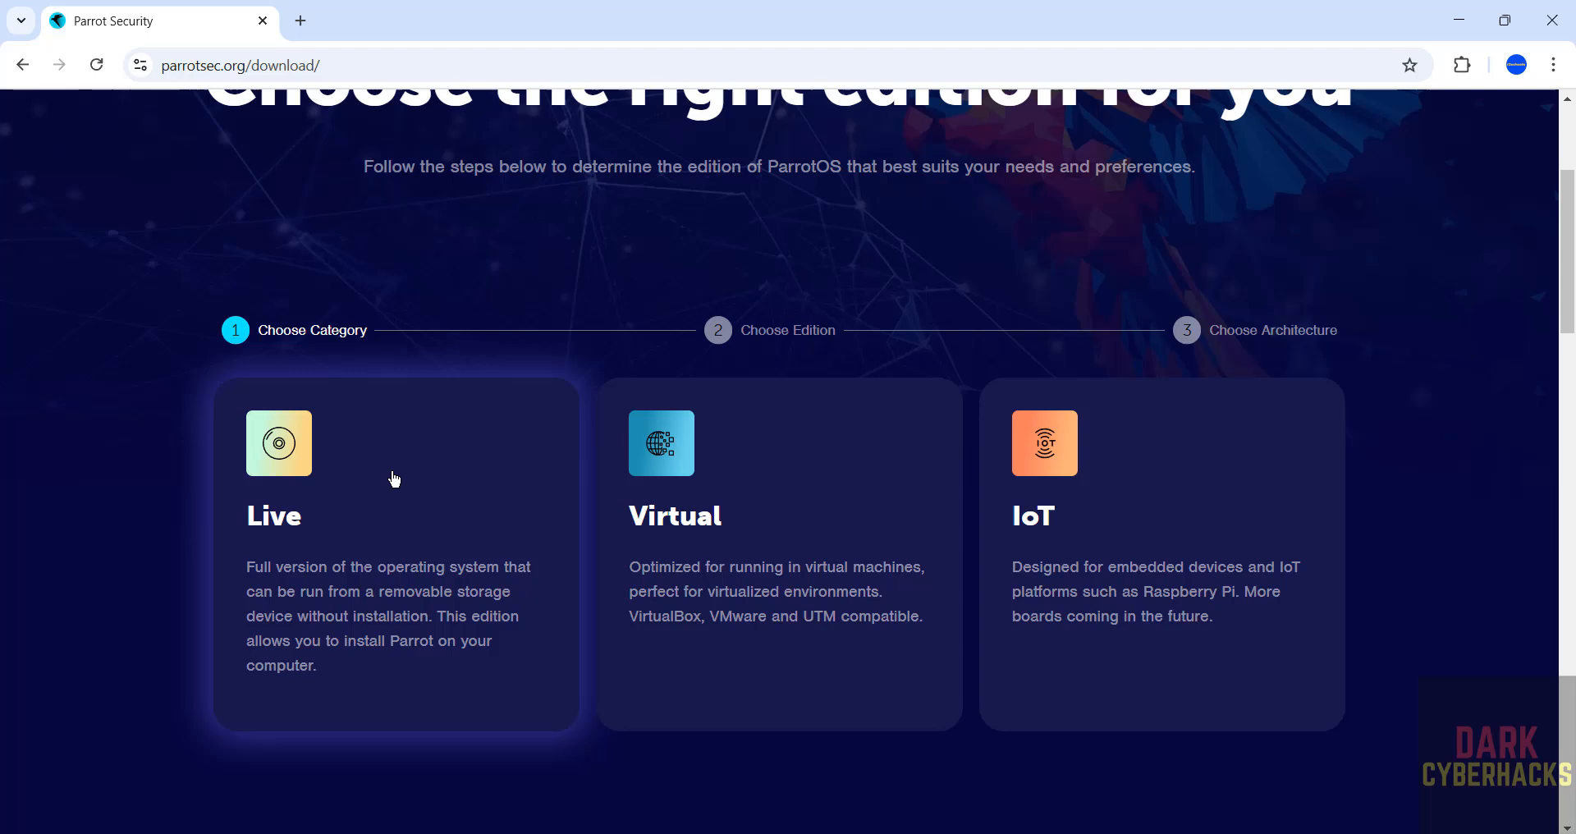
left_click(394, 479)
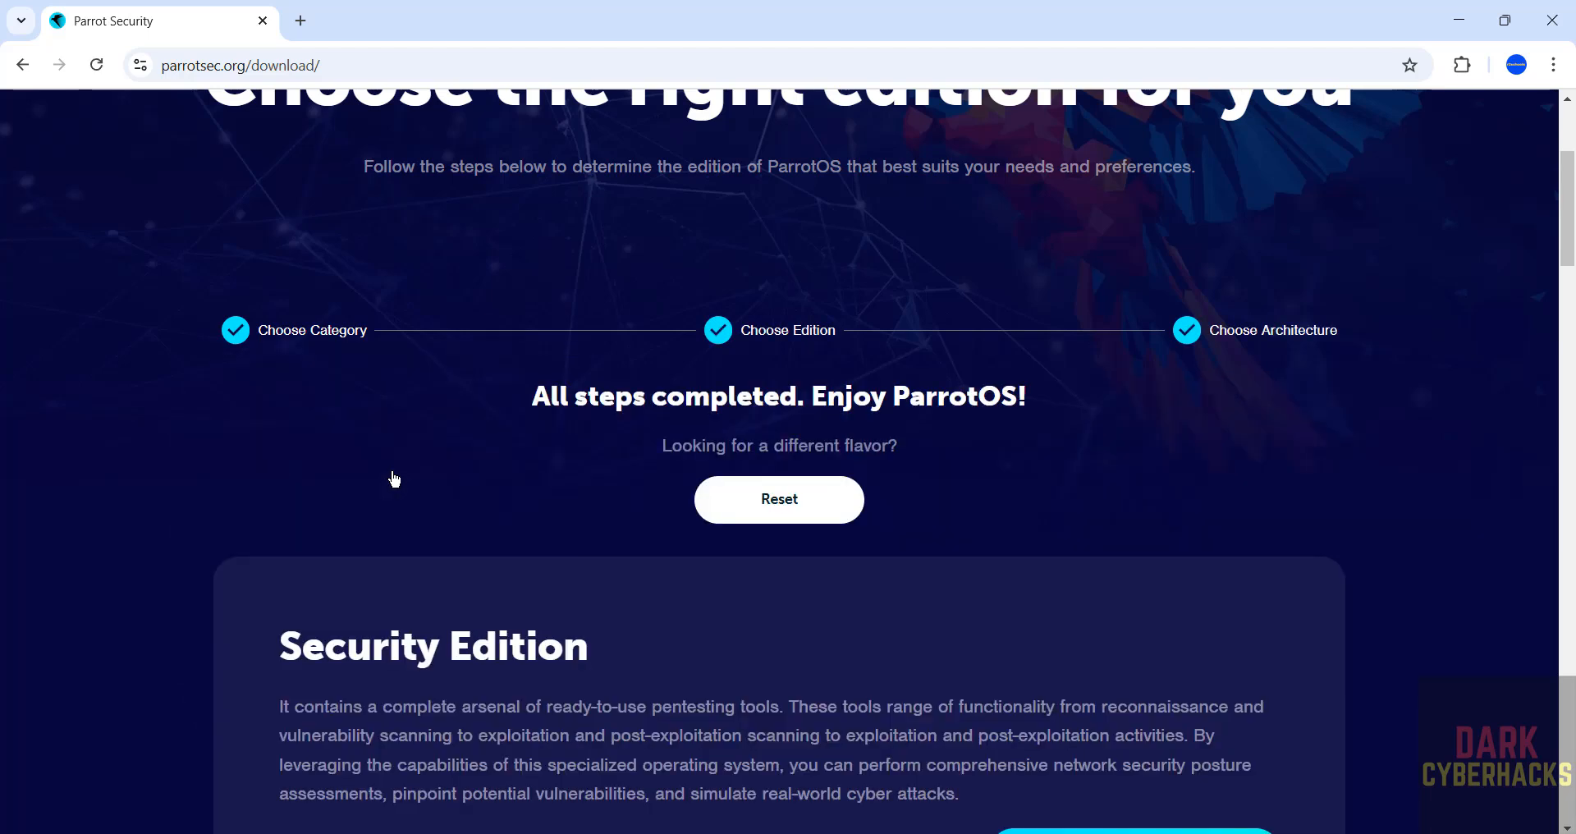
mouse_move(1567, 212)
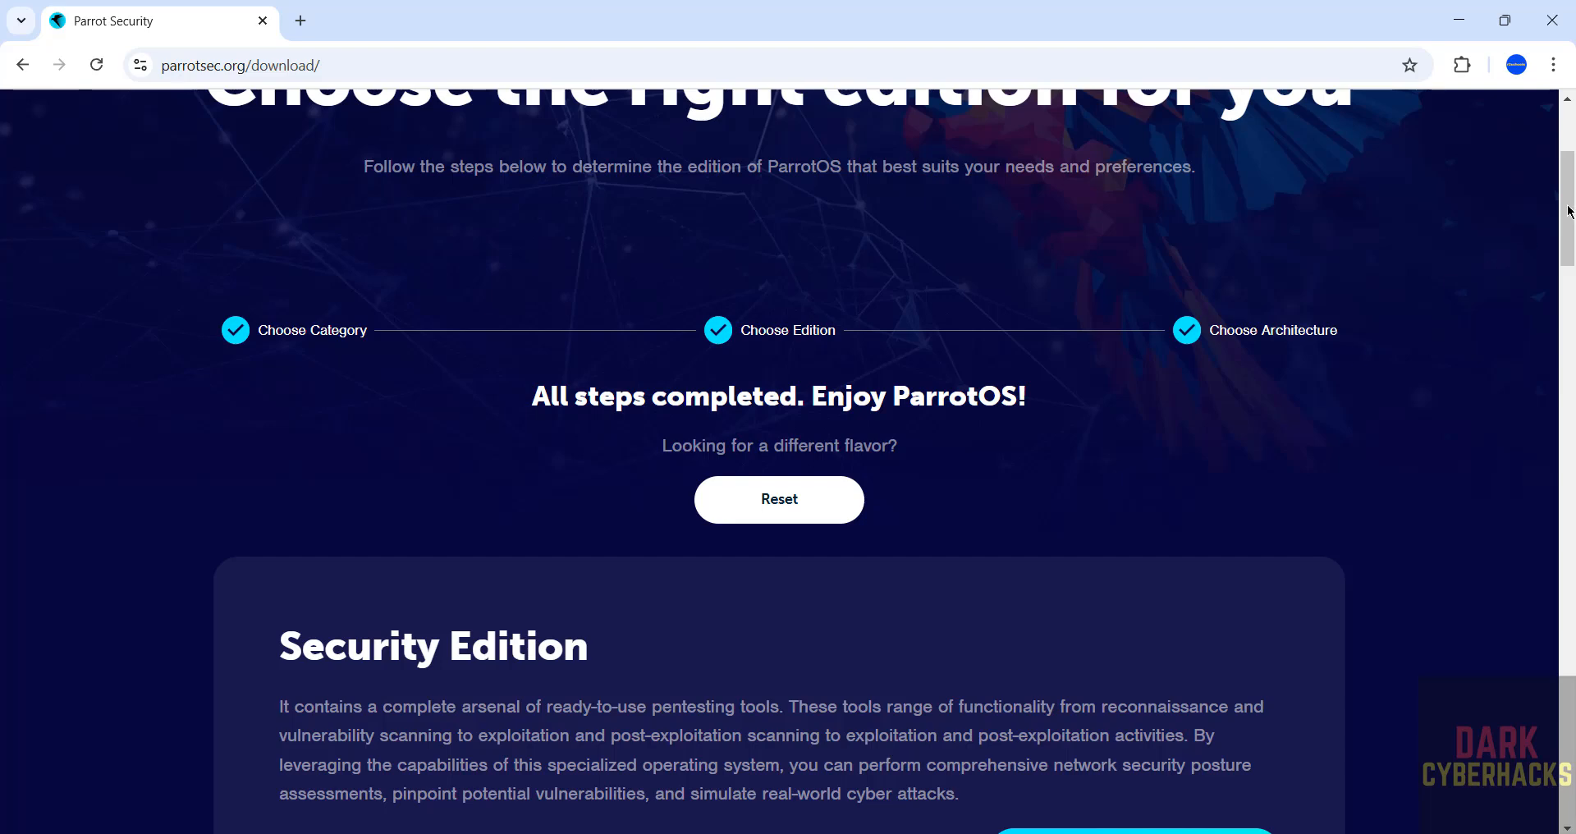
scroll("down", 3)
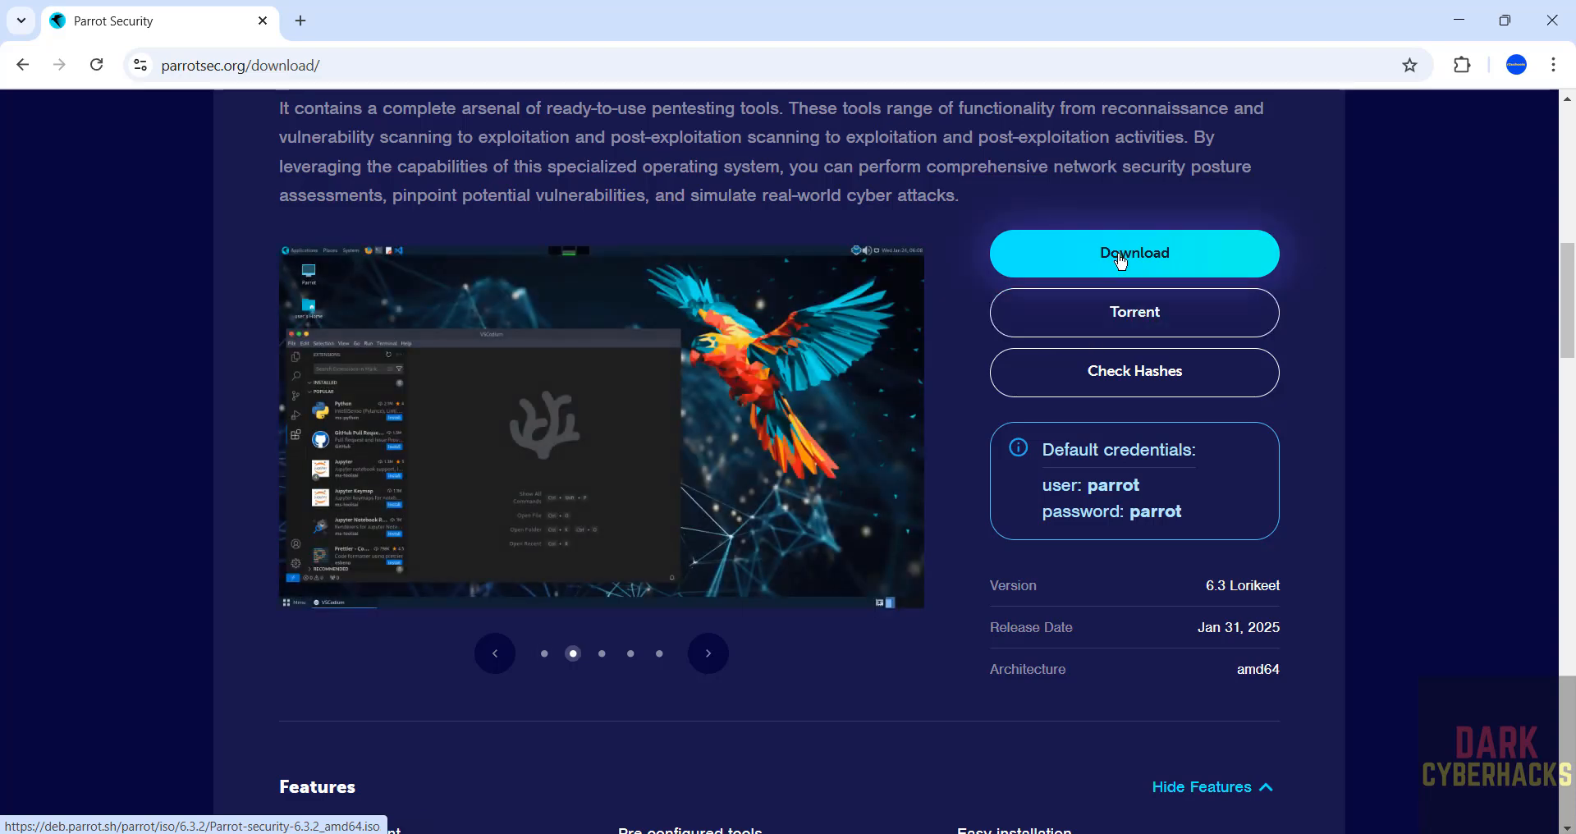
left_click(709, 652)
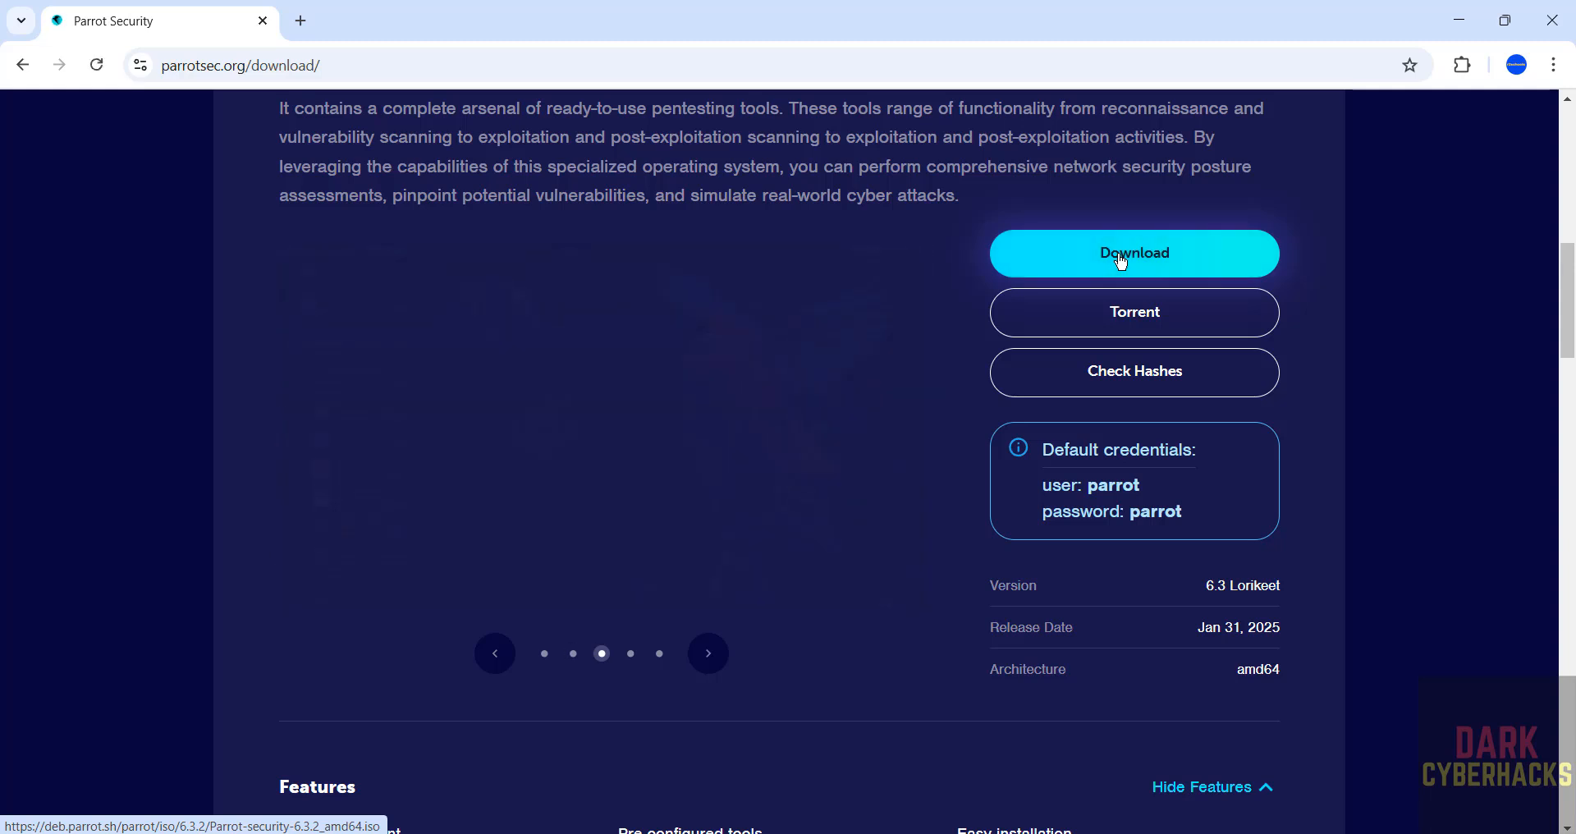
left_click(1135, 253)
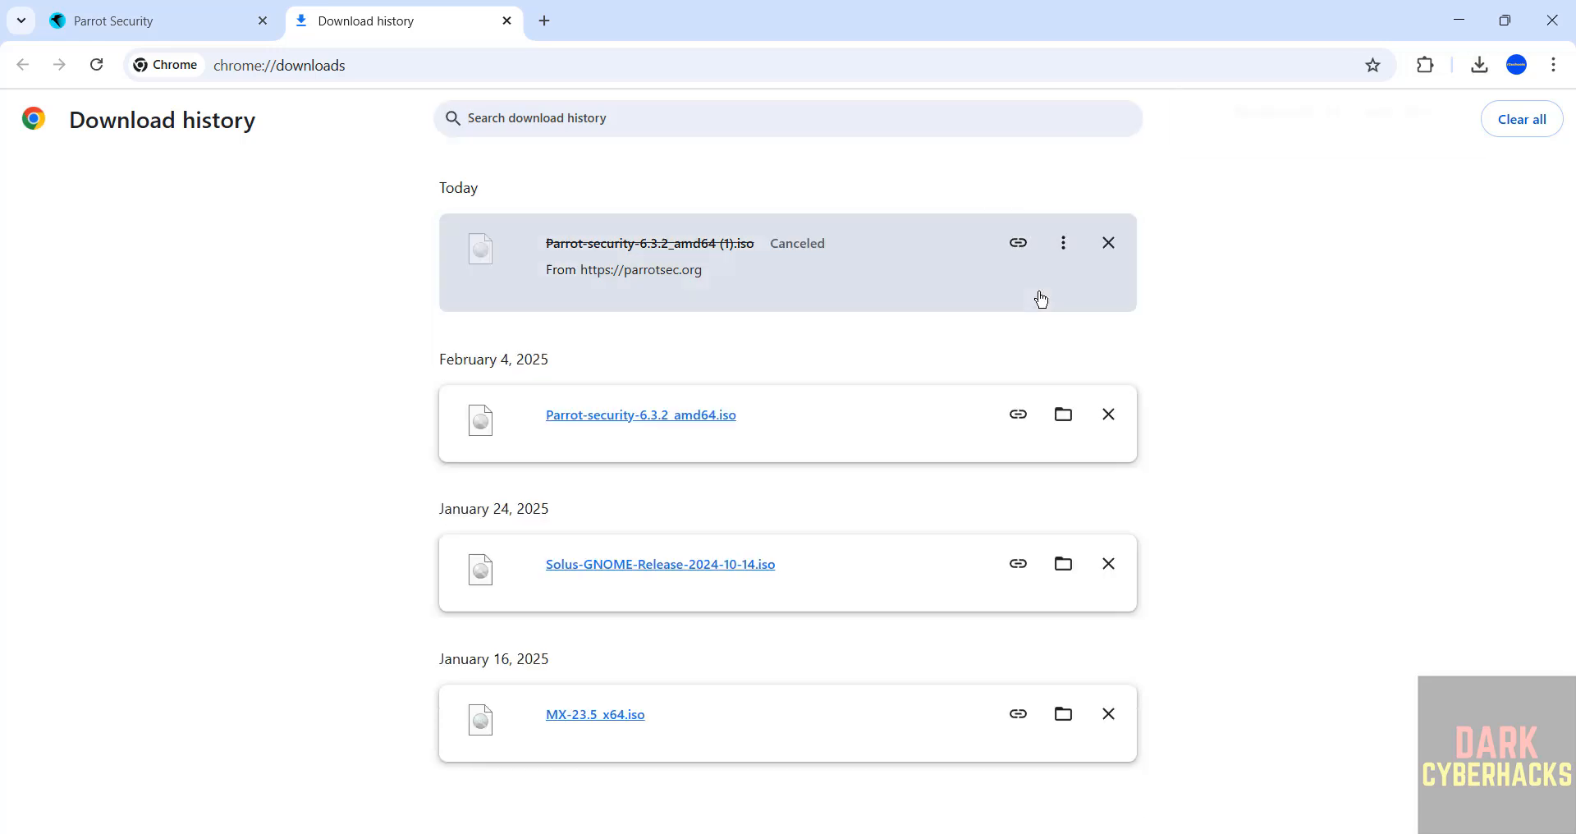
Remove the canceled Parrot-security-6.3.2_amd64 (1).iso entry from Chrome's download history.
left_click(1108, 242)
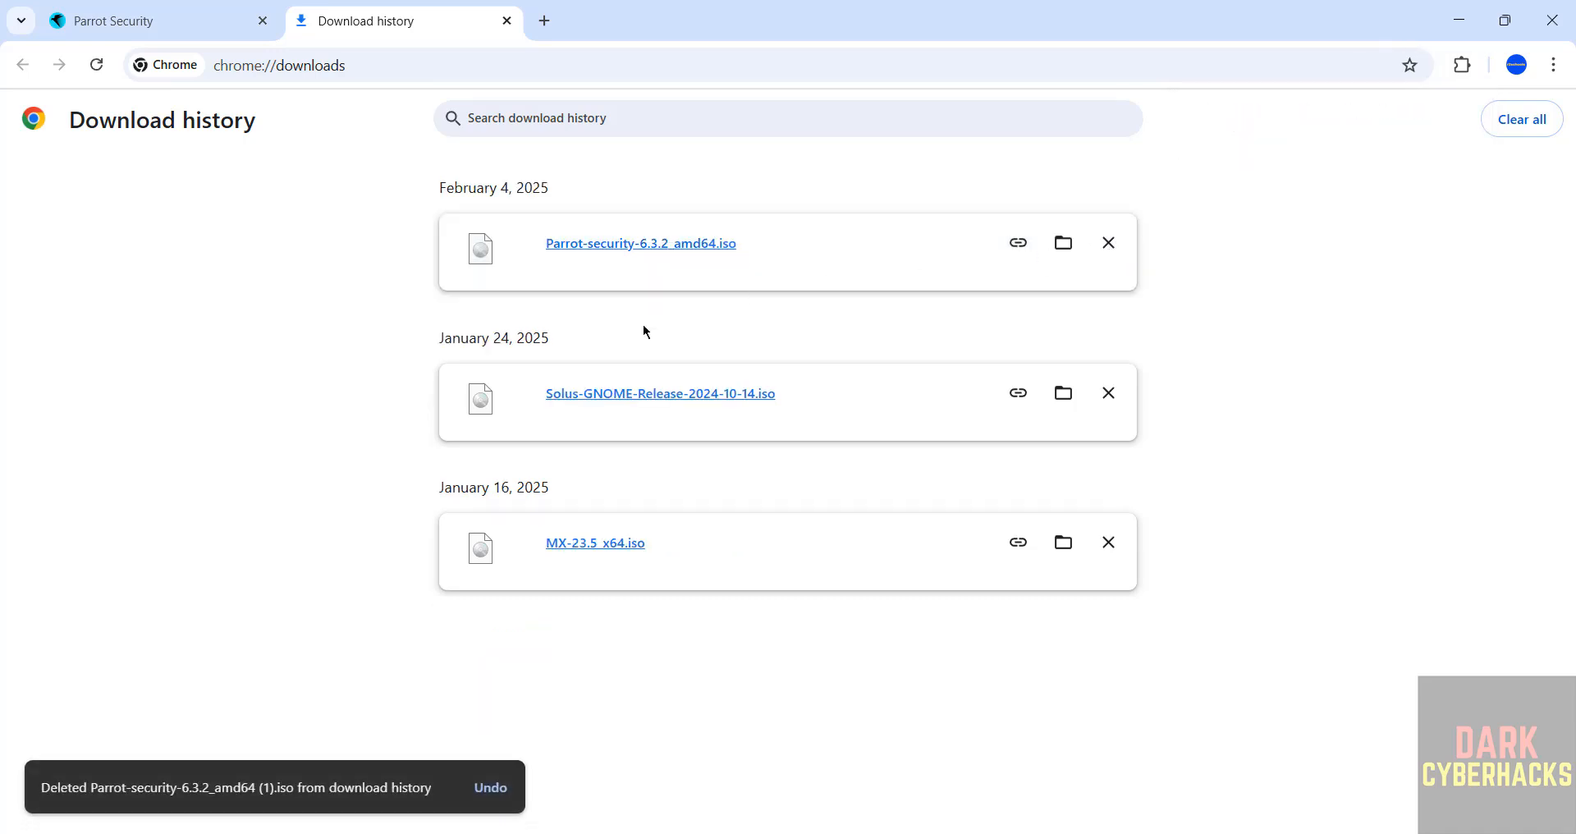
mouse_move(828, 256)
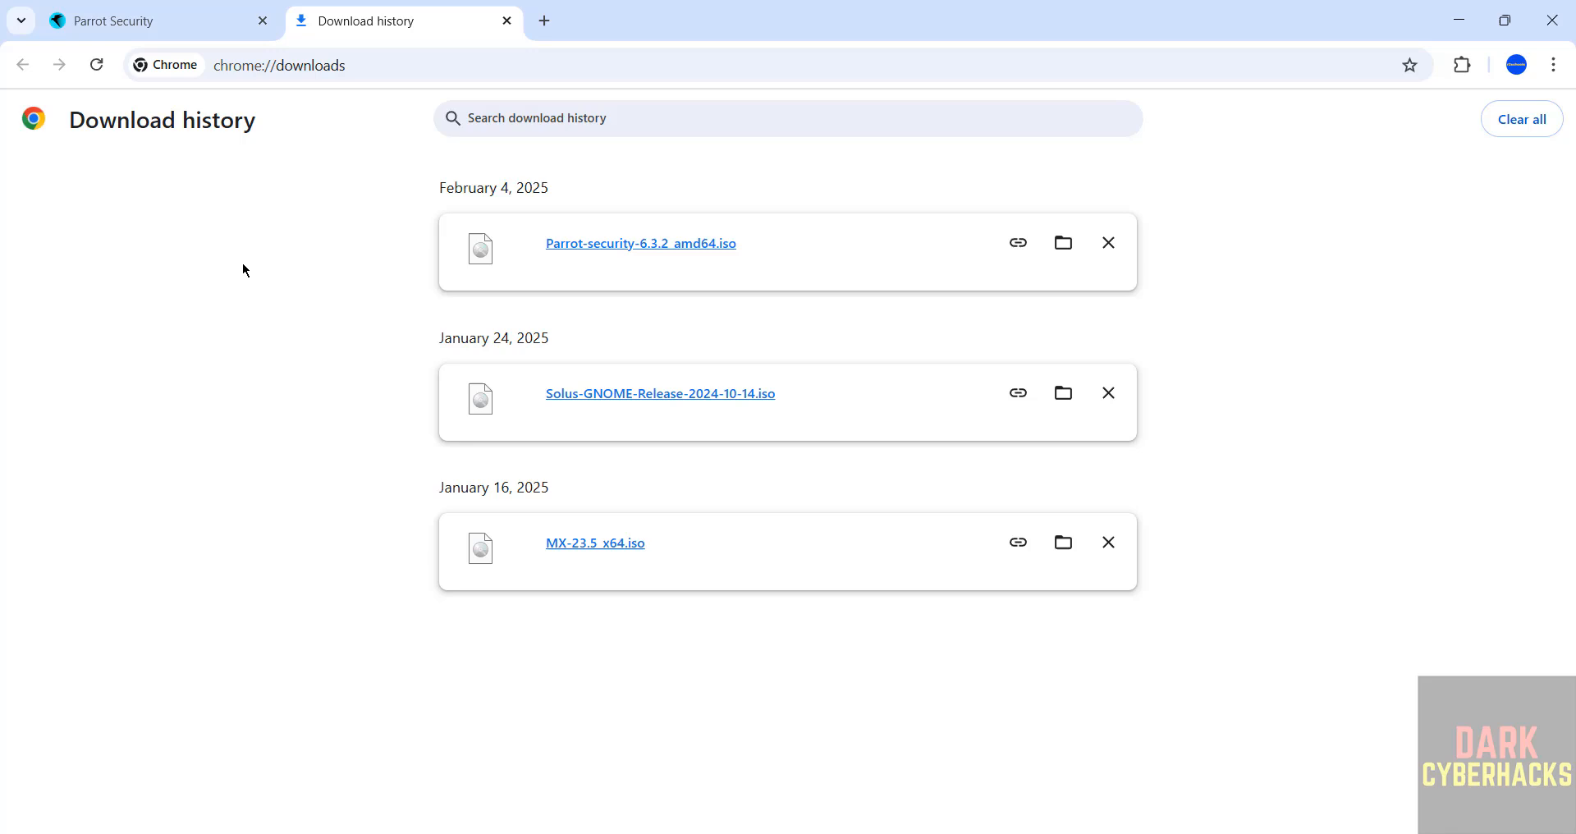
mouse_move(375, 419)
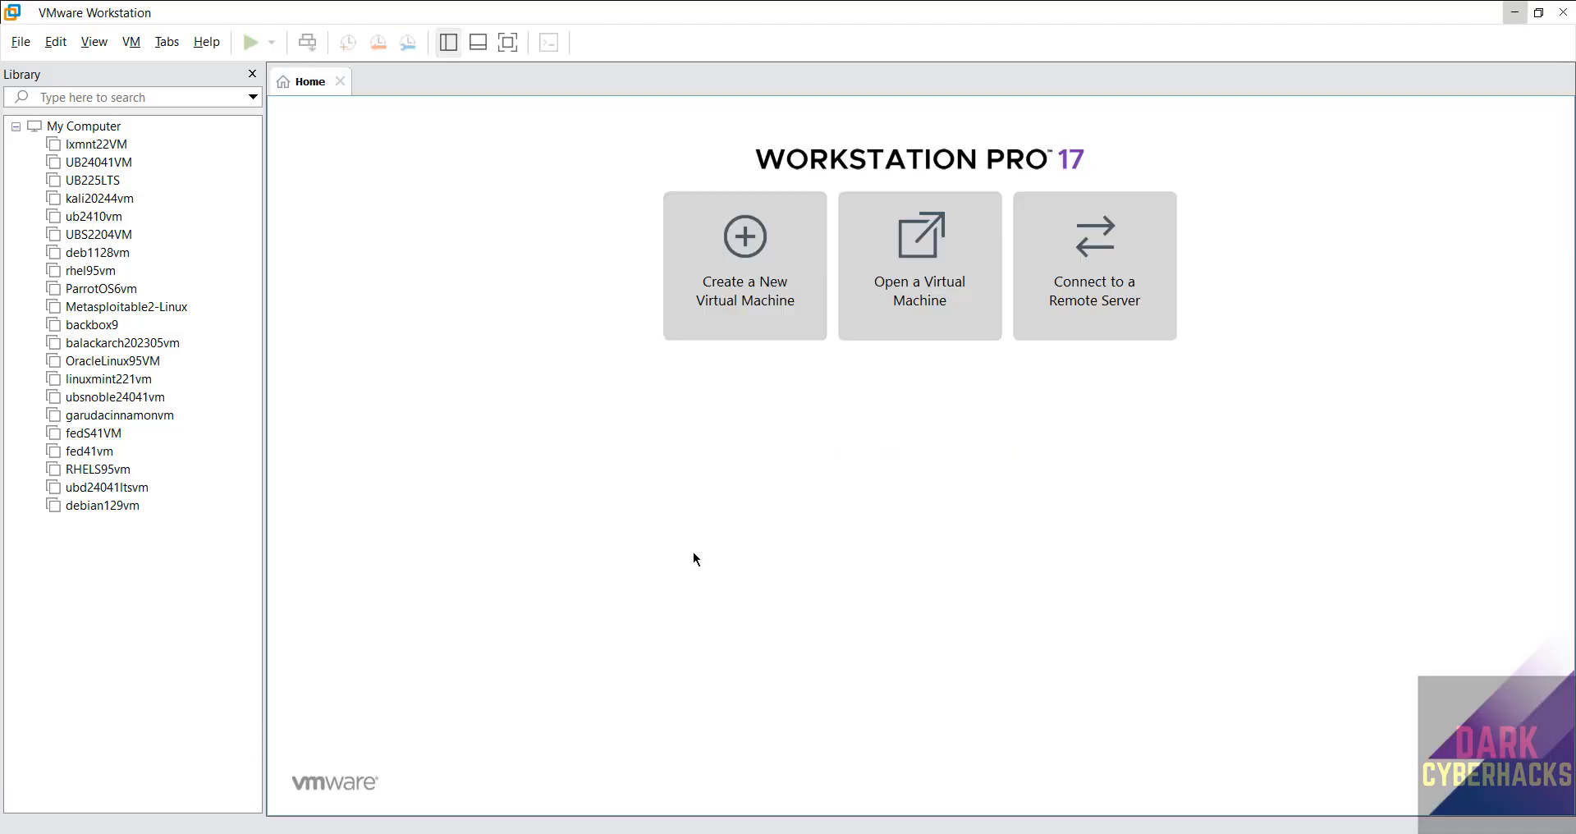
mouse_move(350, 231)
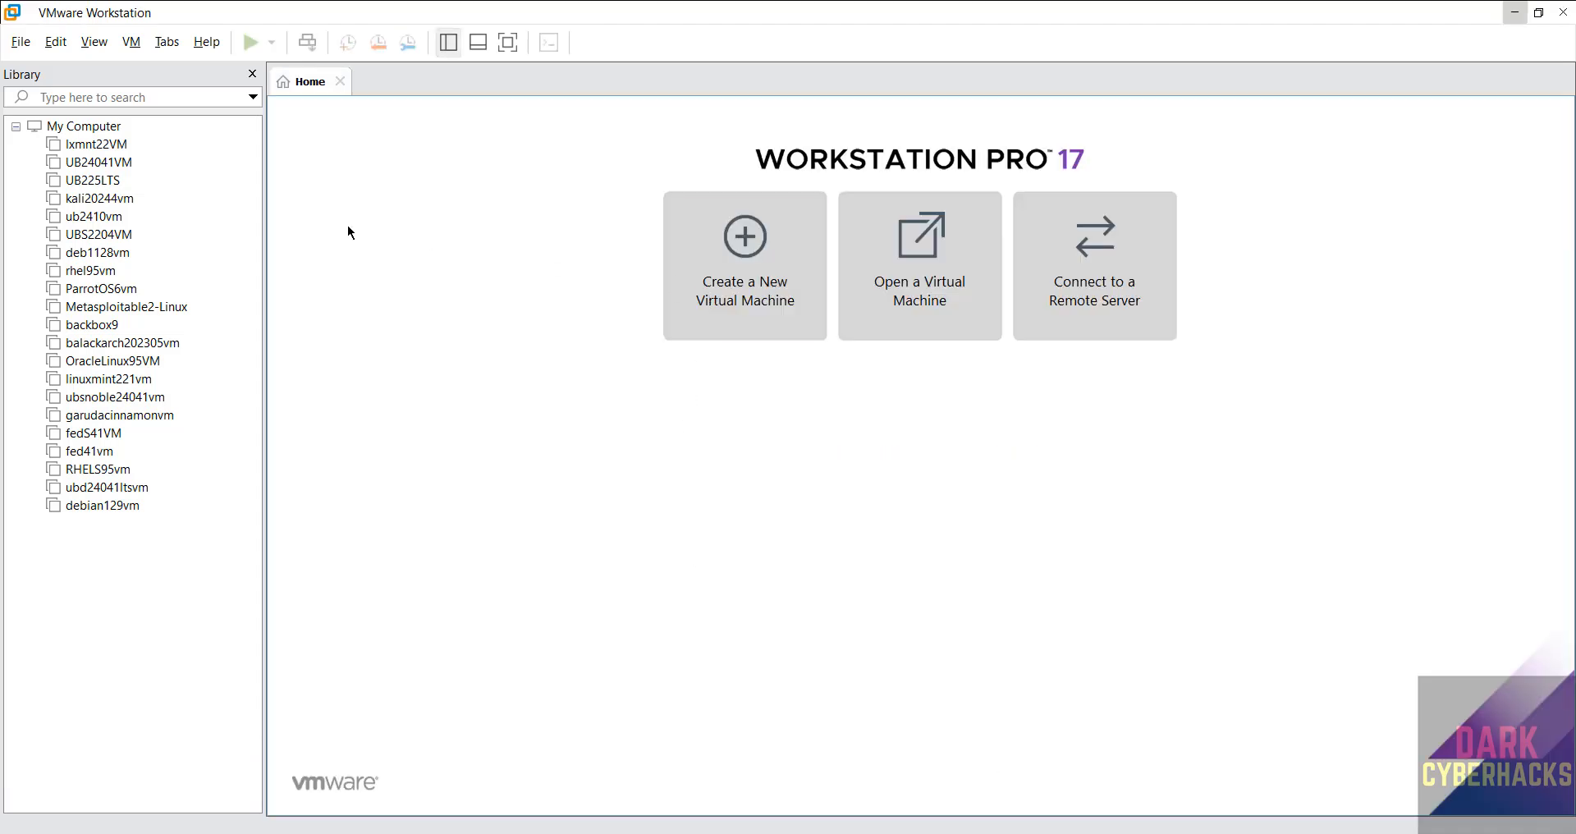
Start a new virtual machine with the Typical configuration.
left_click(28, 41)
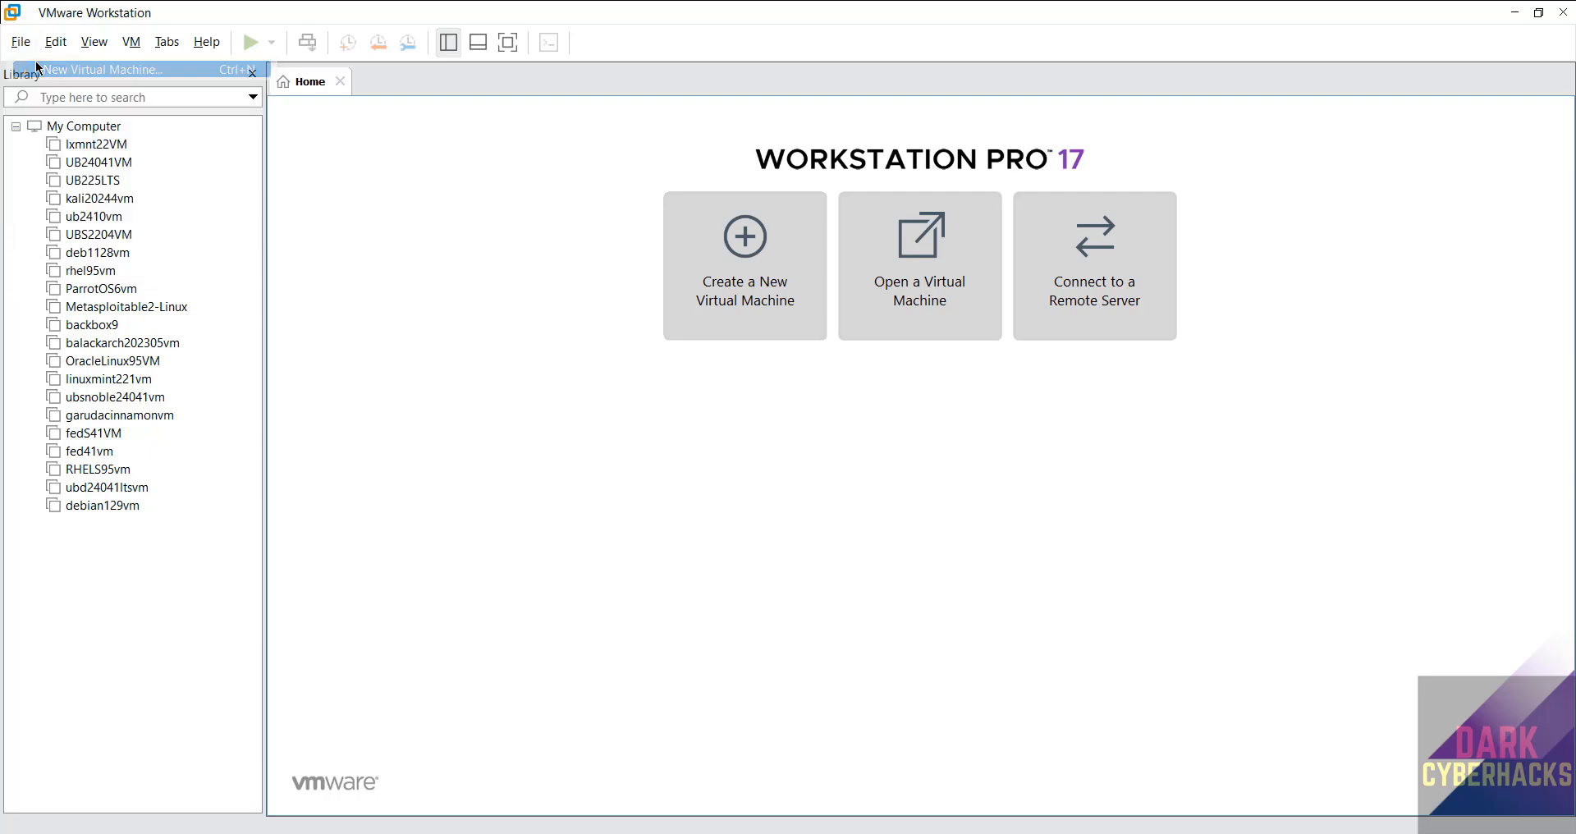
left_click(132, 69)
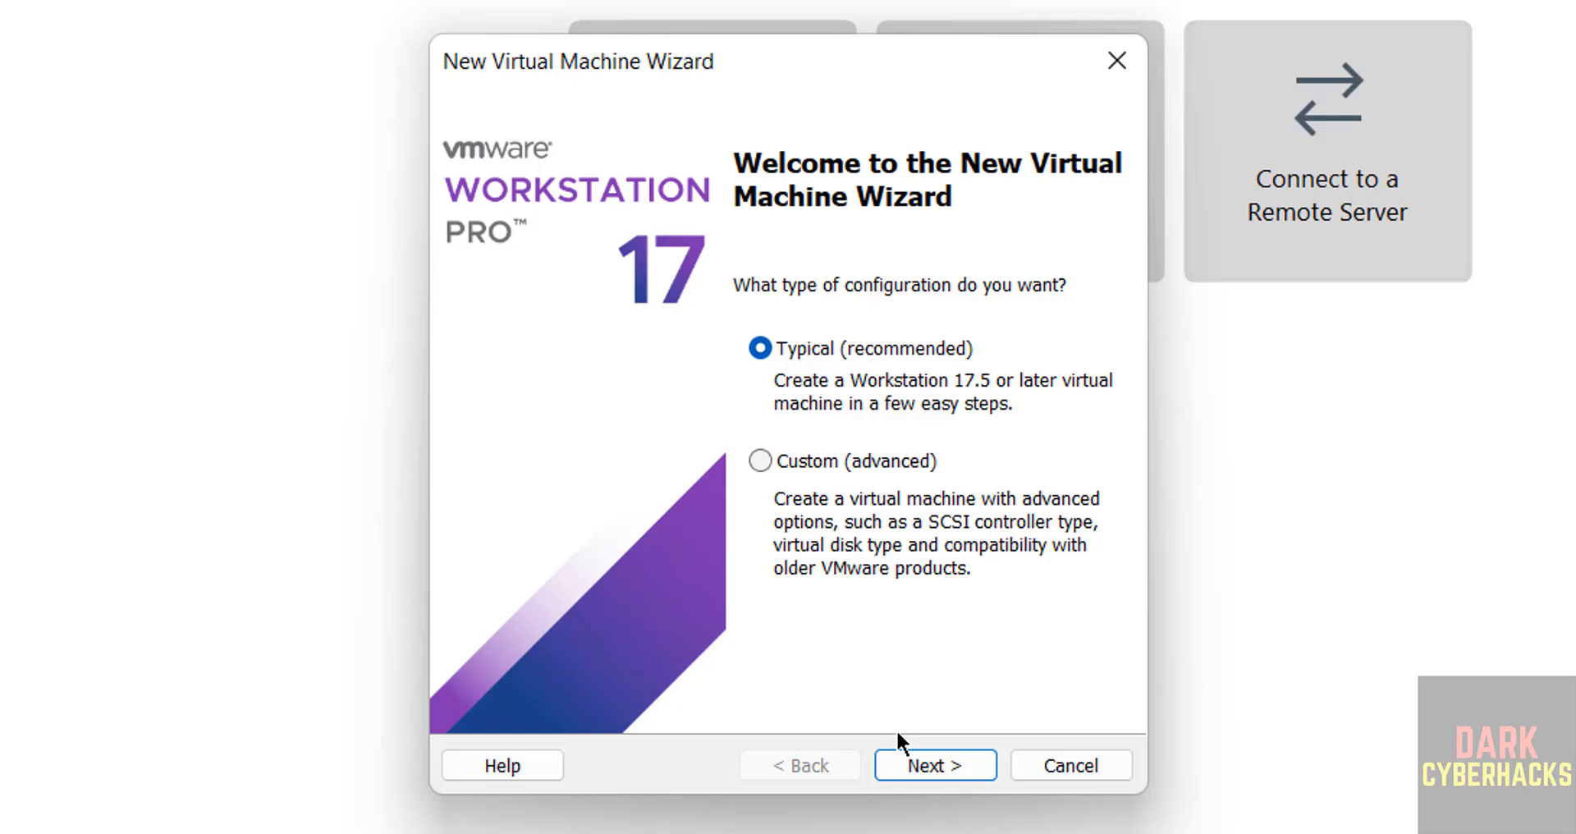
left_click(934, 788)
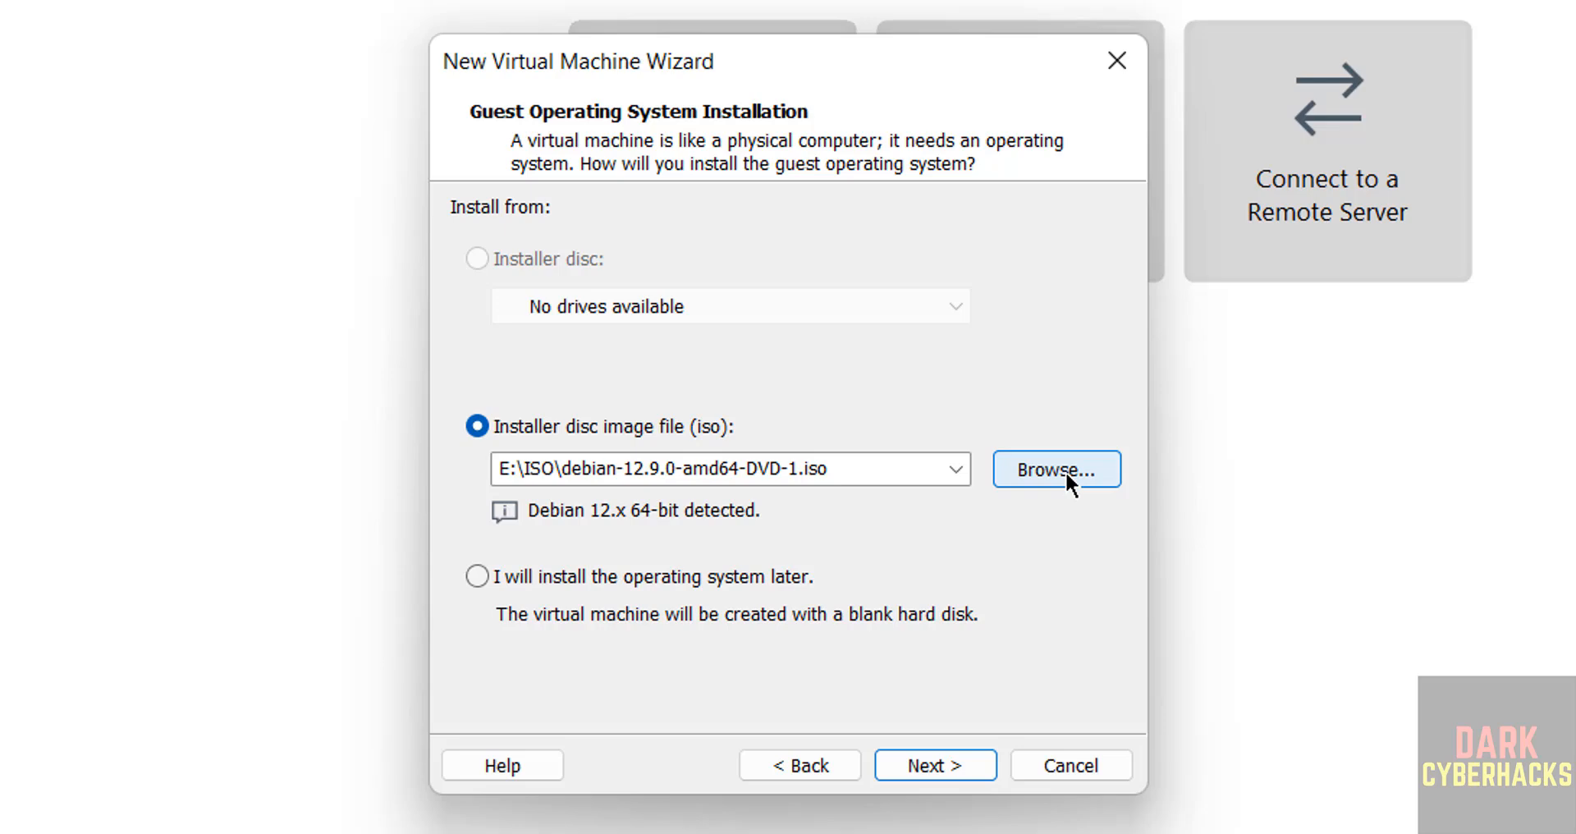
Browse to Downloads and choose Parrot-security-6.3.2_amd64.iso as the installer image.
left_click(1057, 470)
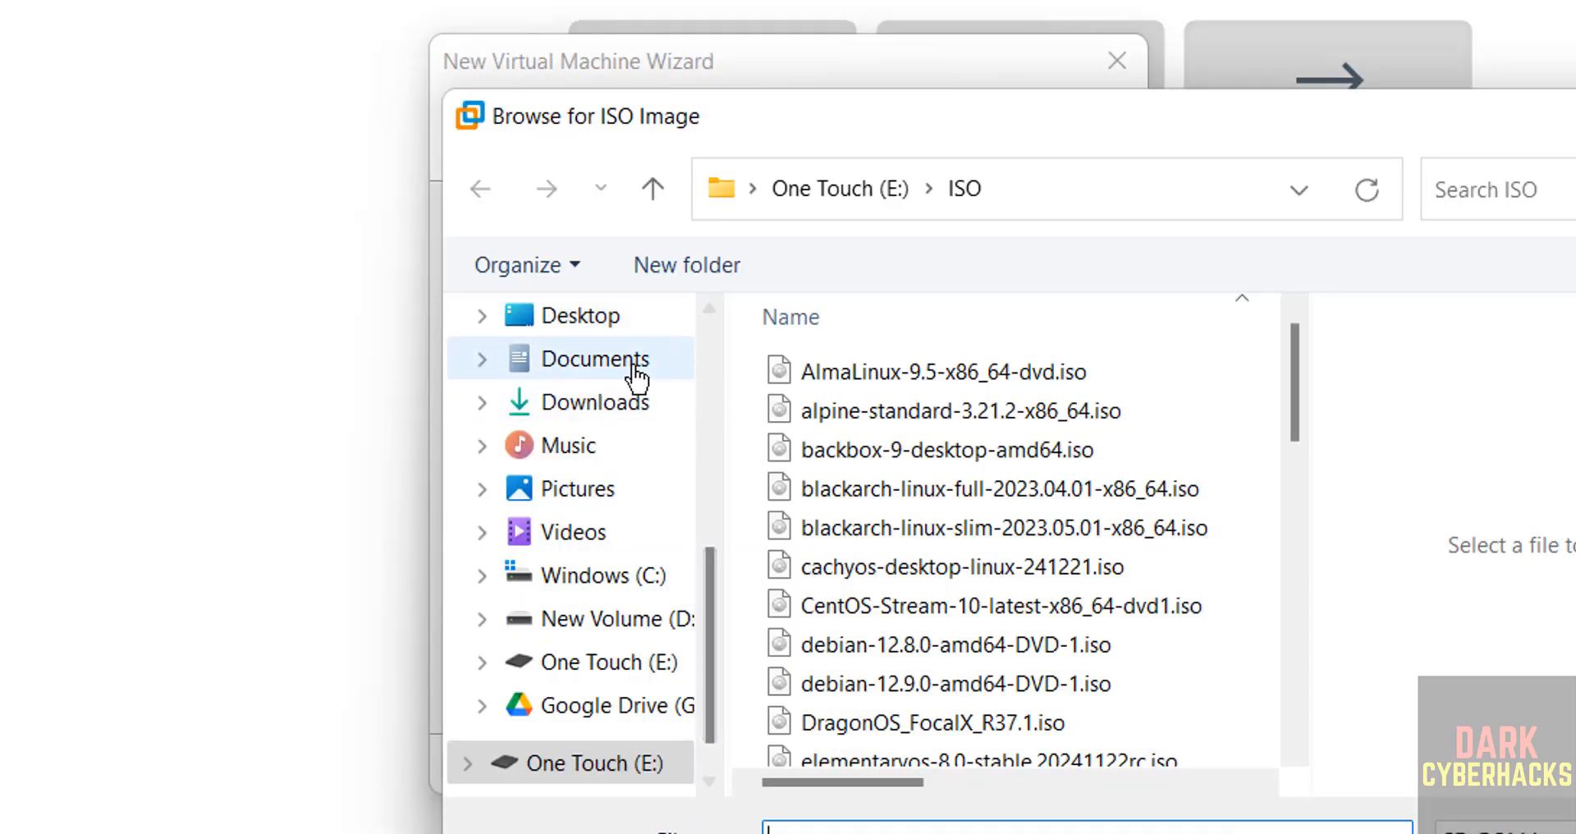
left_click(594, 401)
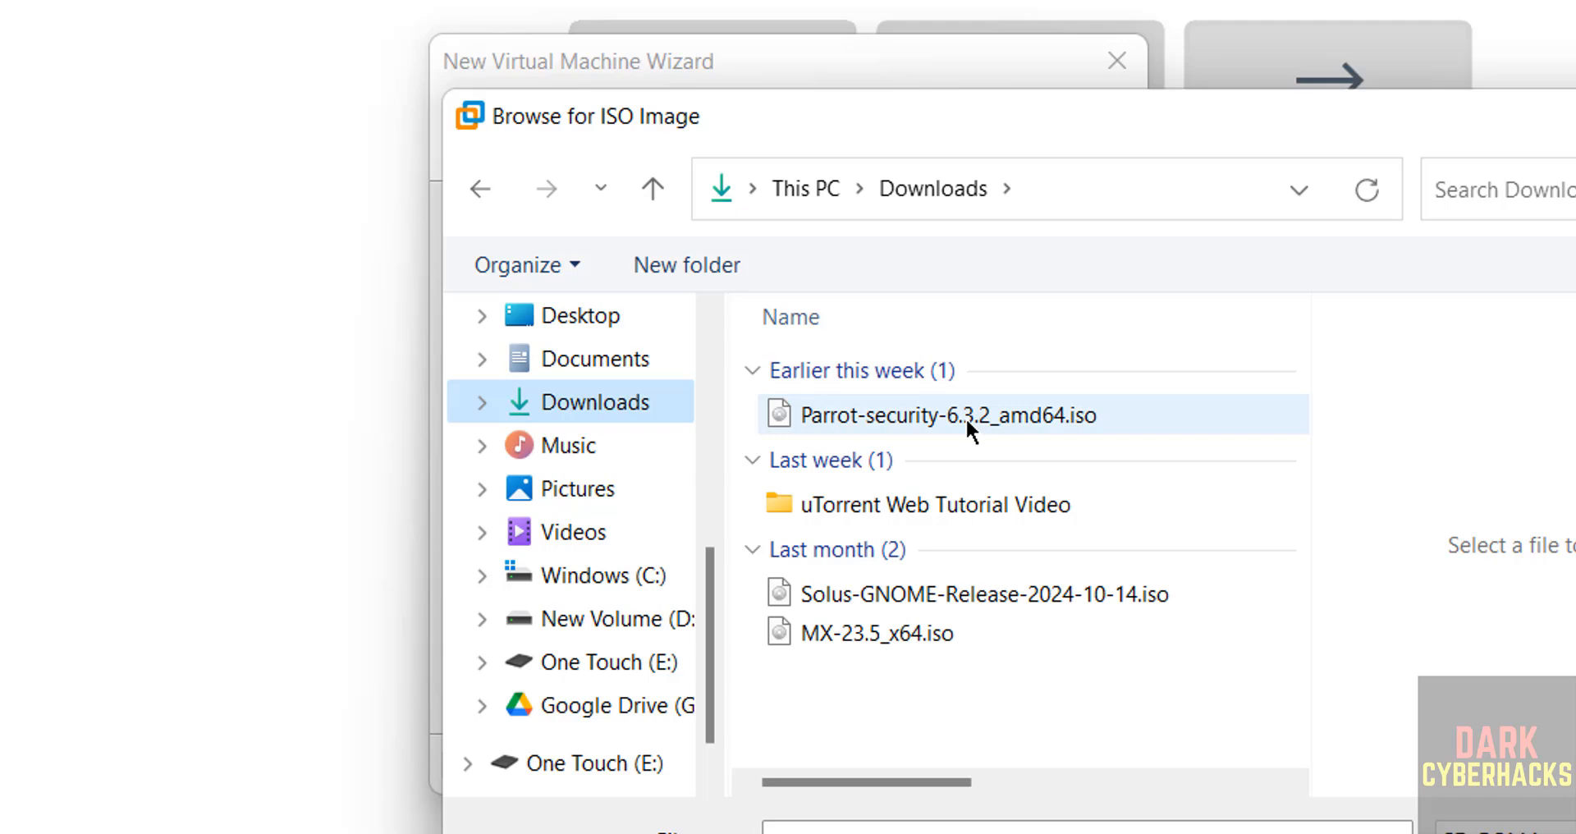
left_click(952, 416)
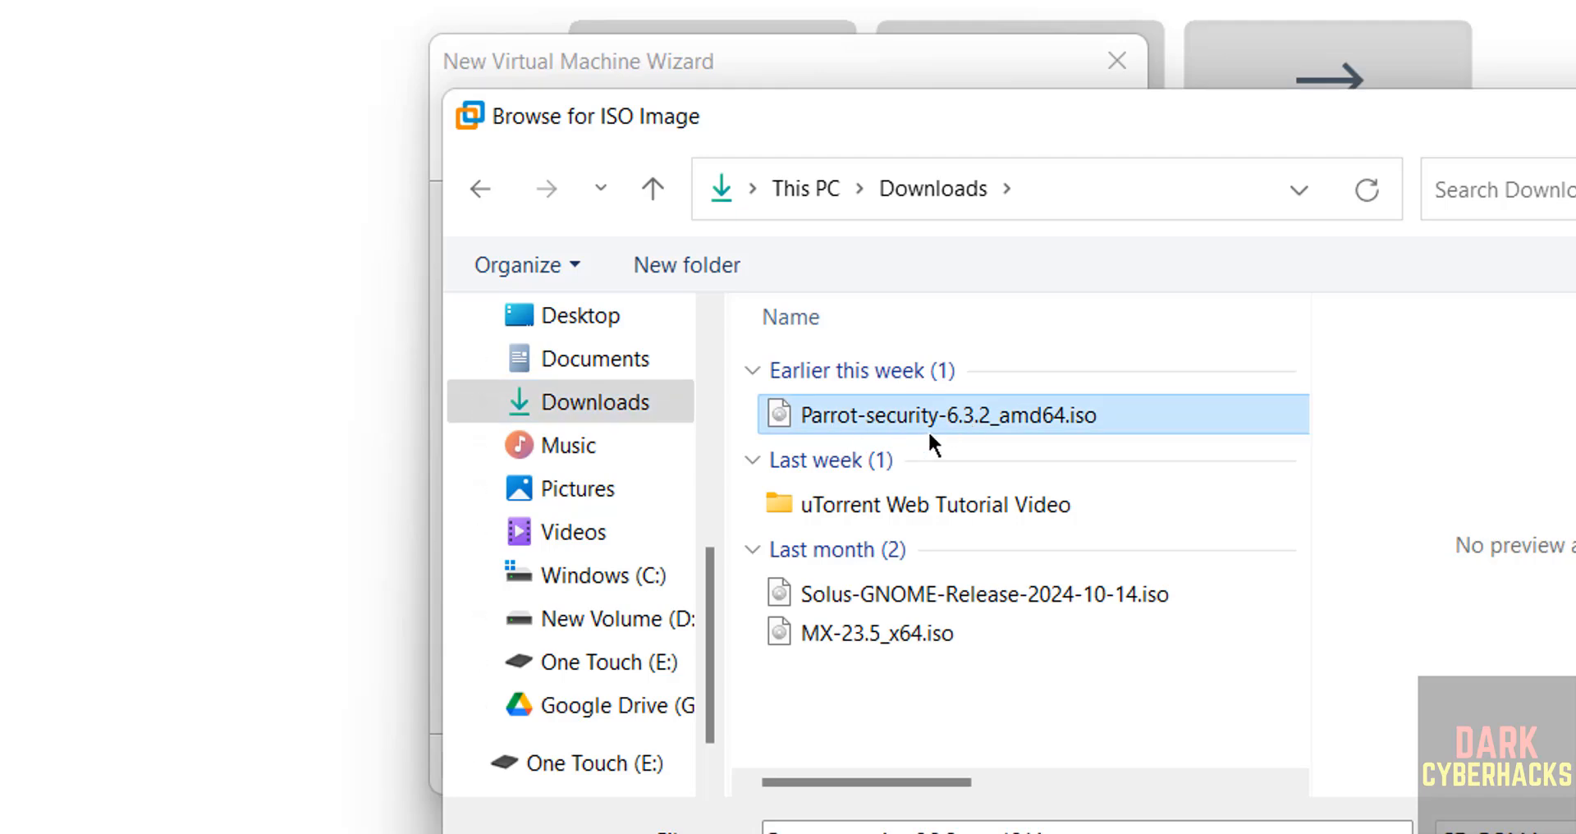
mouse_move(934, 444)
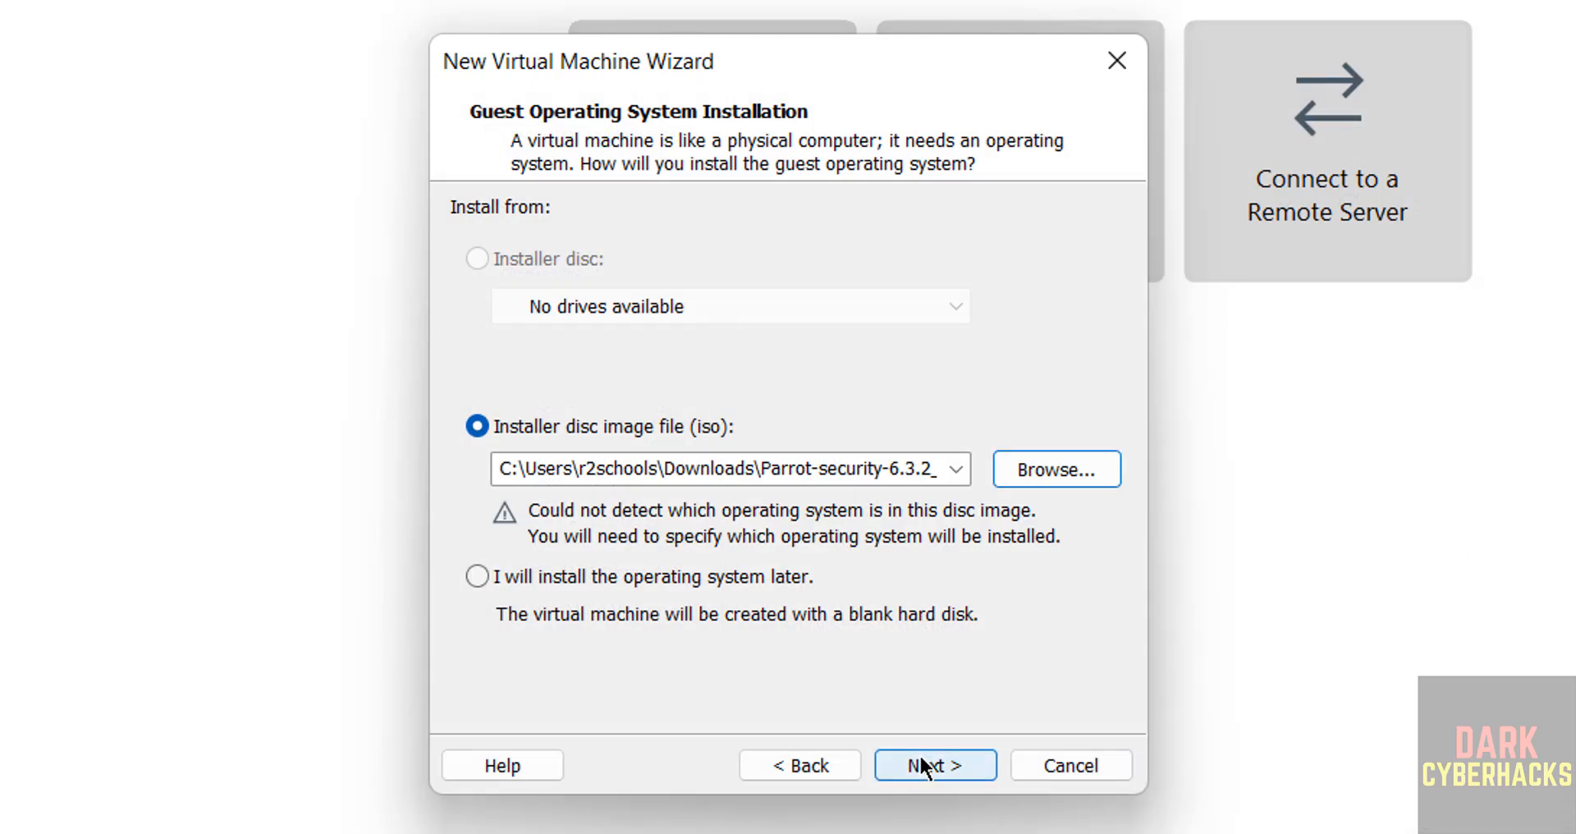
Choose Linux with version Debian 12.x 64-bit as the guest operating system.
left_click(934, 765)
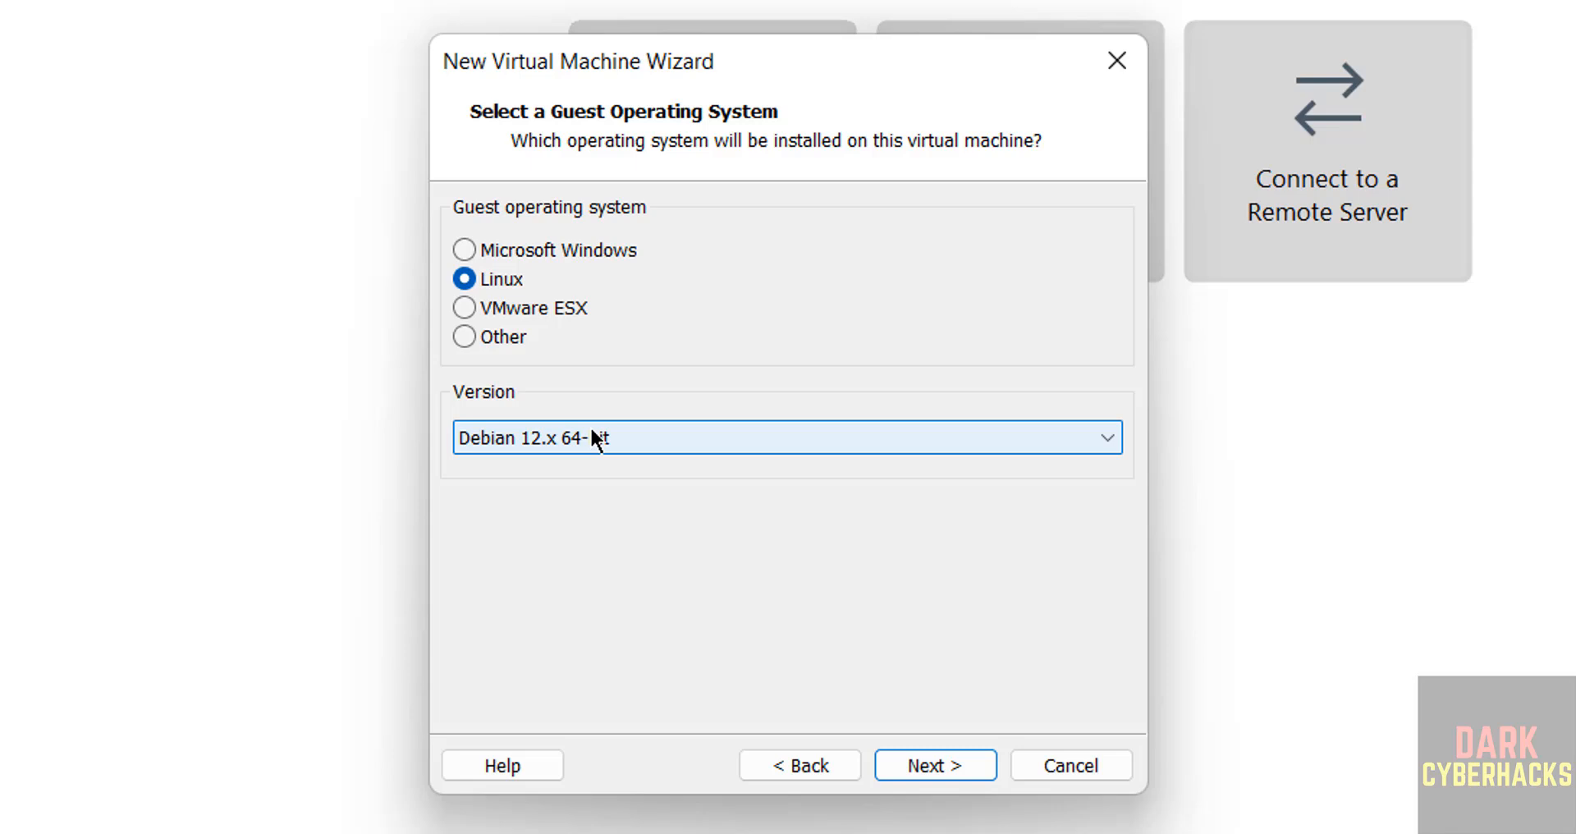
left_click(787, 437)
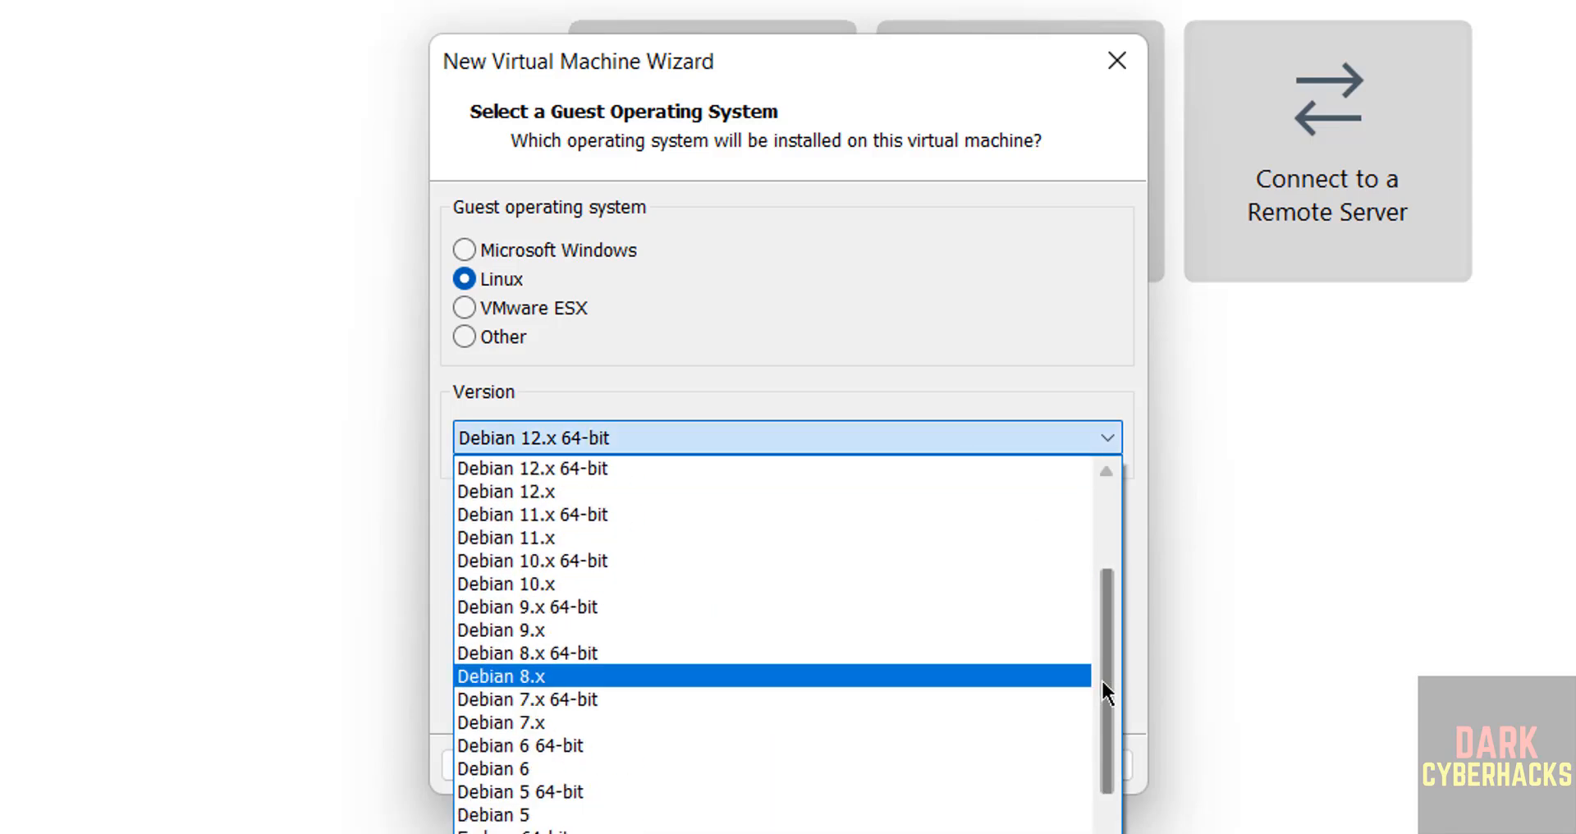
mouse_move(549, 464)
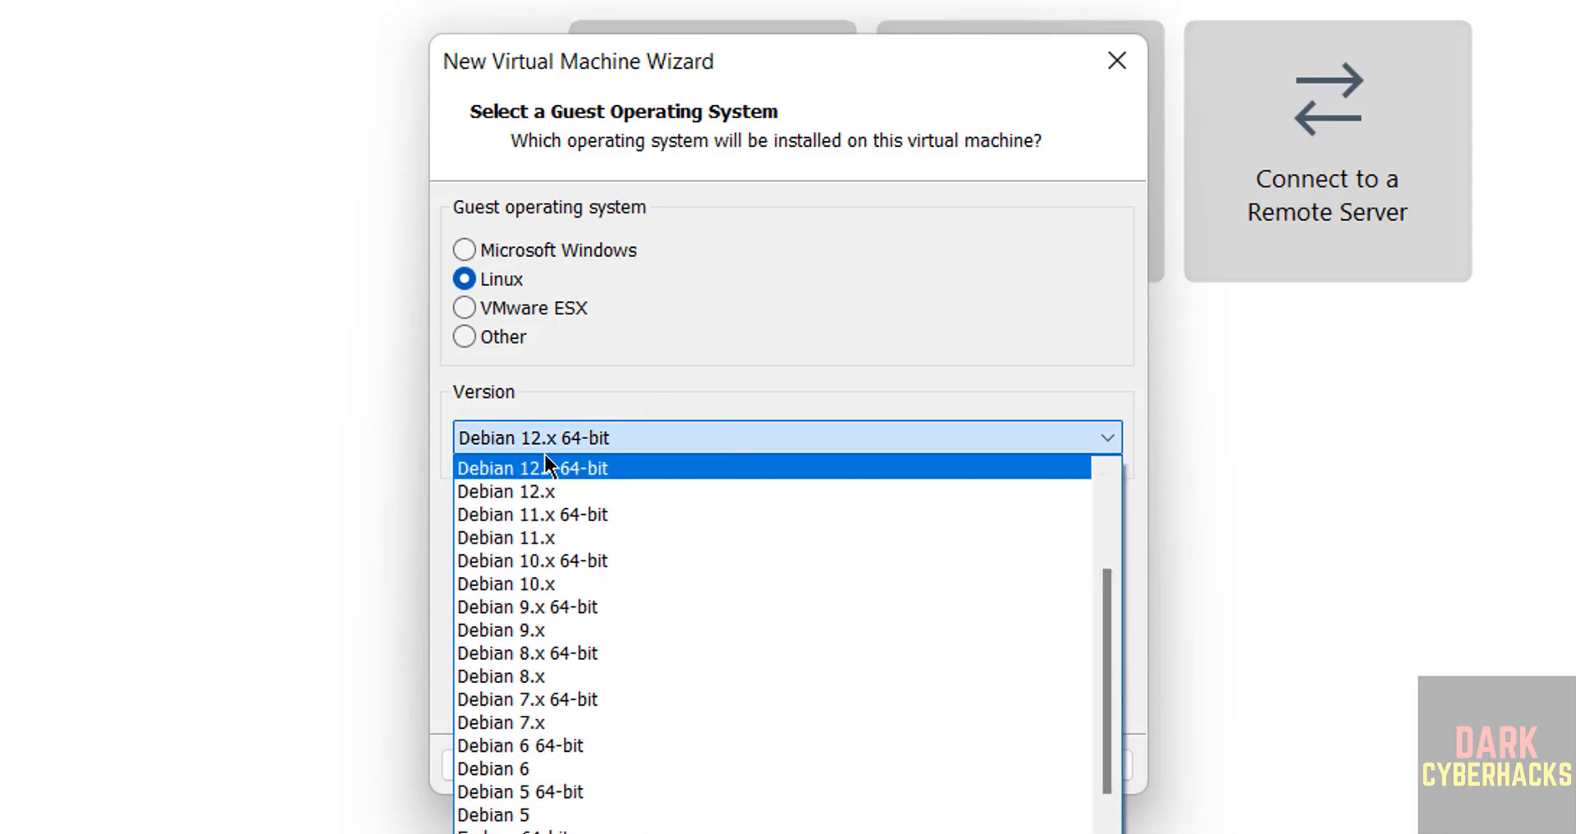
left_click(532, 466)
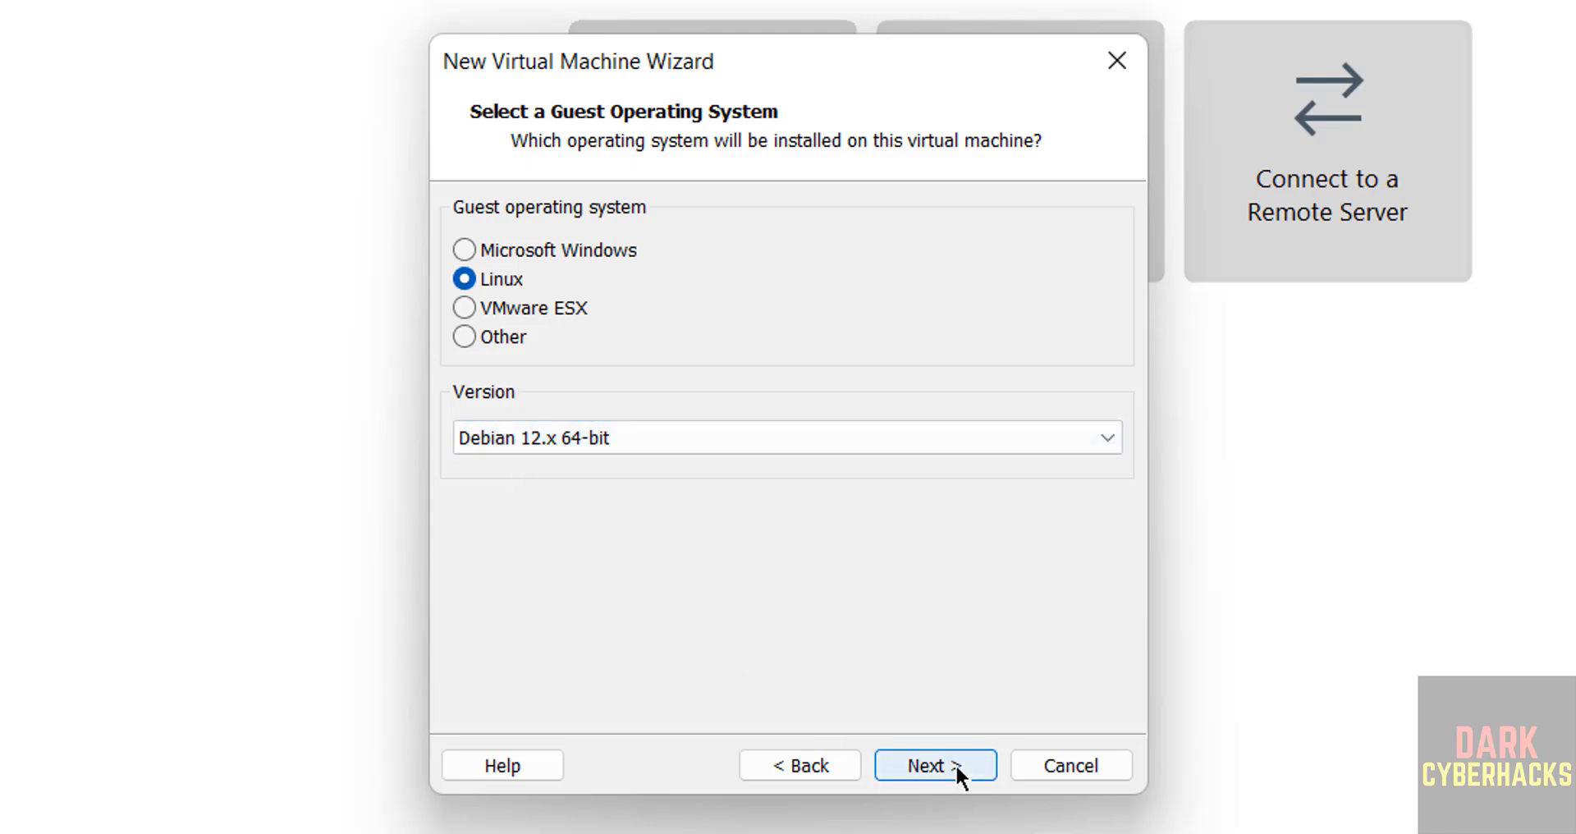
left_click(934, 788)
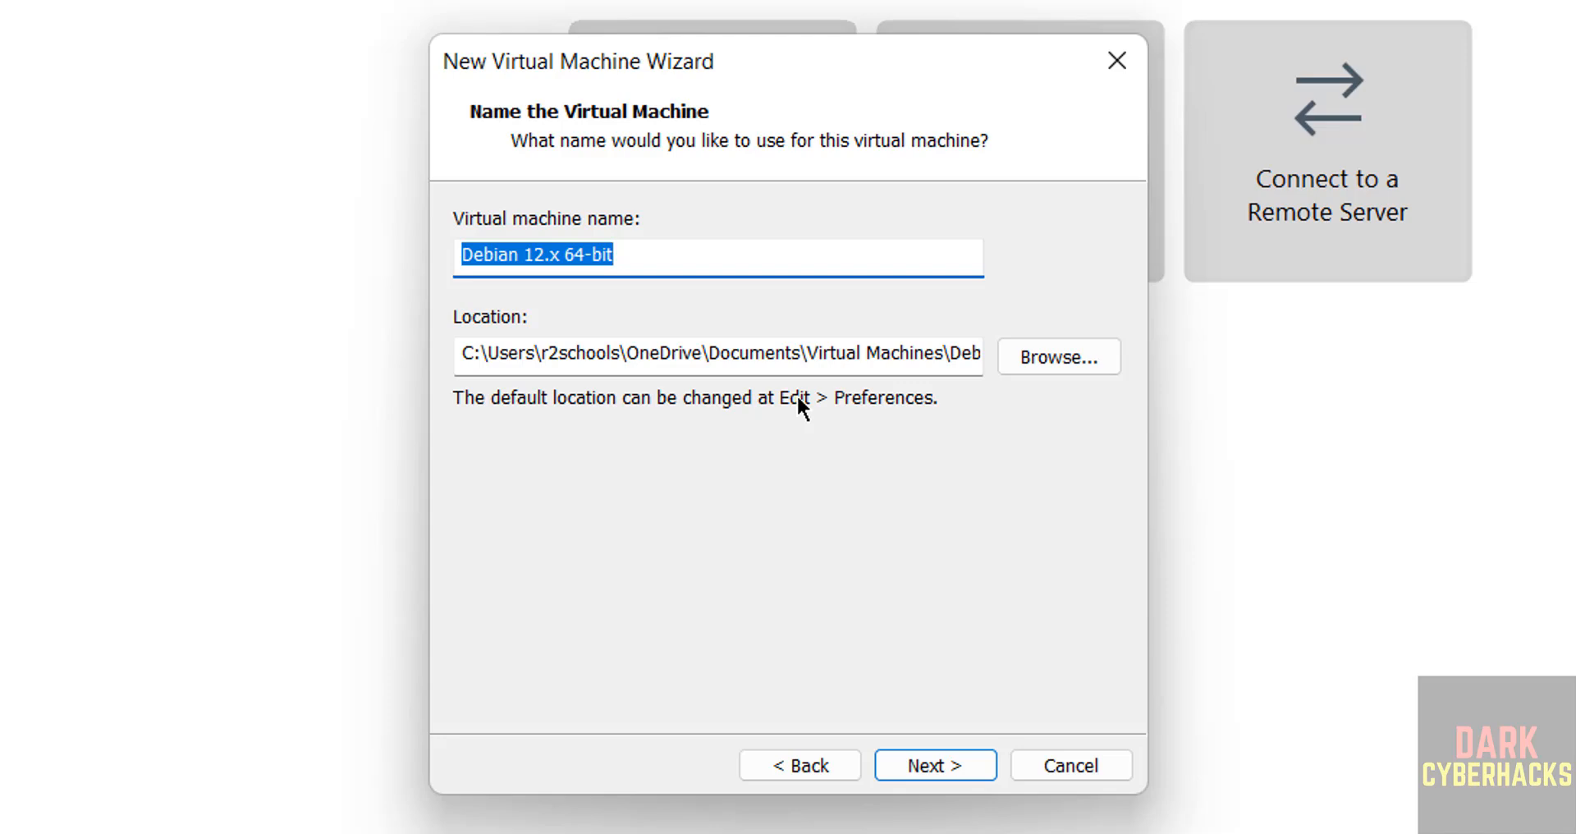
Name the machine parrotsec63vm and store it in a new E:\VMS\parrotsec63vm folder.
key("Delete")
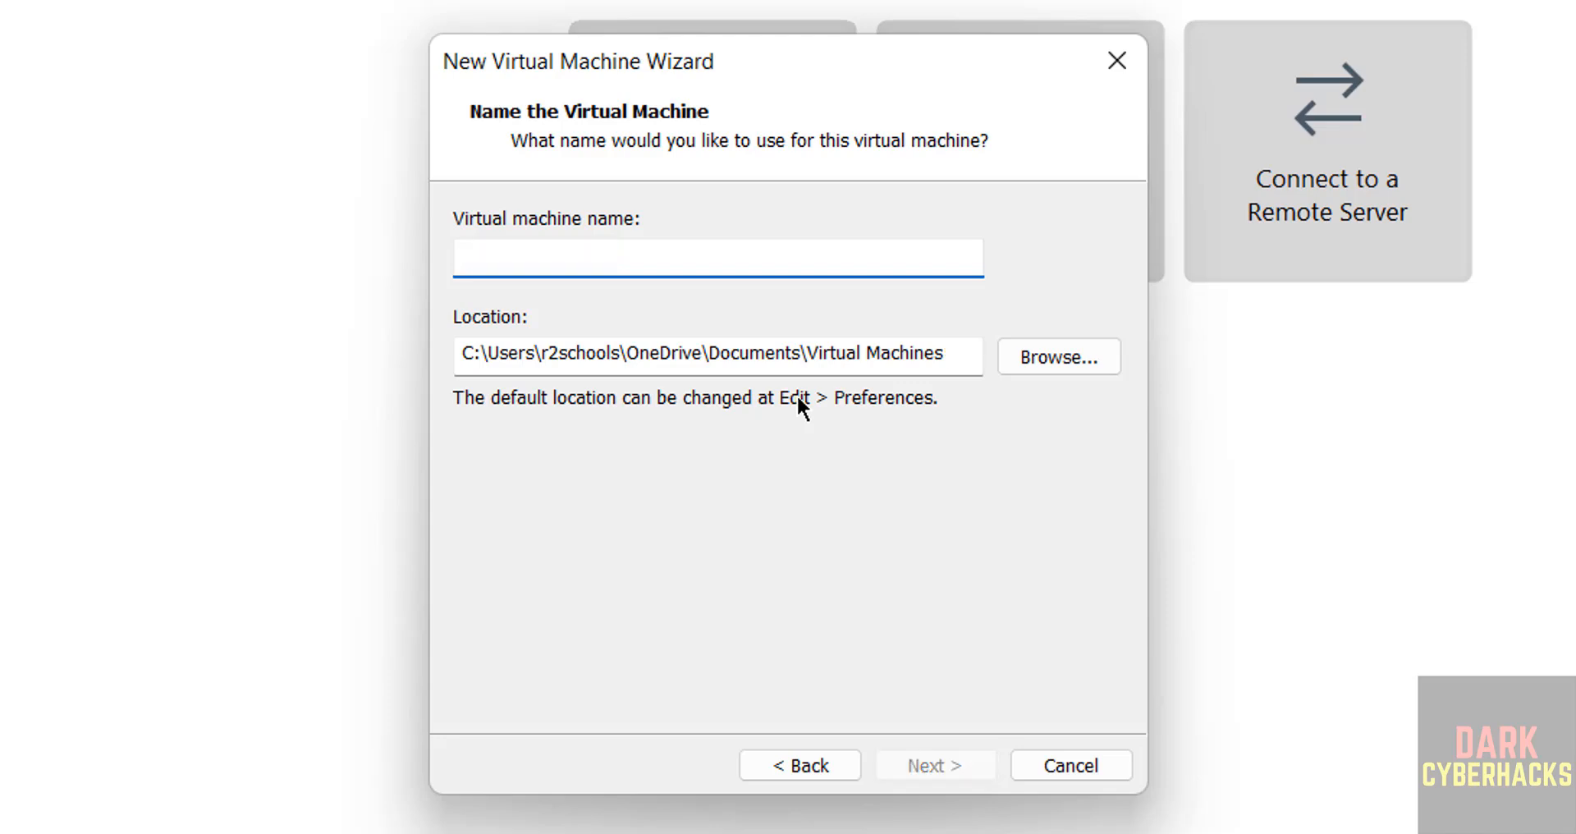
type("parrotsec63vm")
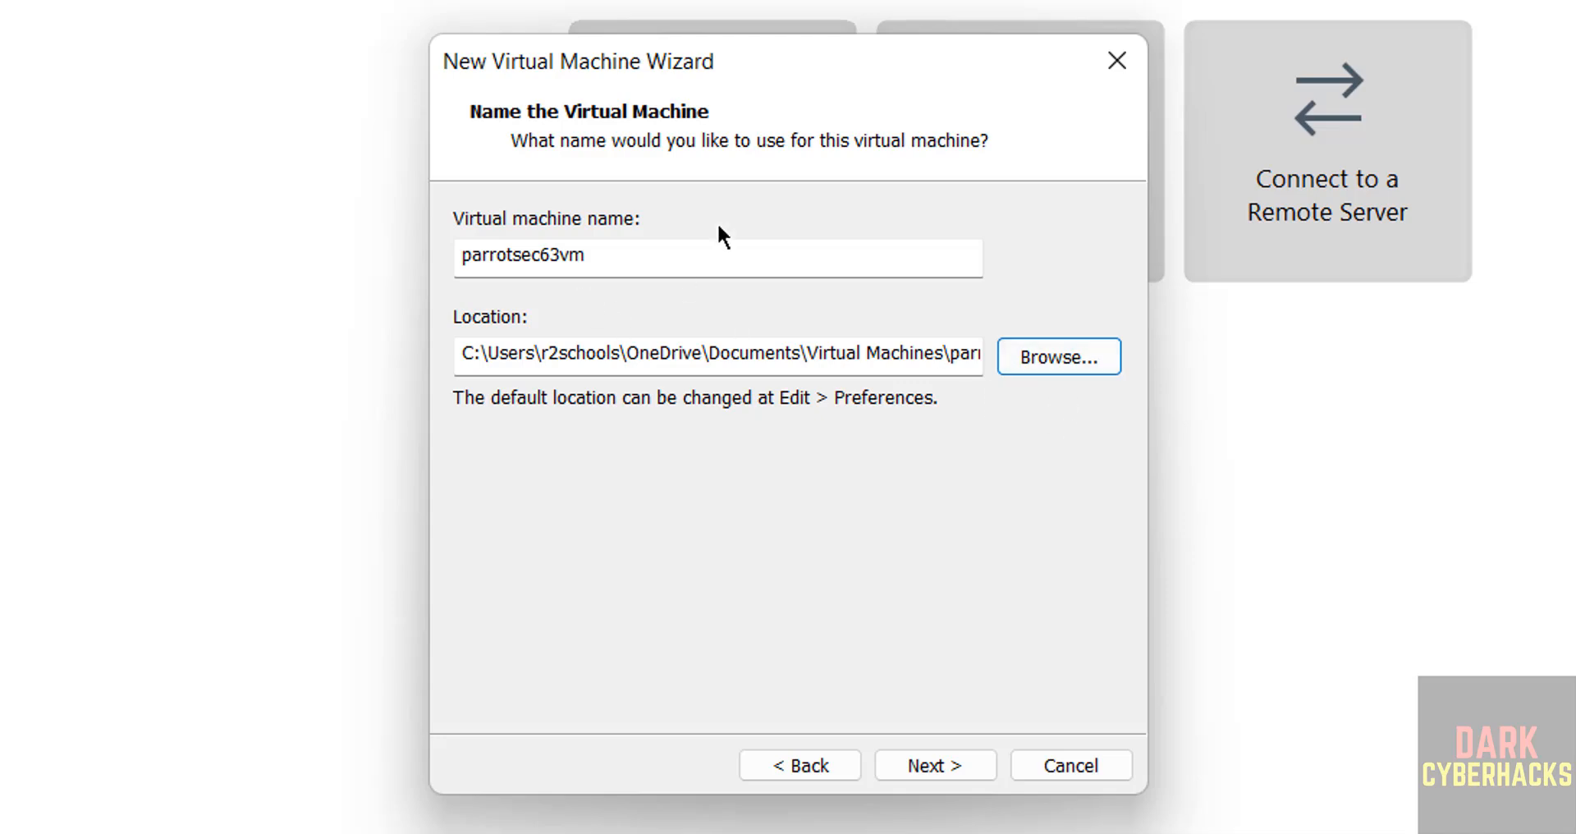
mouse_move(1034, 389)
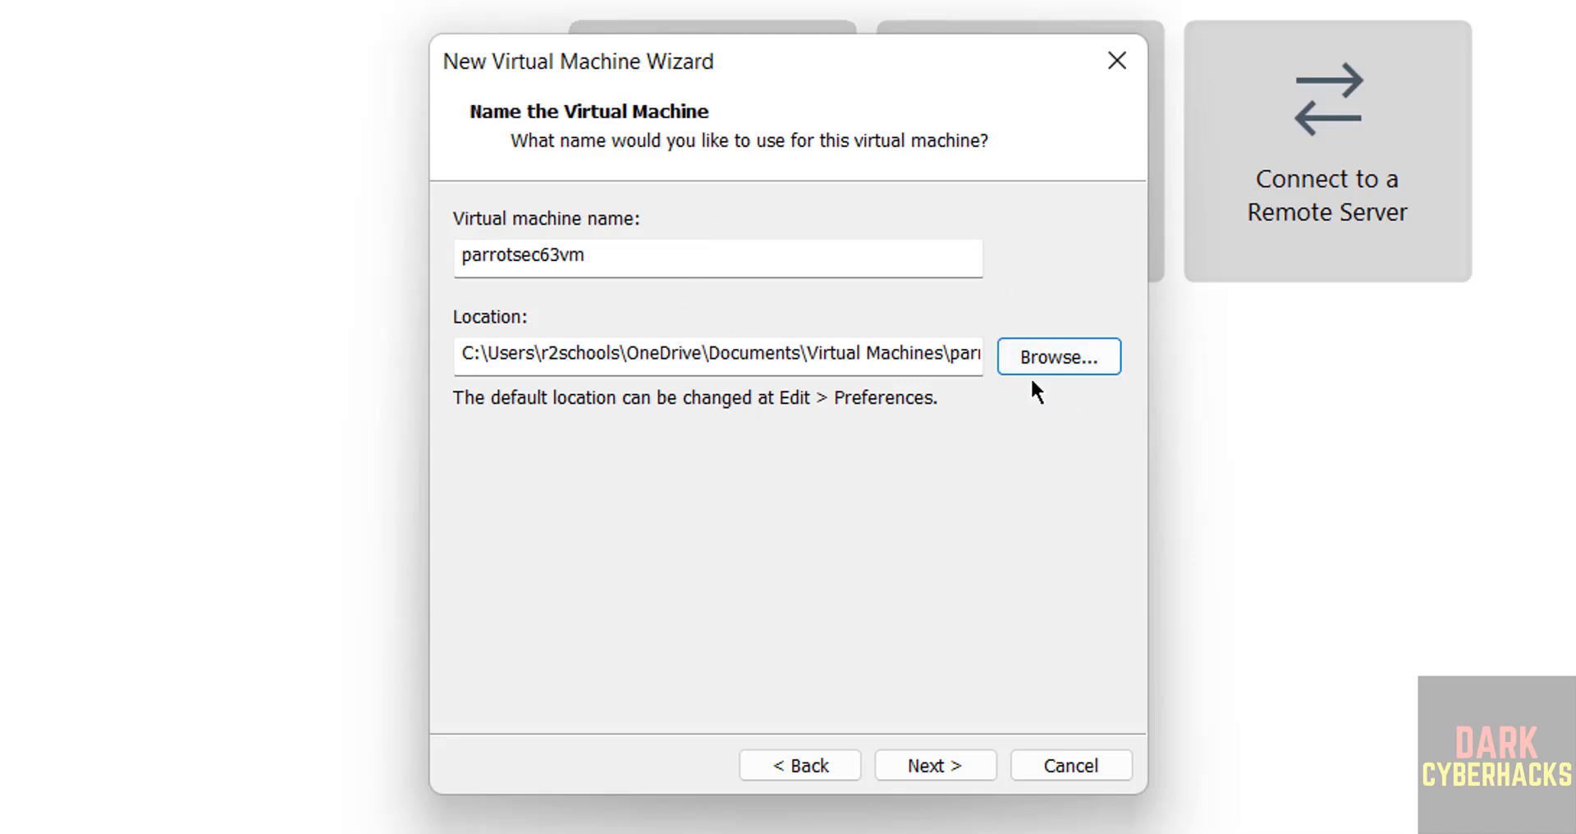
left_click(1059, 356)
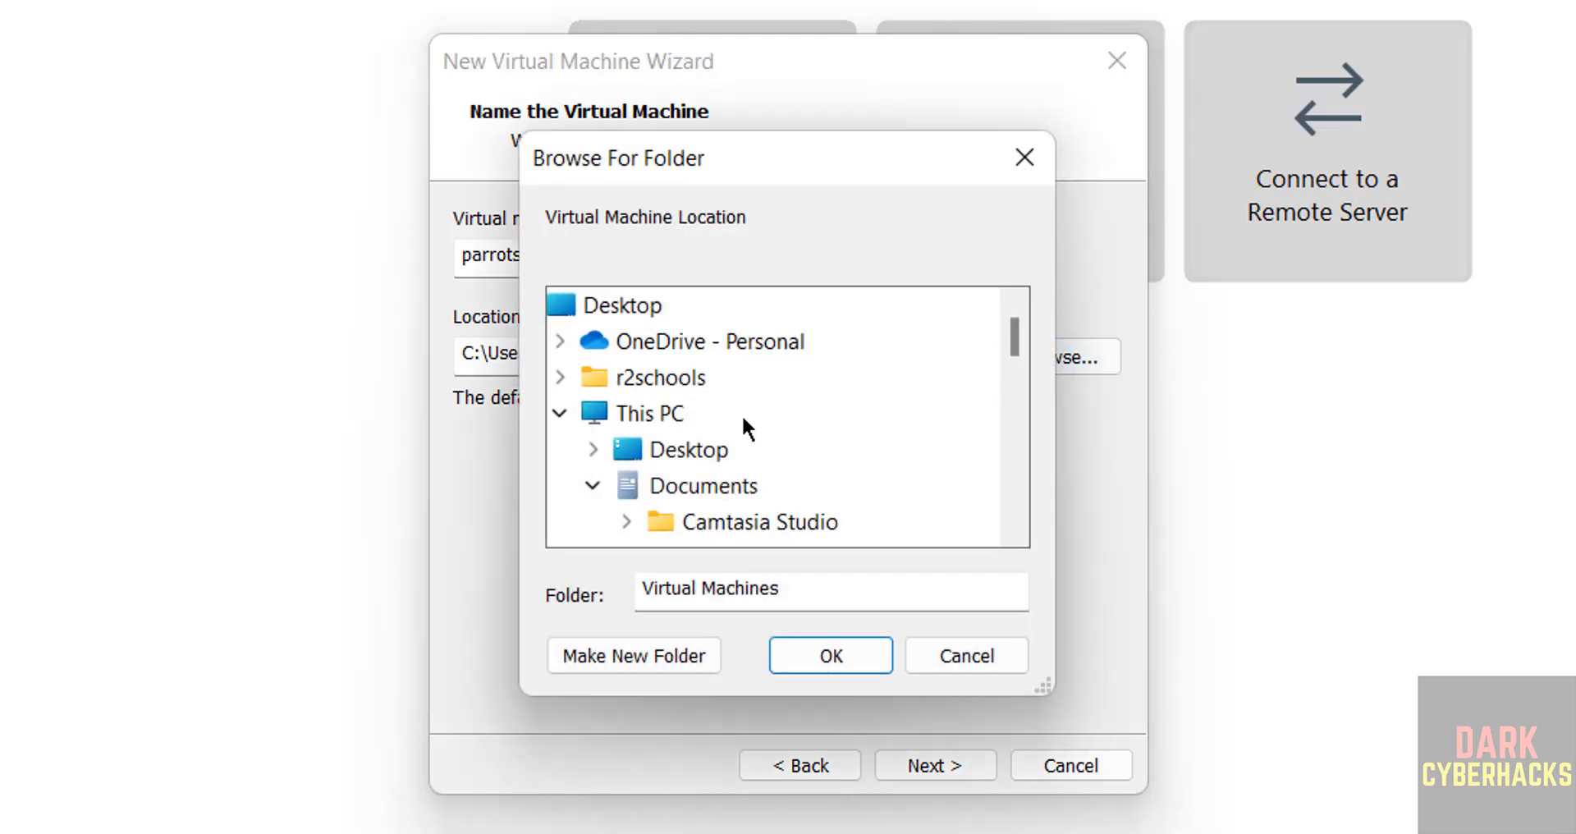
left_click(703, 486)
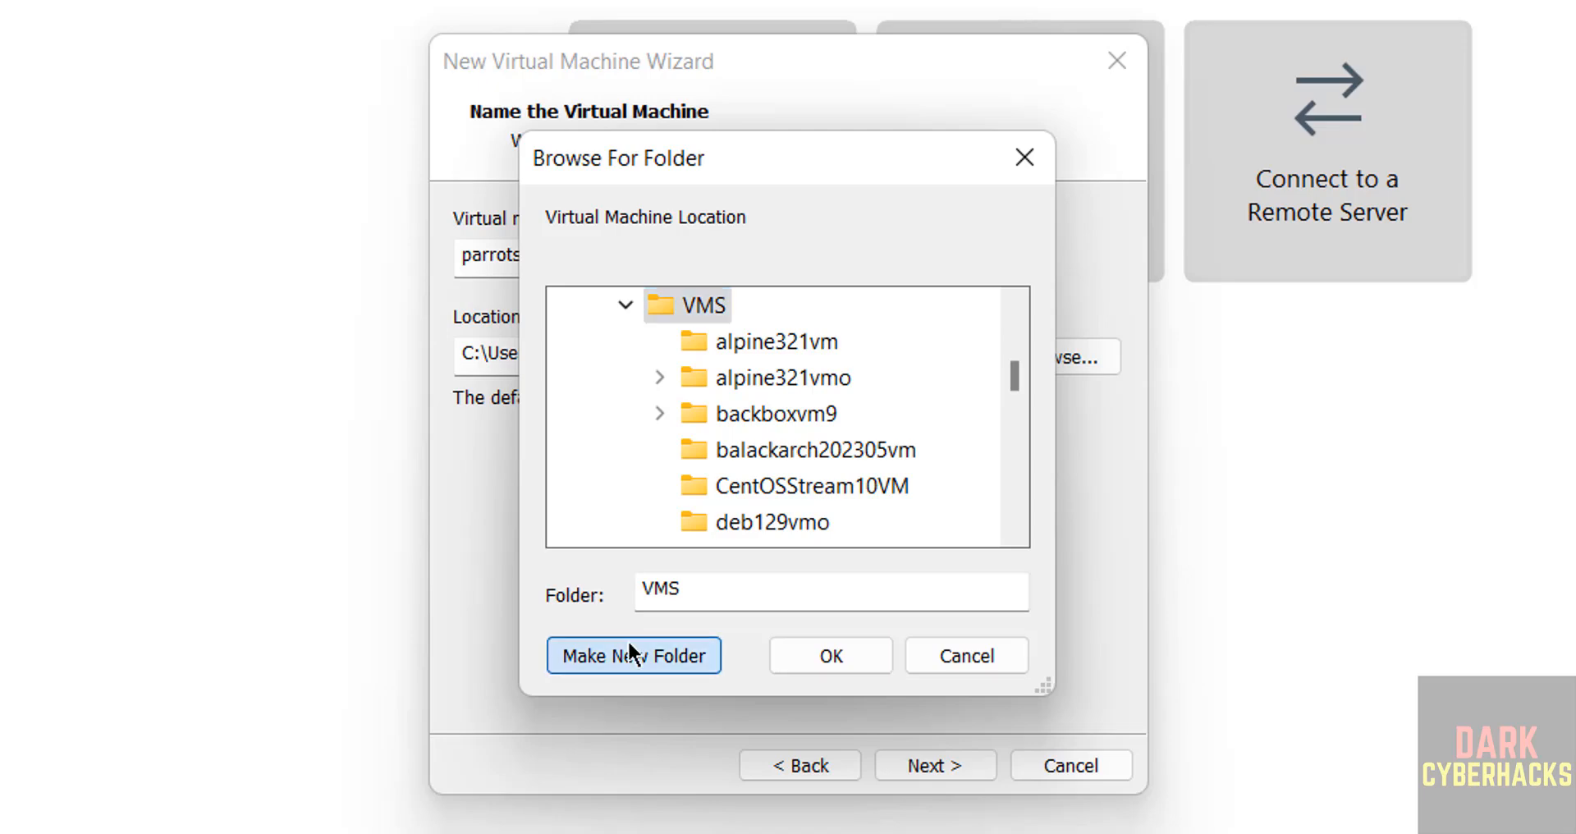
left_click(633, 655)
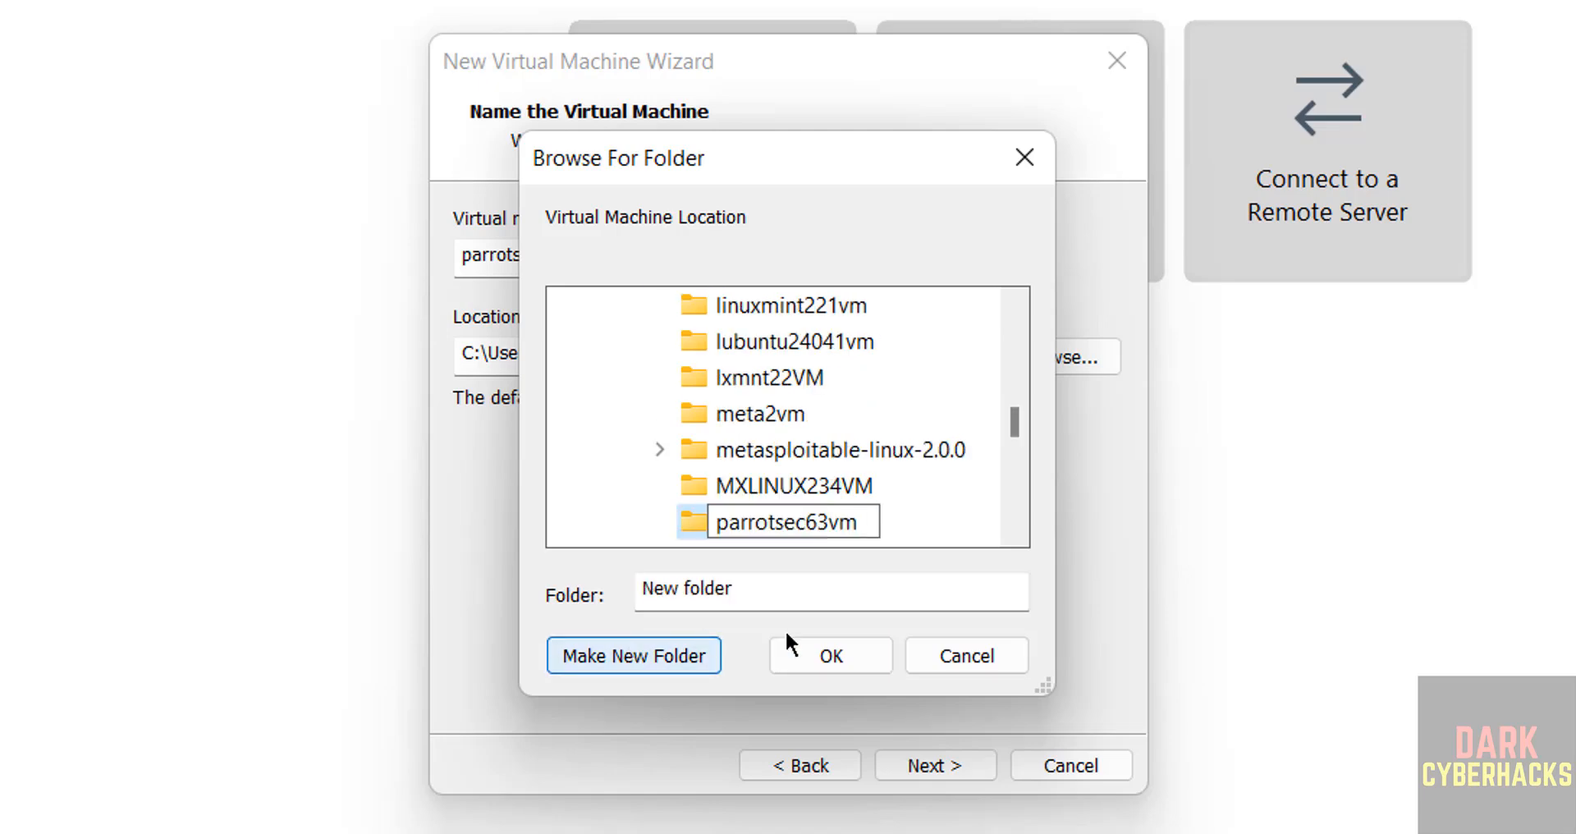
left_click(830, 655)
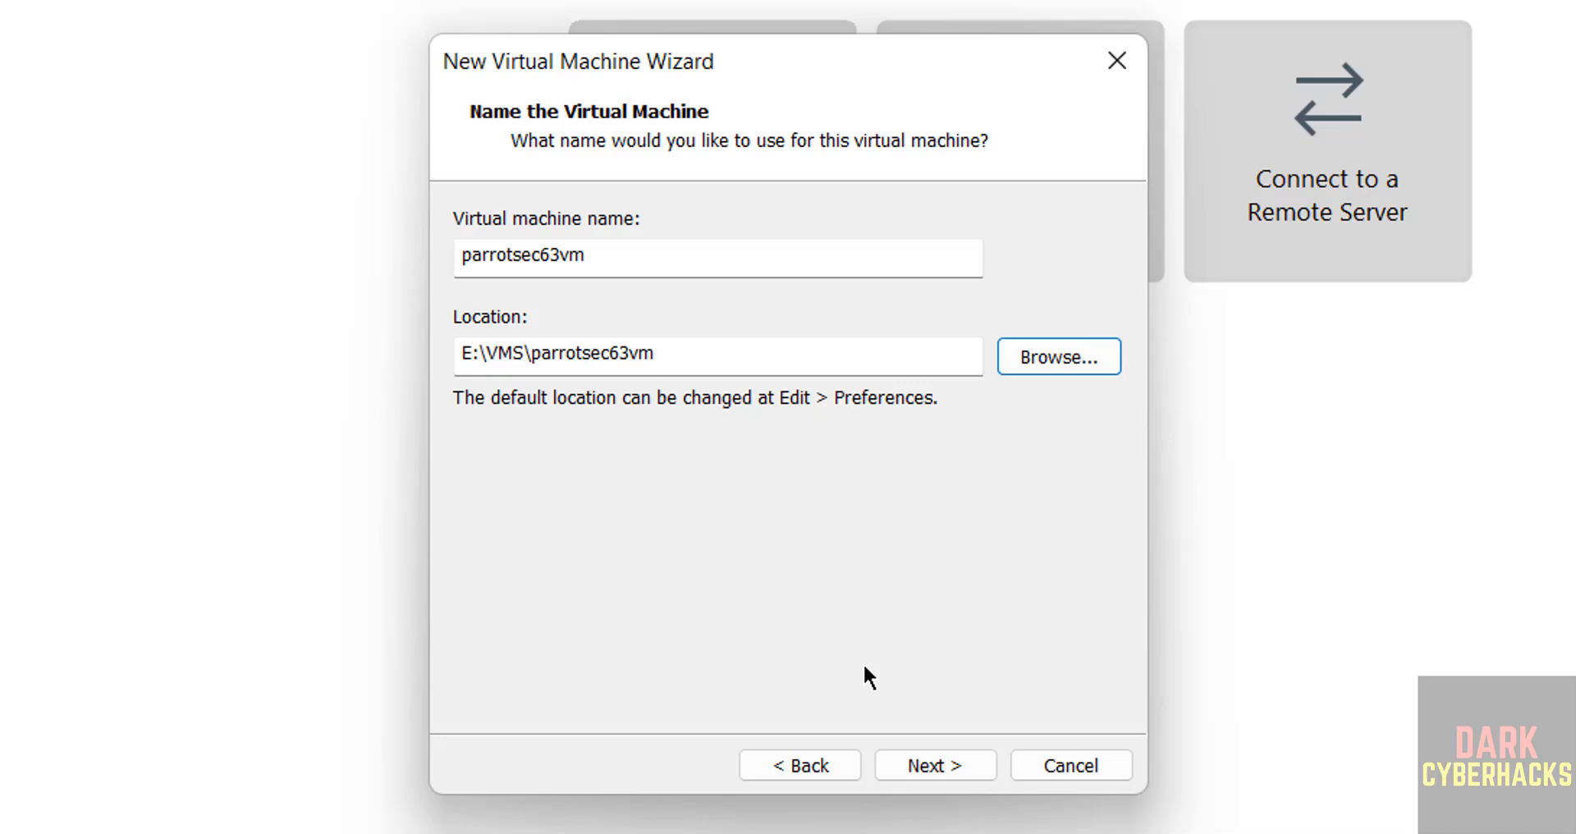
Give the machine a 100 GB virtual disk stored as a single file.
left_click(934, 765)
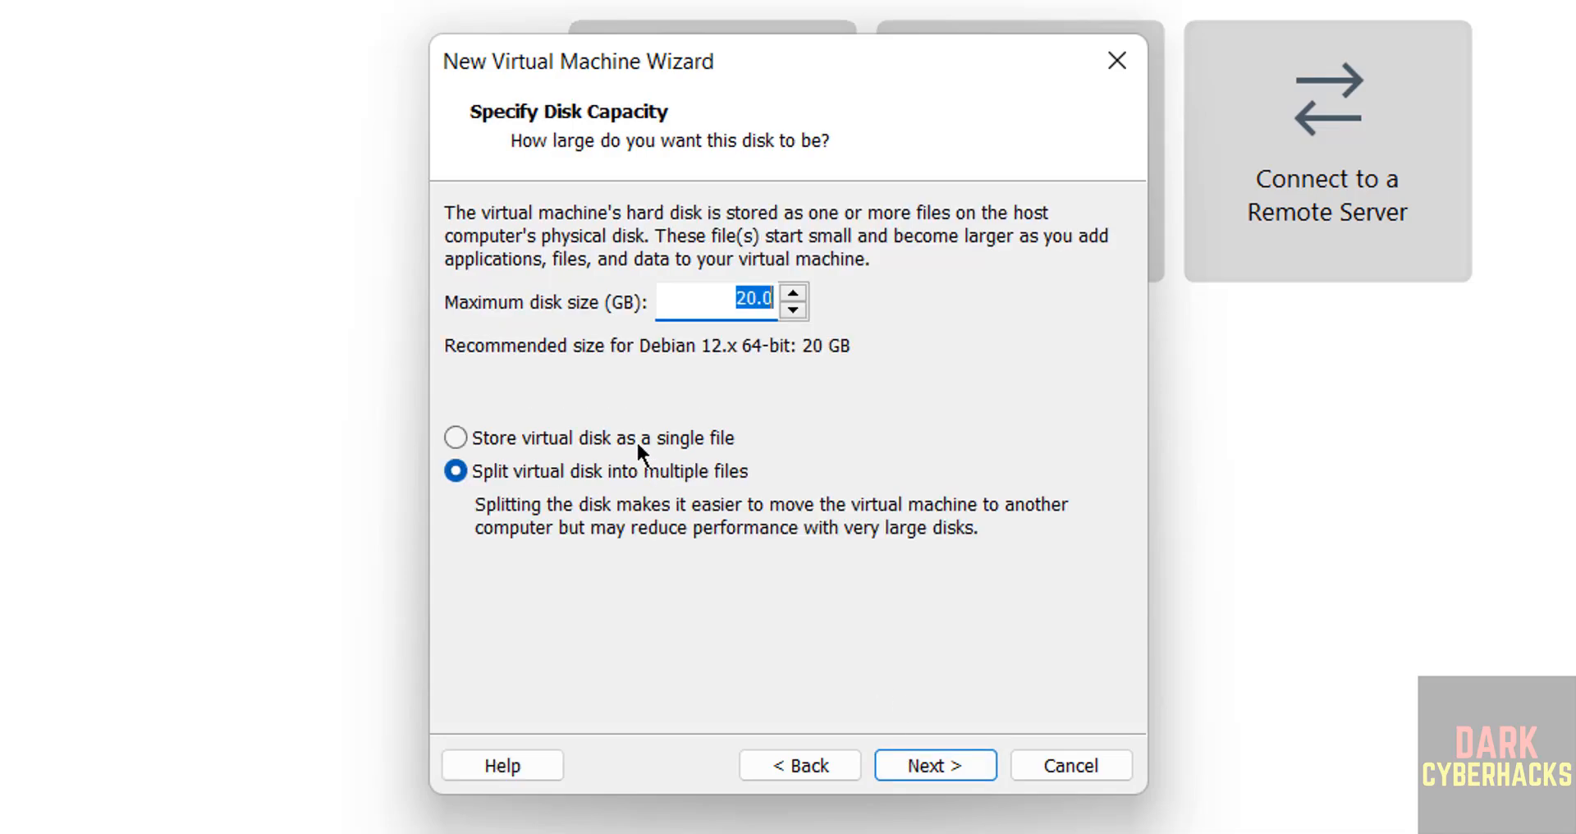
left_click(455, 436)
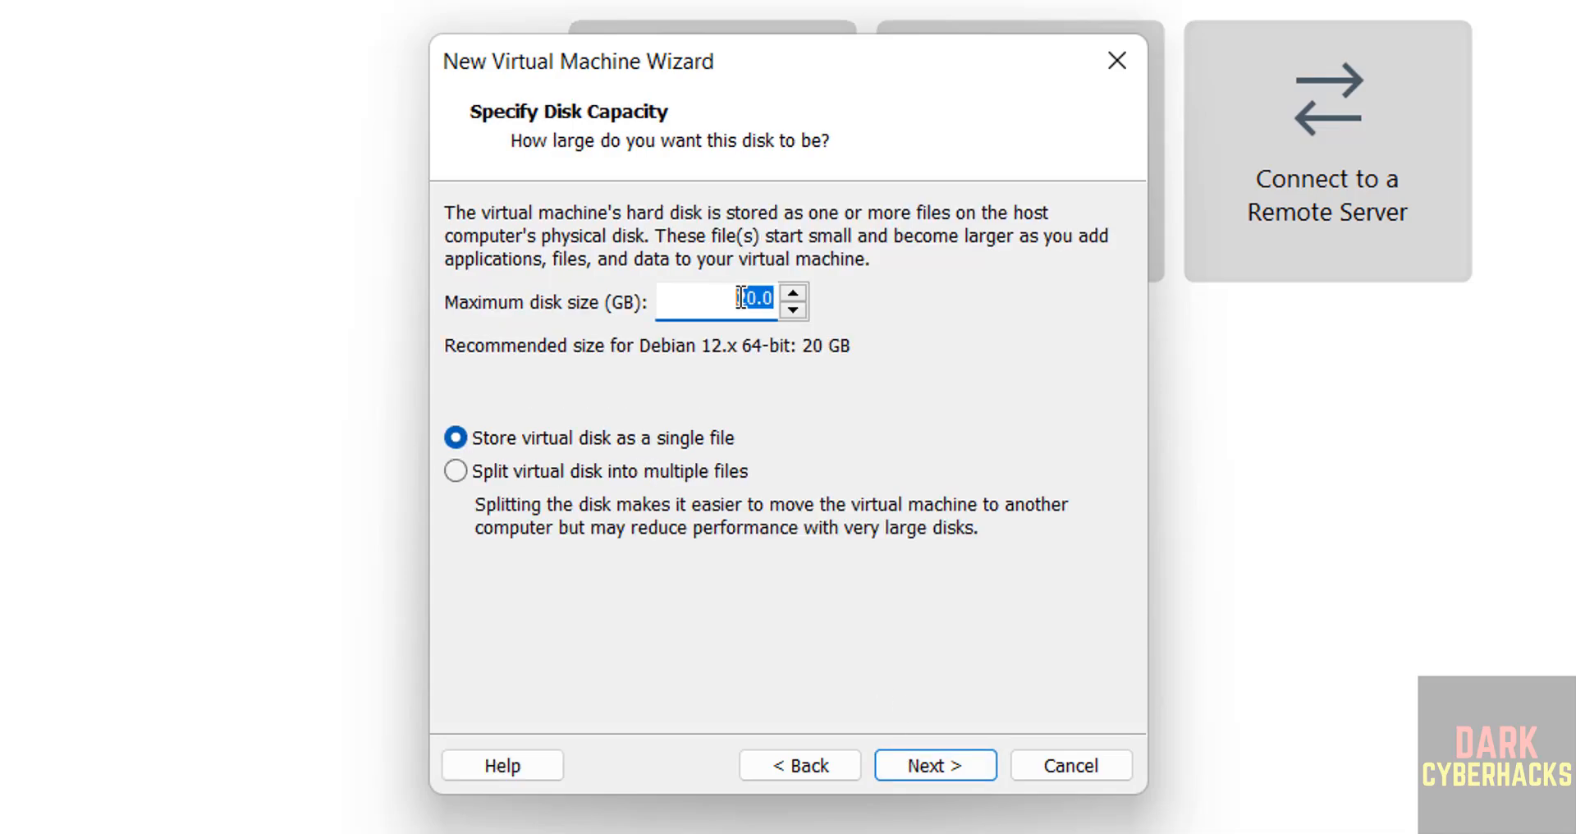
type("100")
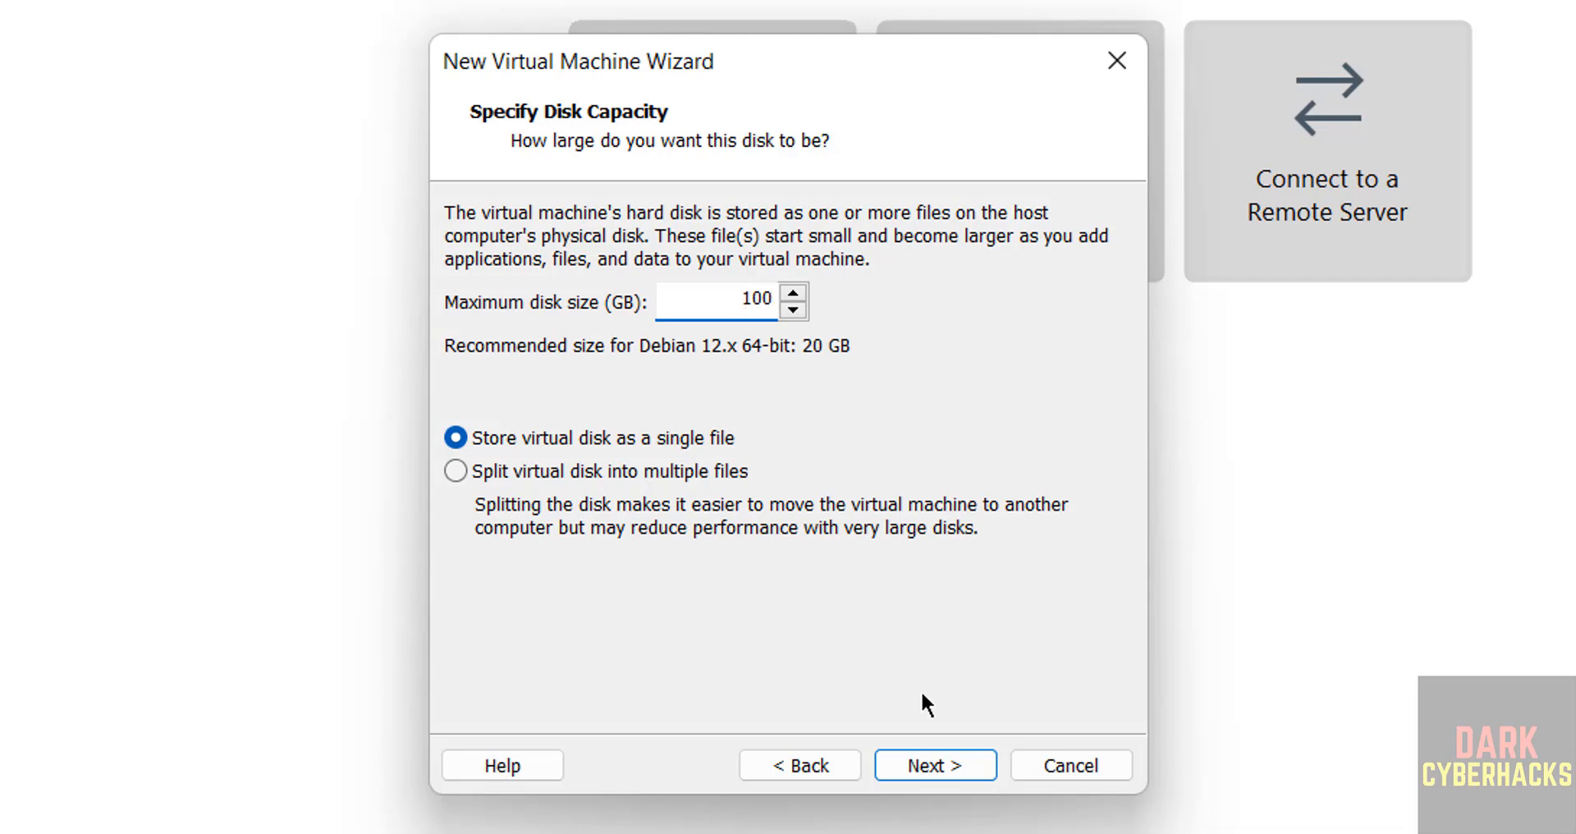
left_click(934, 765)
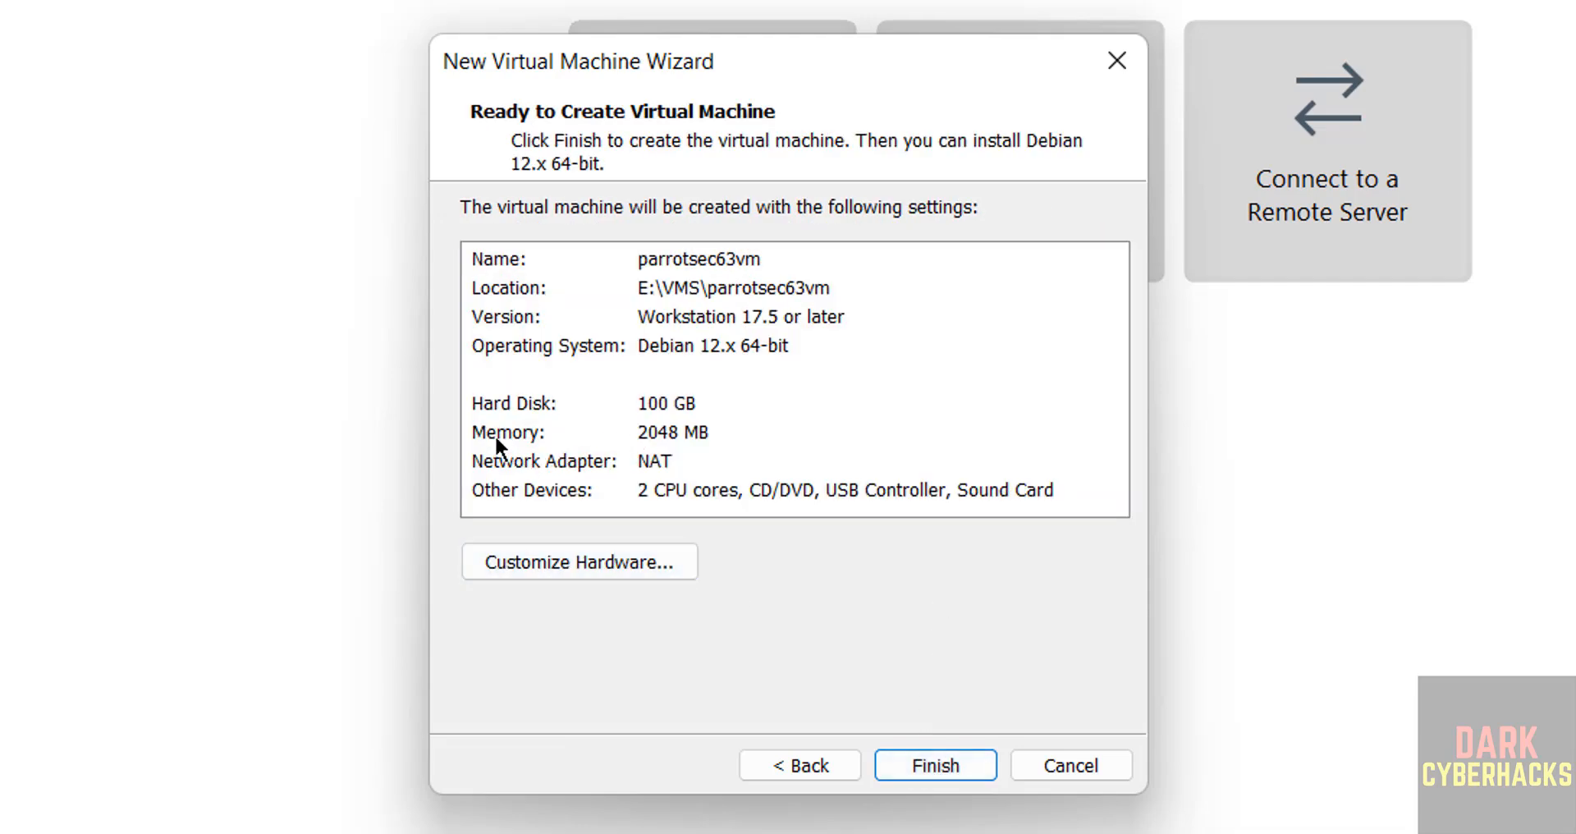
mouse_move(591, 535)
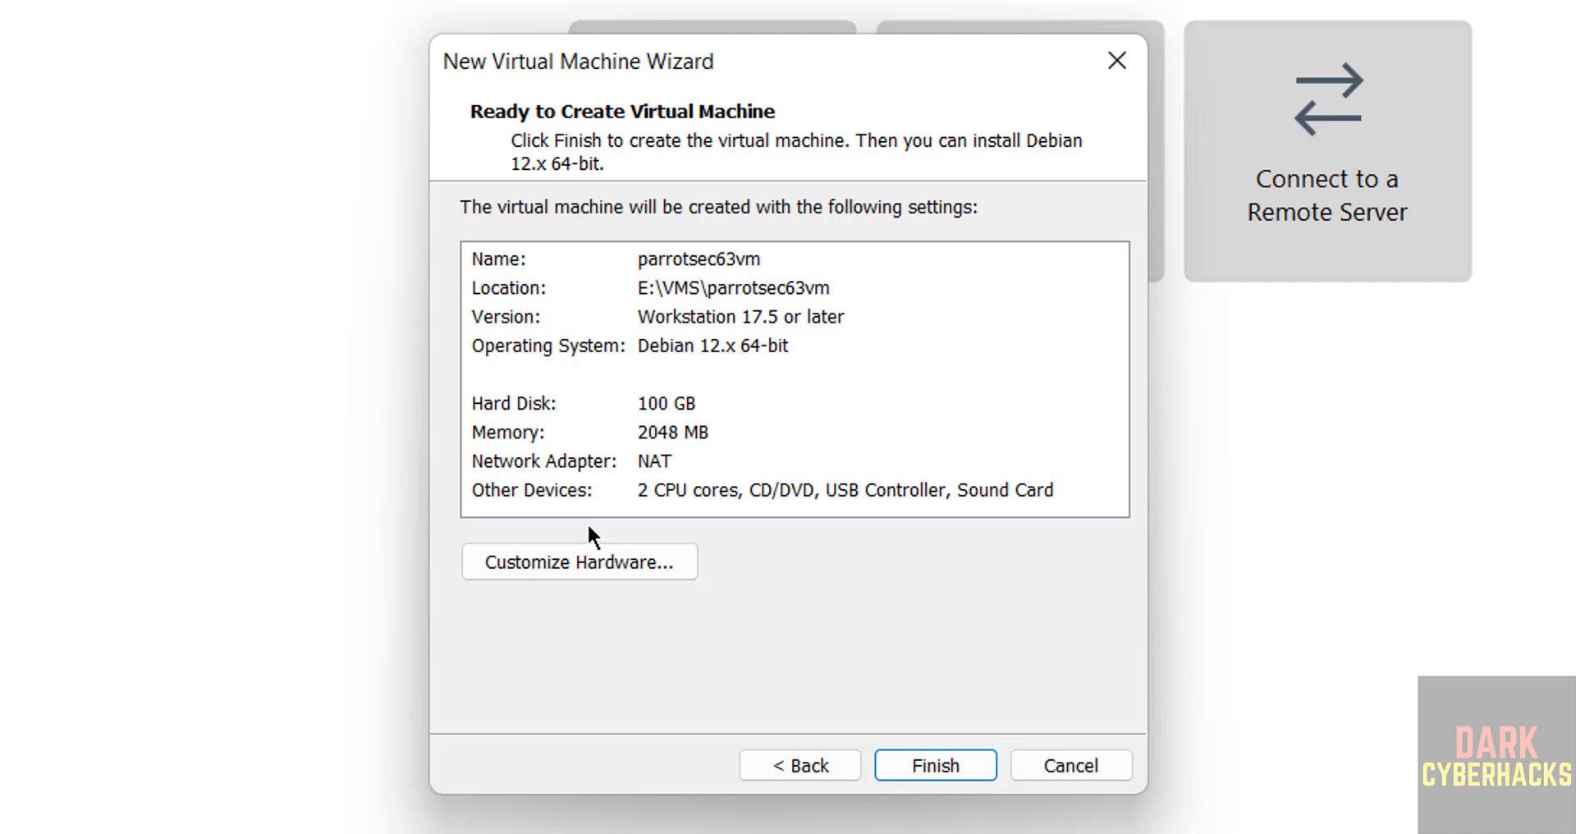
mouse_move(575, 570)
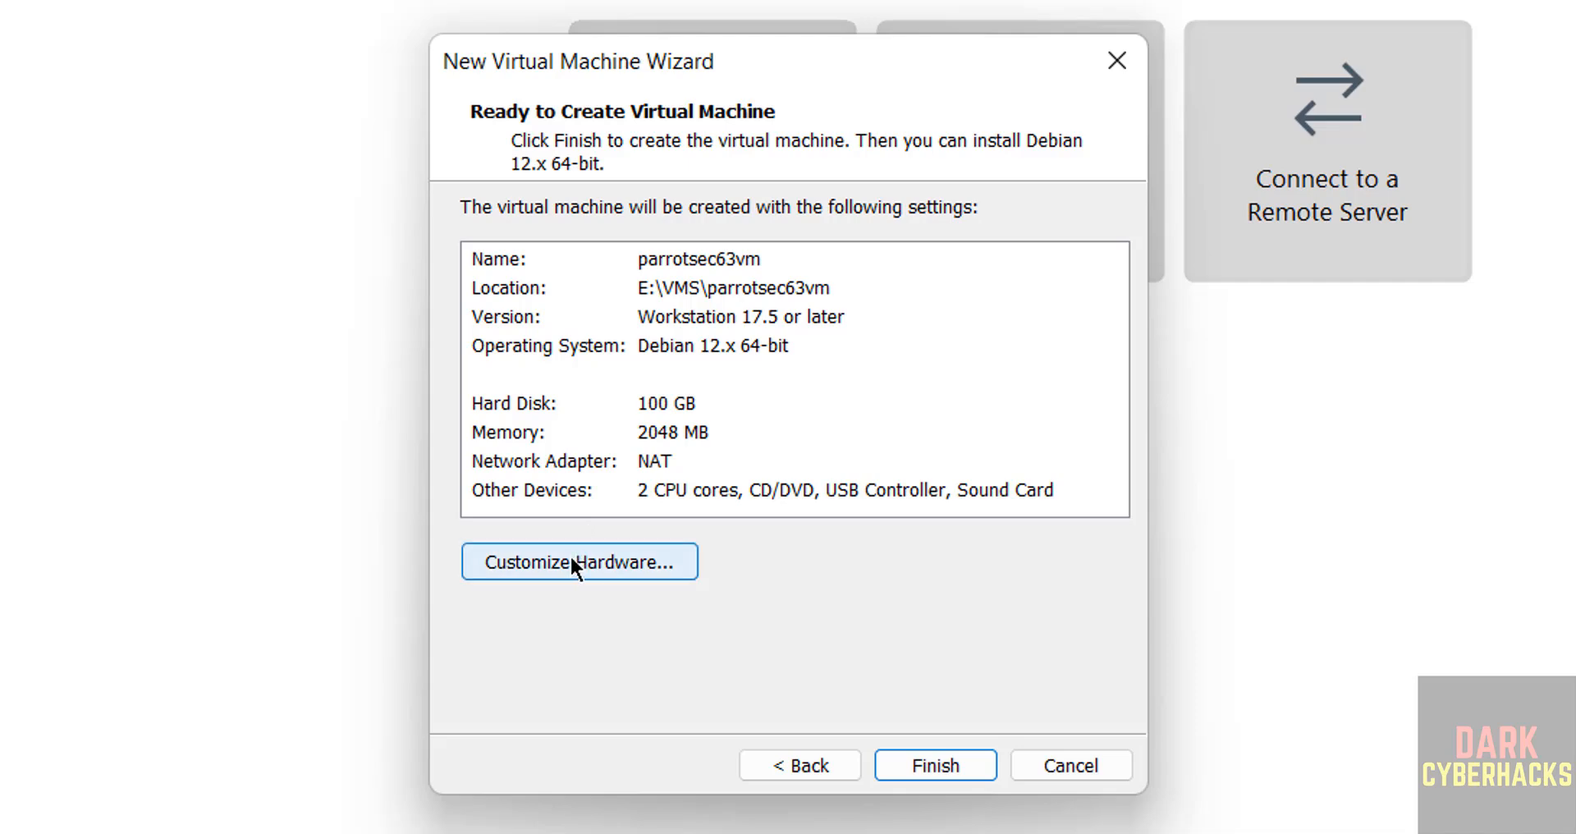
In Customize Hardware, raise the memory to 4096 MB.
left_click(577, 561)
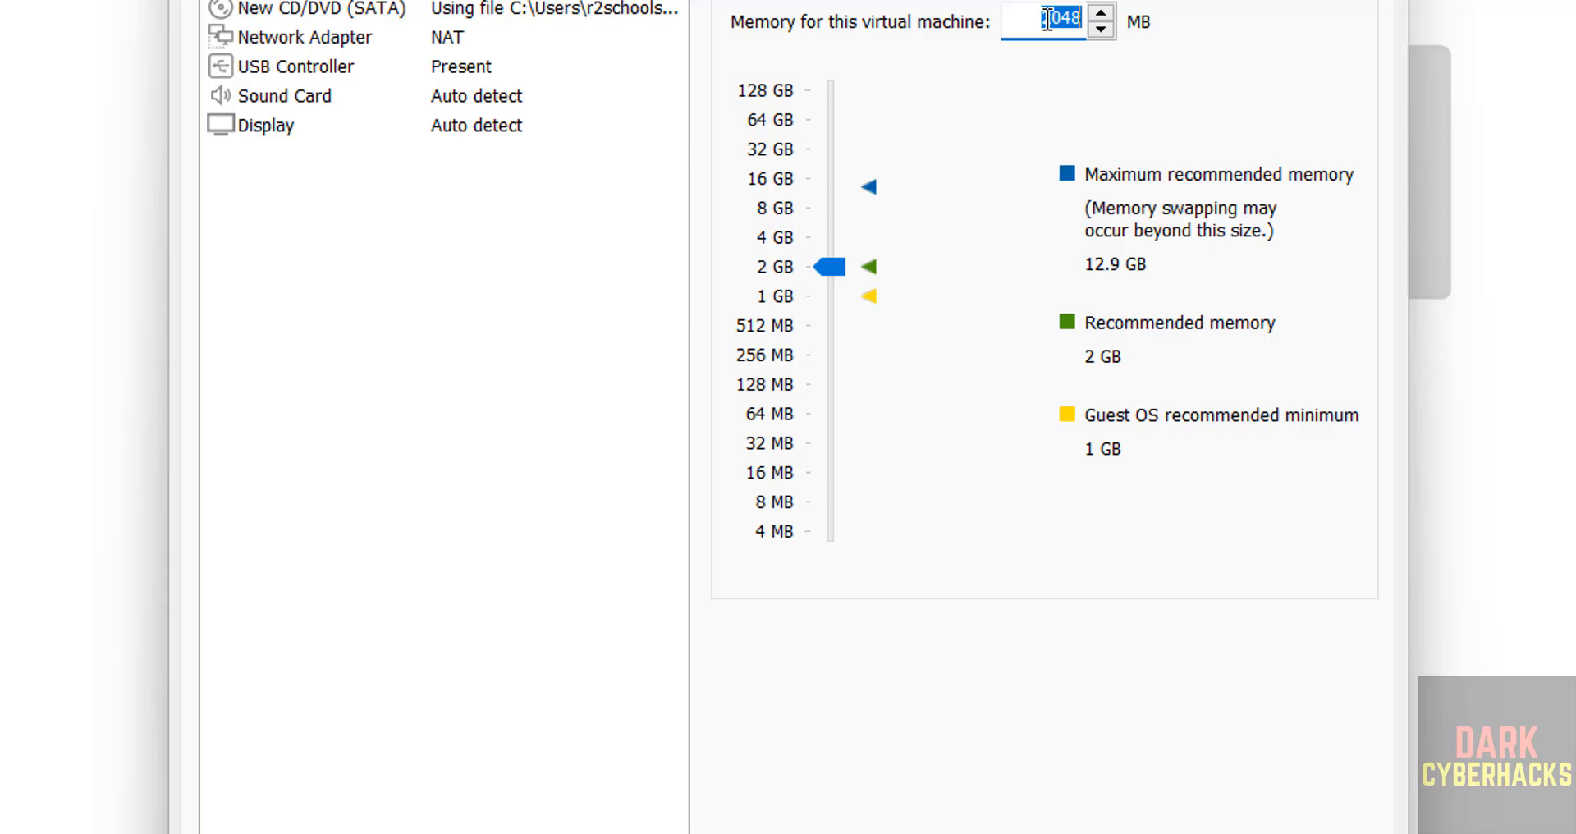
left_click_drag(826, 266, 831, 260)
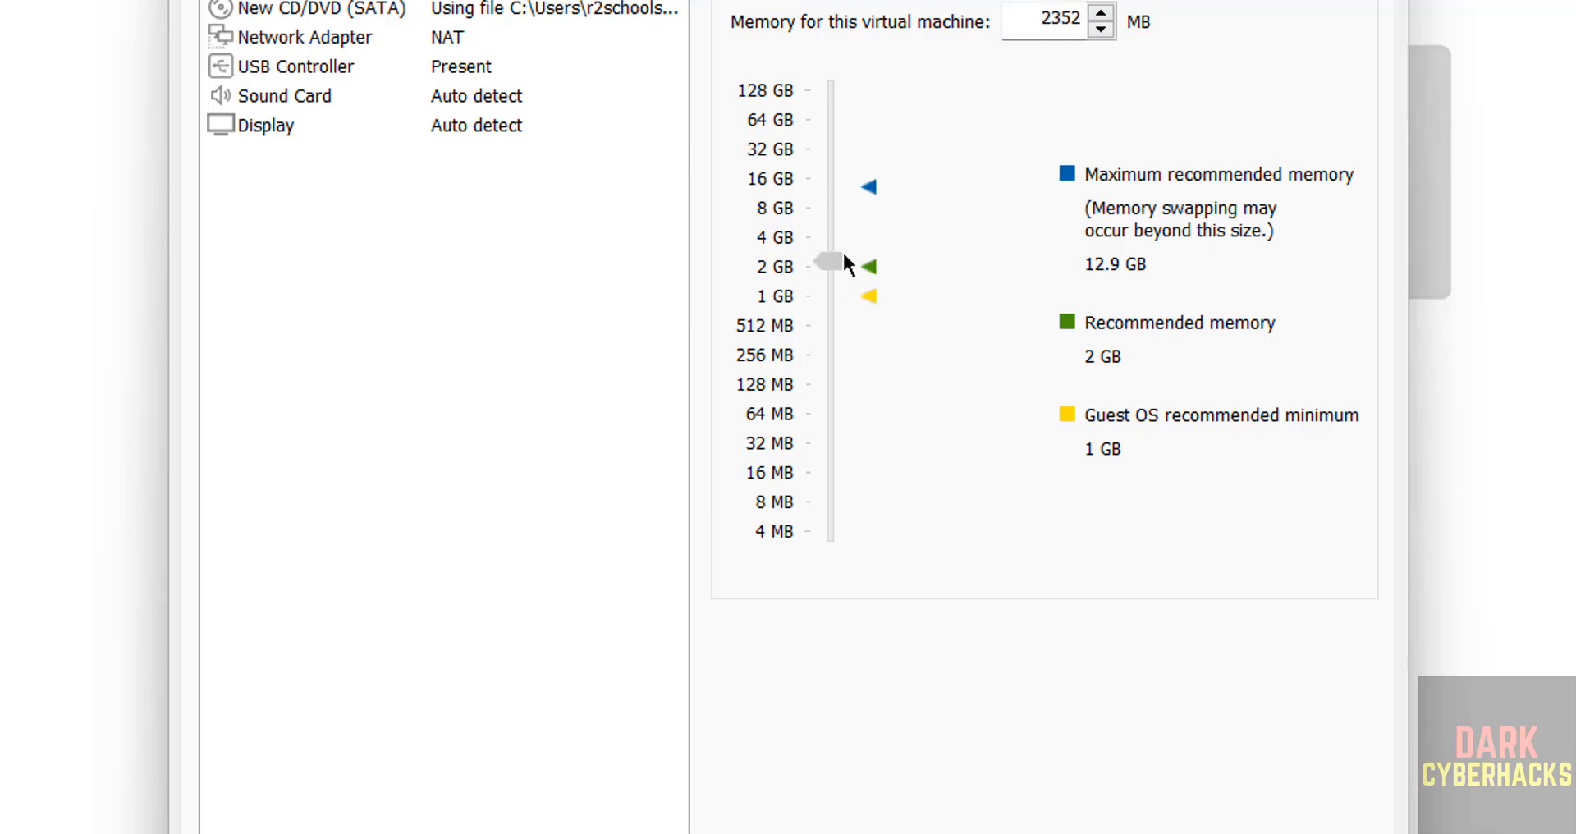
left_click_drag(824, 262, 824, 243)
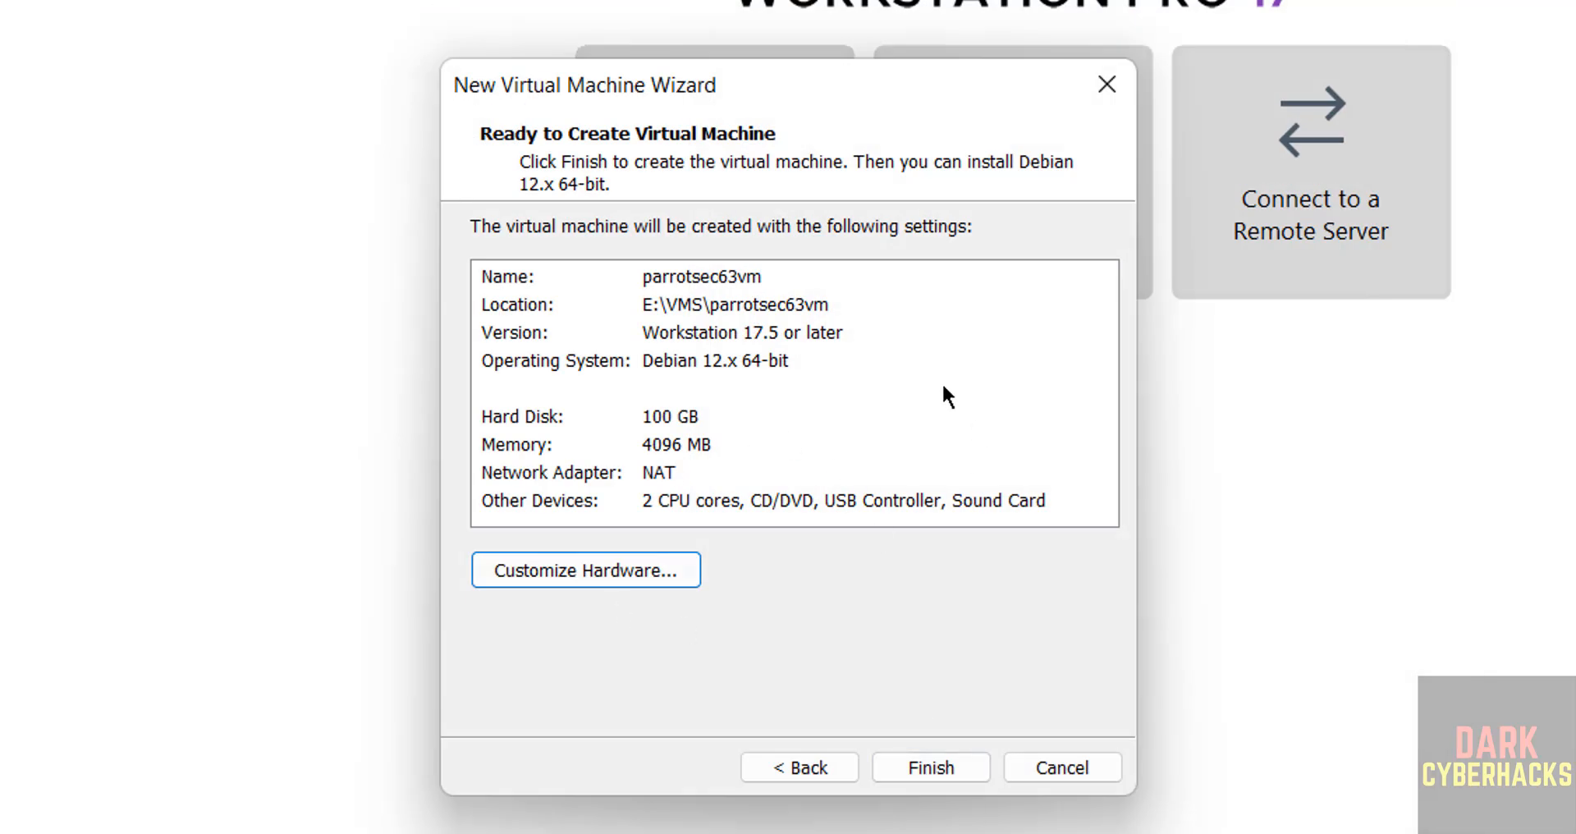
Finish creating parrotsec63vm and review its library context menu without choosing anything.
left_click(929, 766)
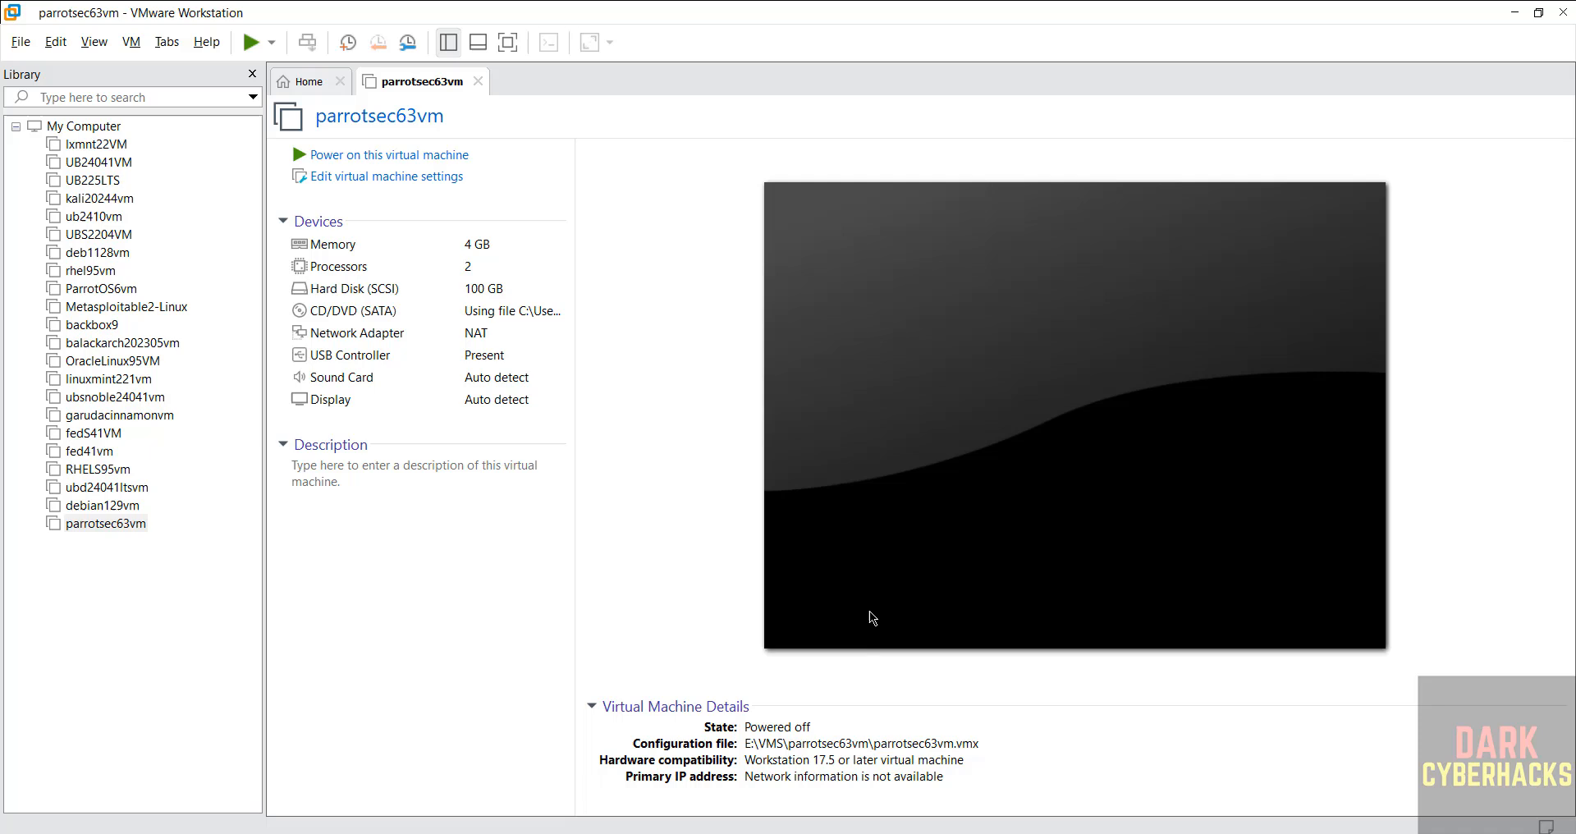
mouse_move(415, 181)
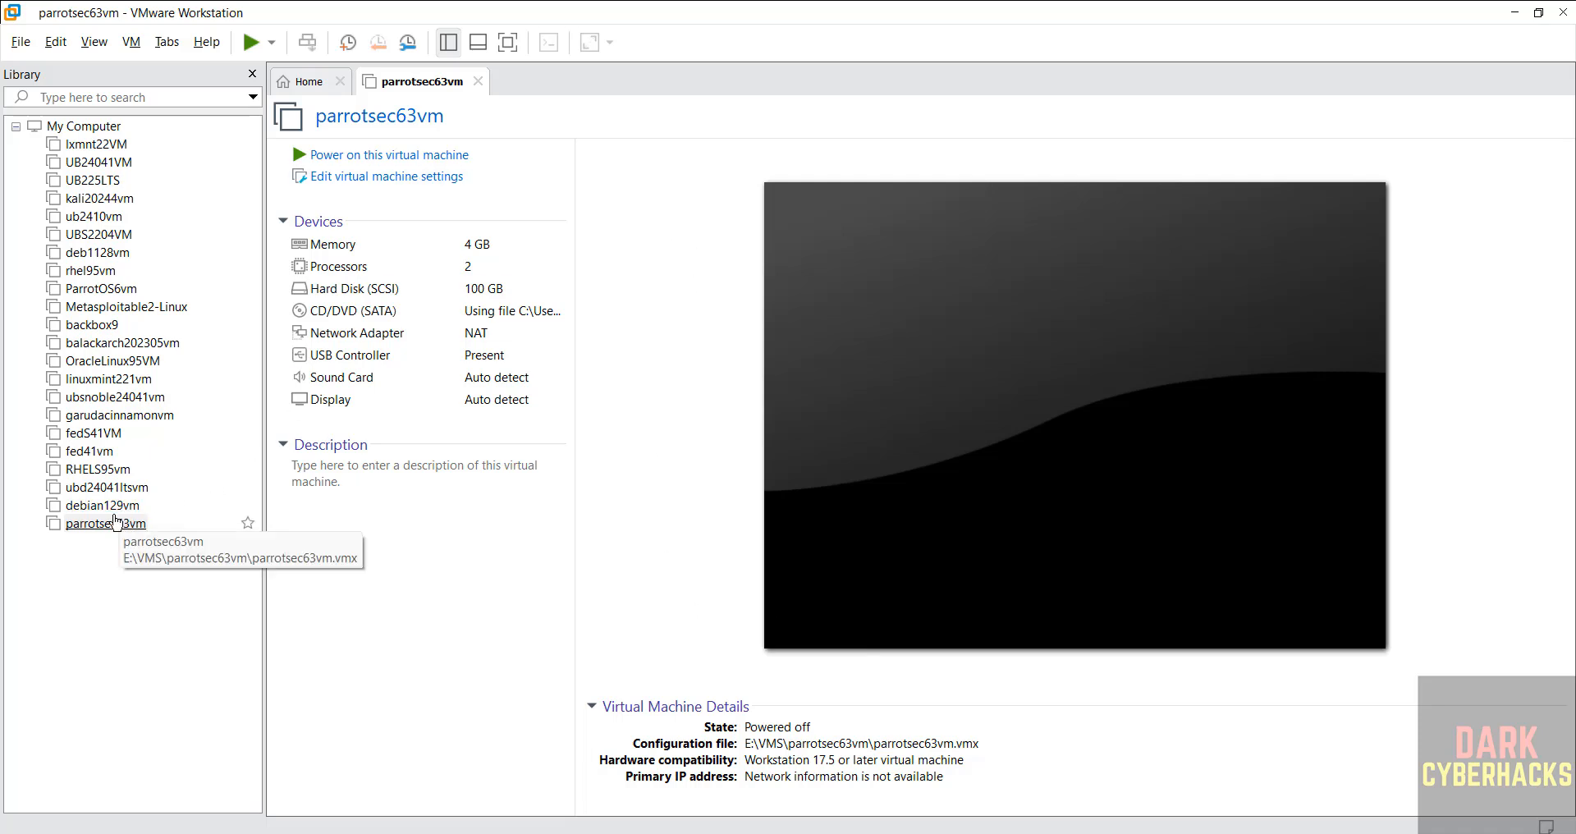
right_click(105, 522)
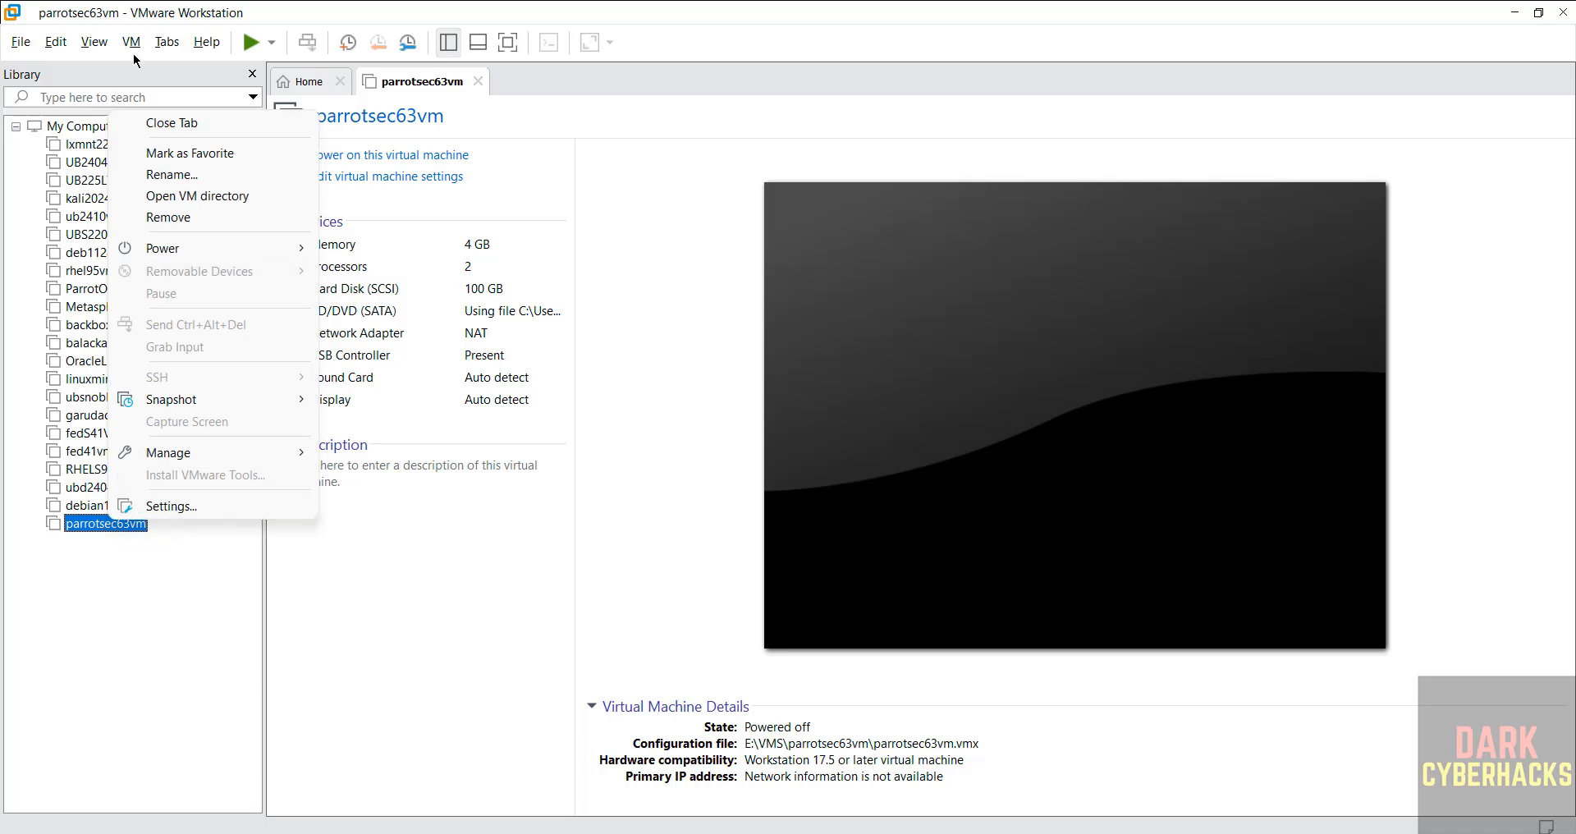
left_click(134, 41)
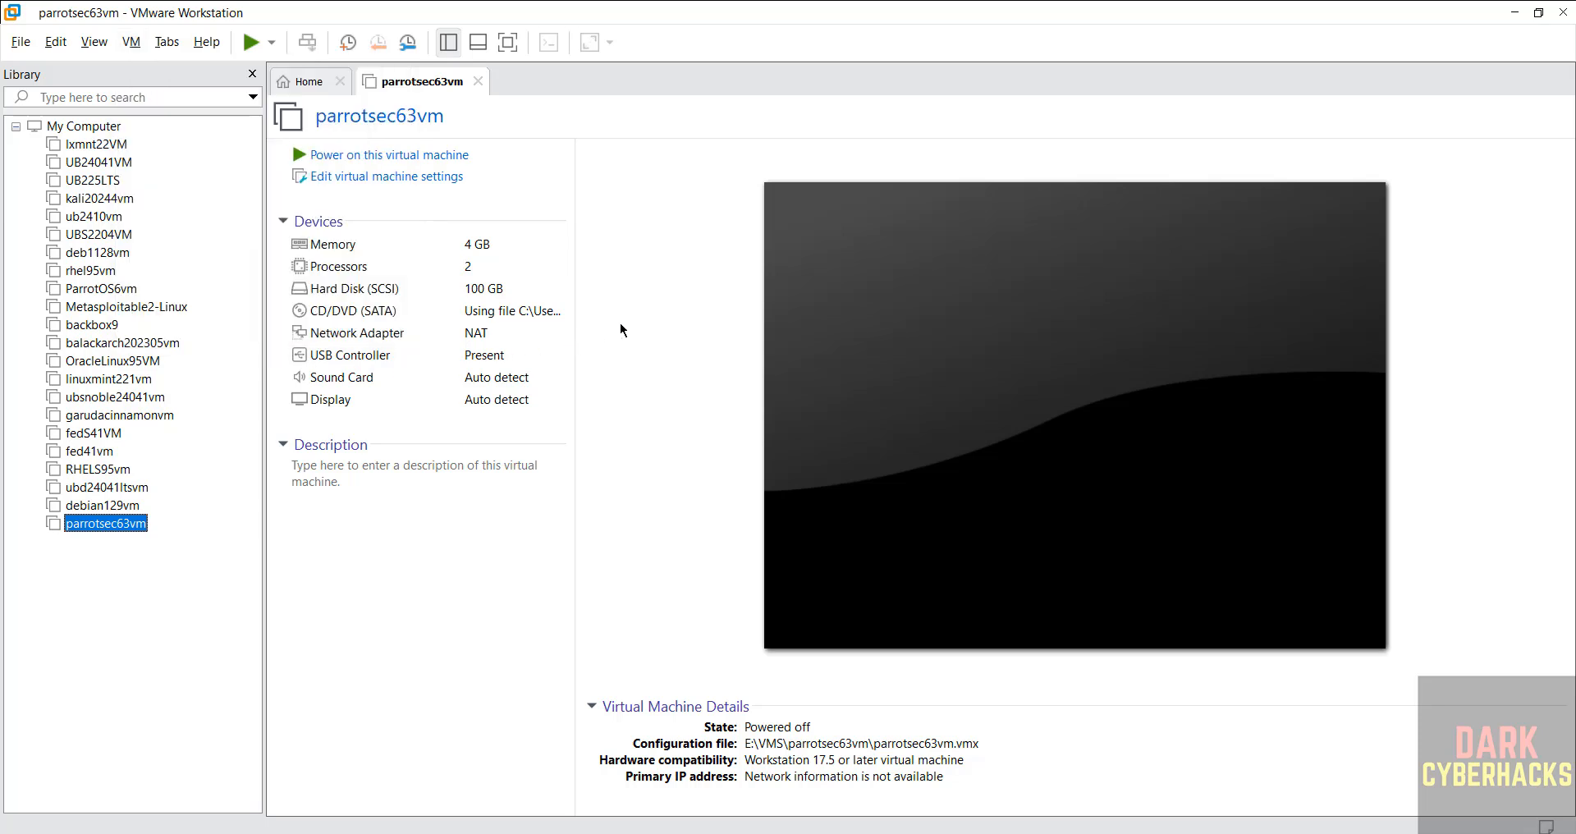
mouse_move(353, 156)
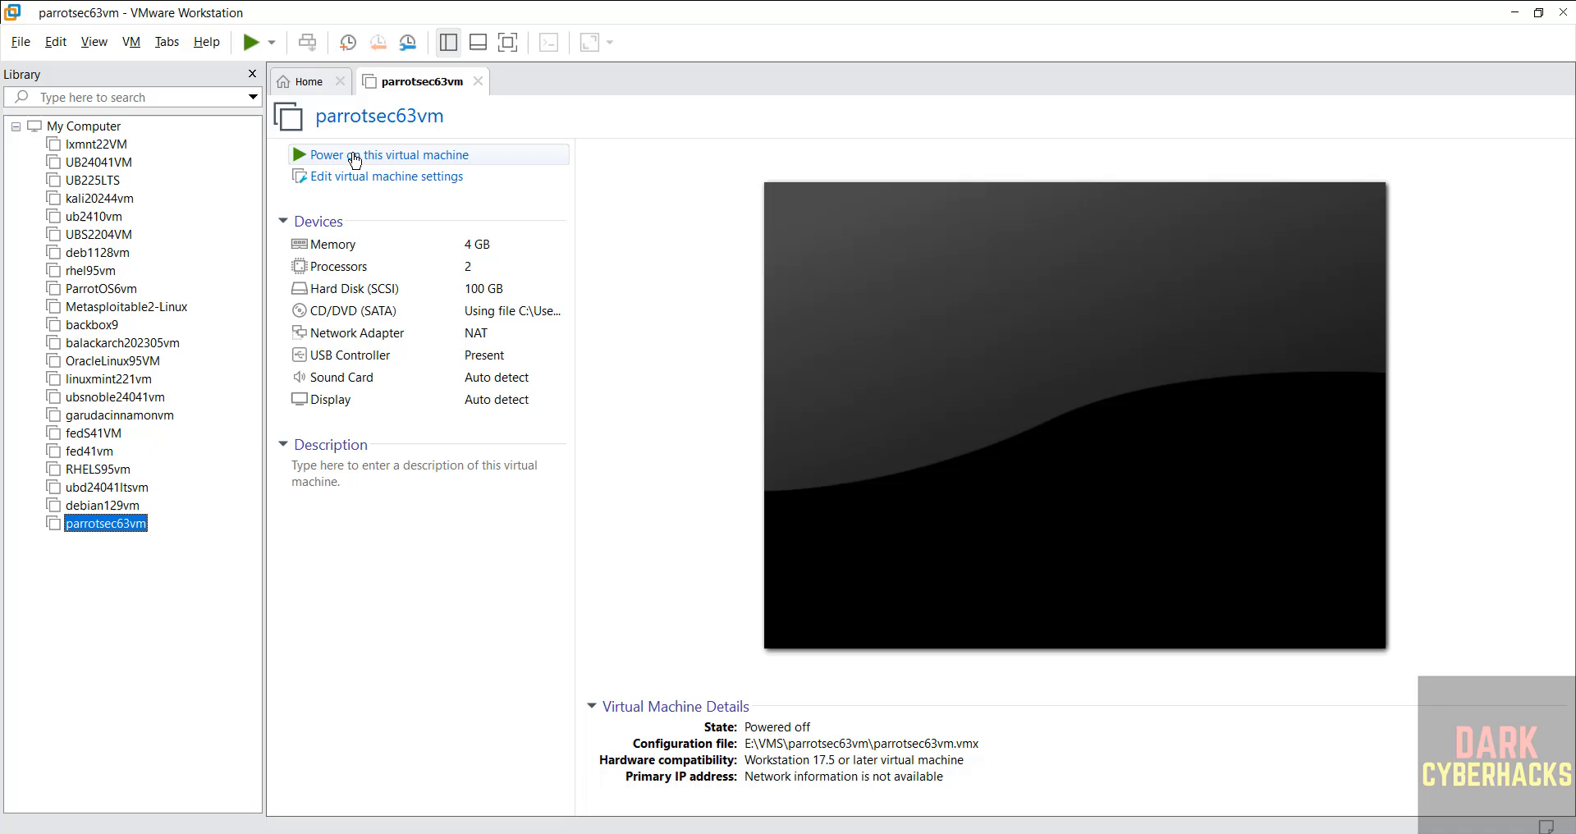
Power on parrotsec63vm and launch Install Debian from the live desktop.
left_click(387, 155)
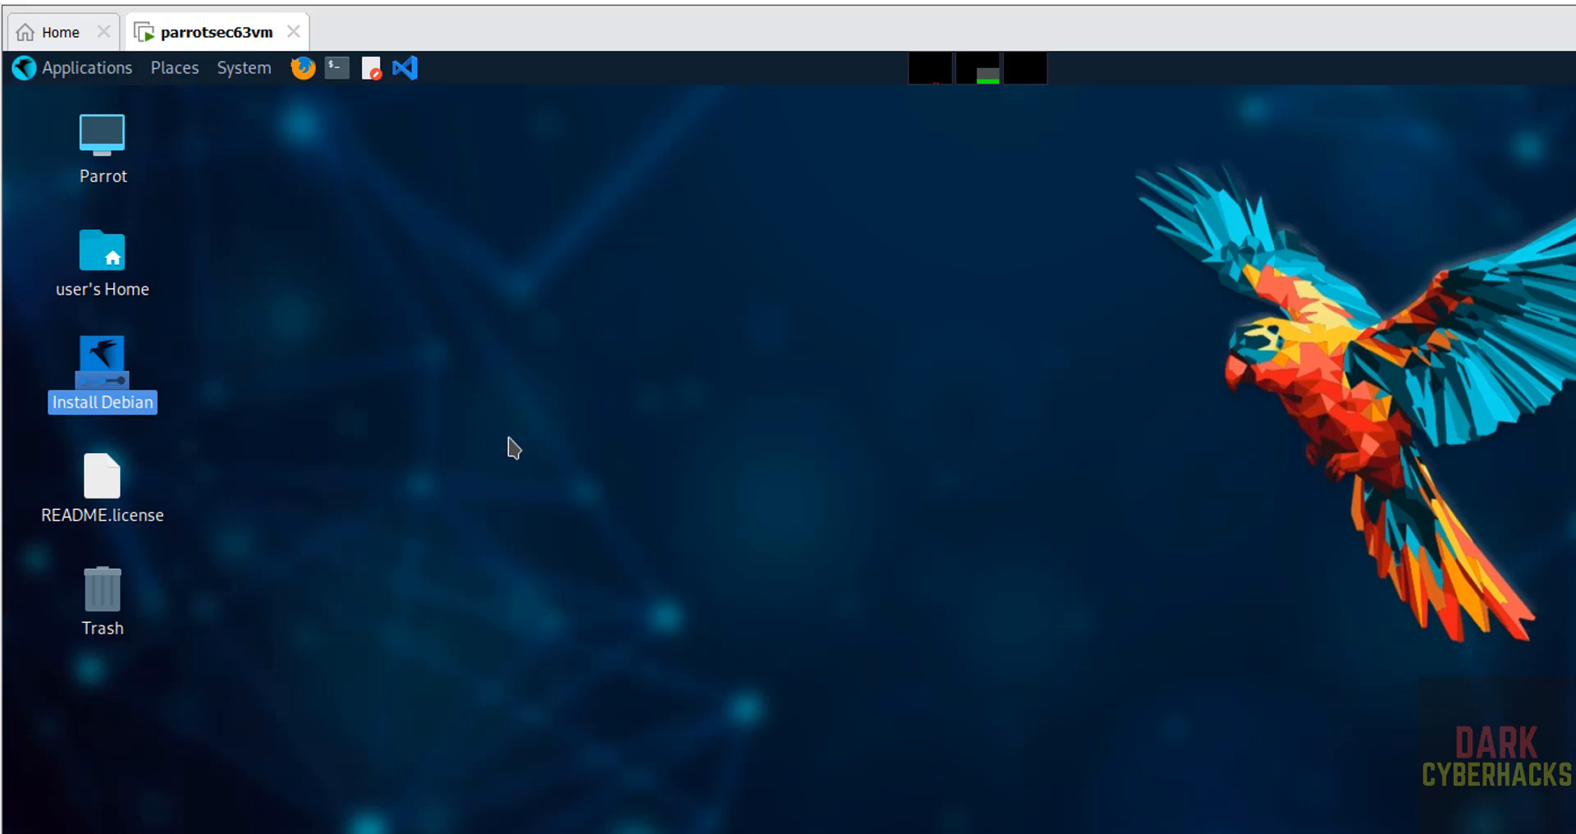
mouse_move(630, 578)
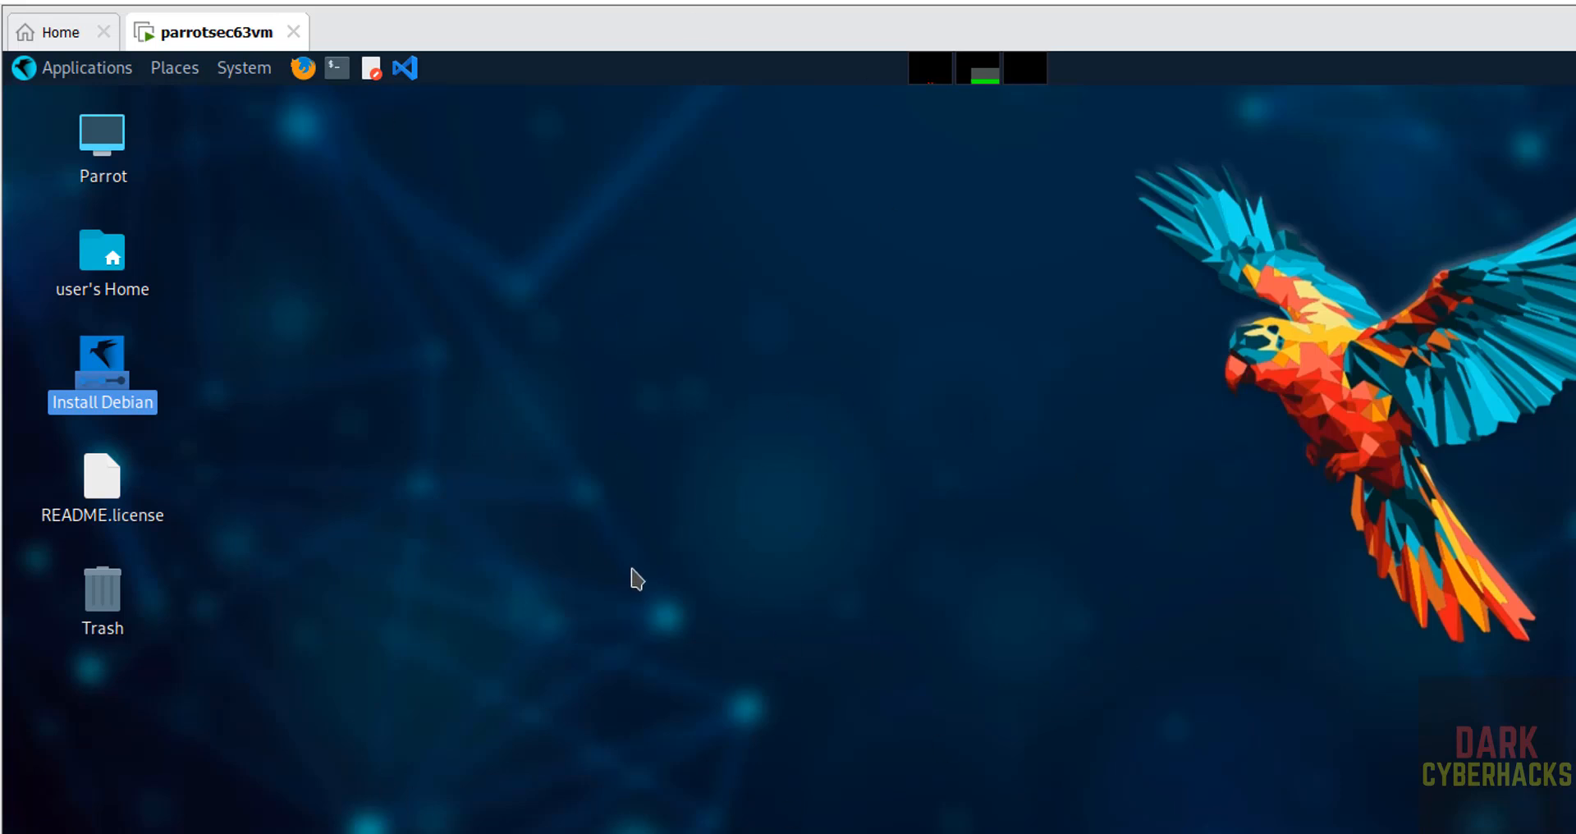
mouse_move(250, 364)
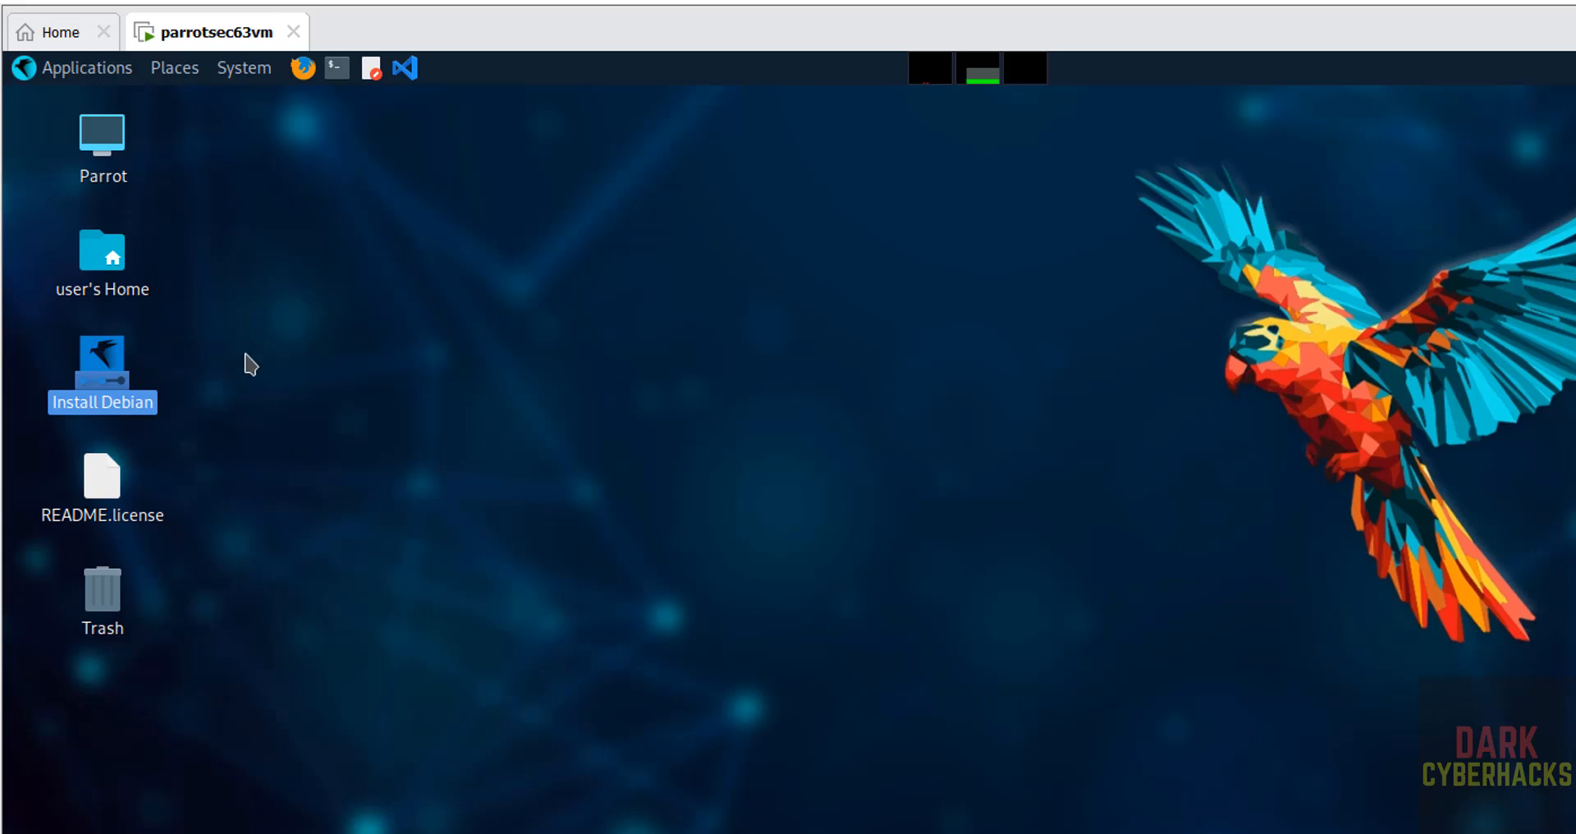
mouse_move(394, 282)
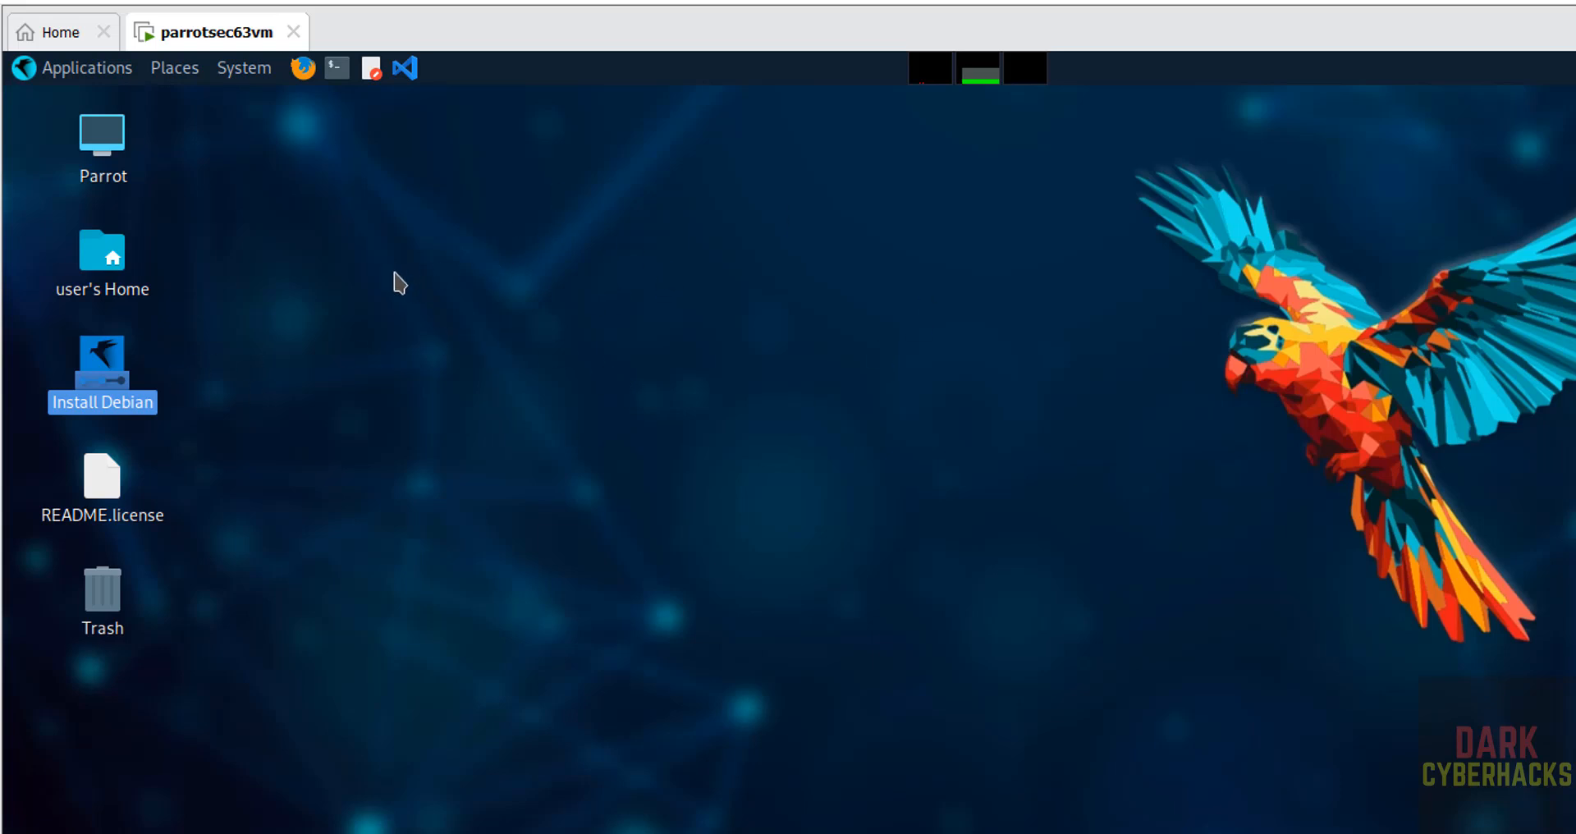
mouse_move(101, 366)
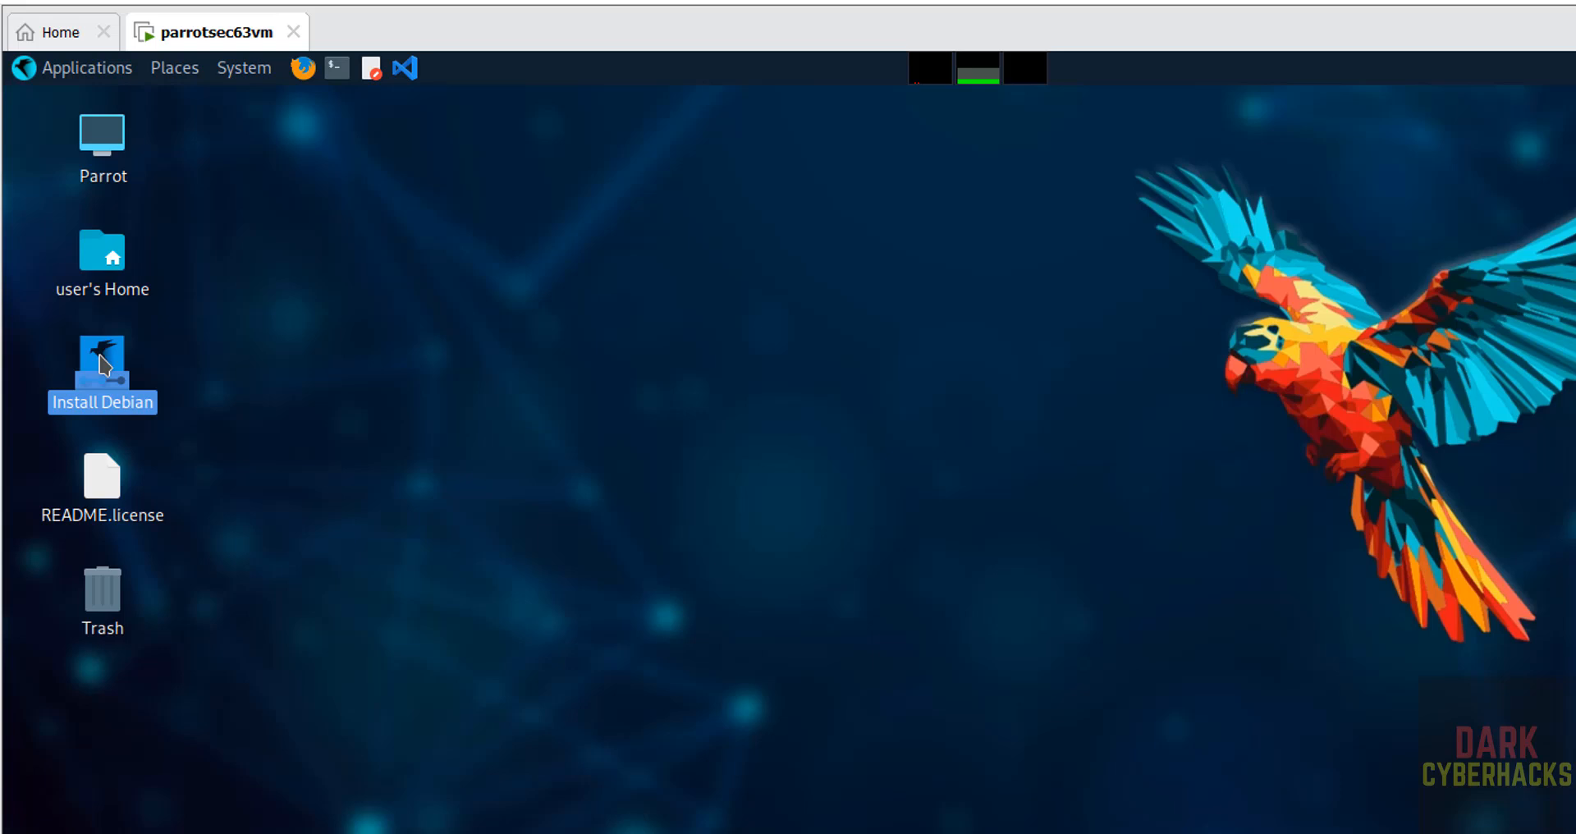
right_click(102, 368)
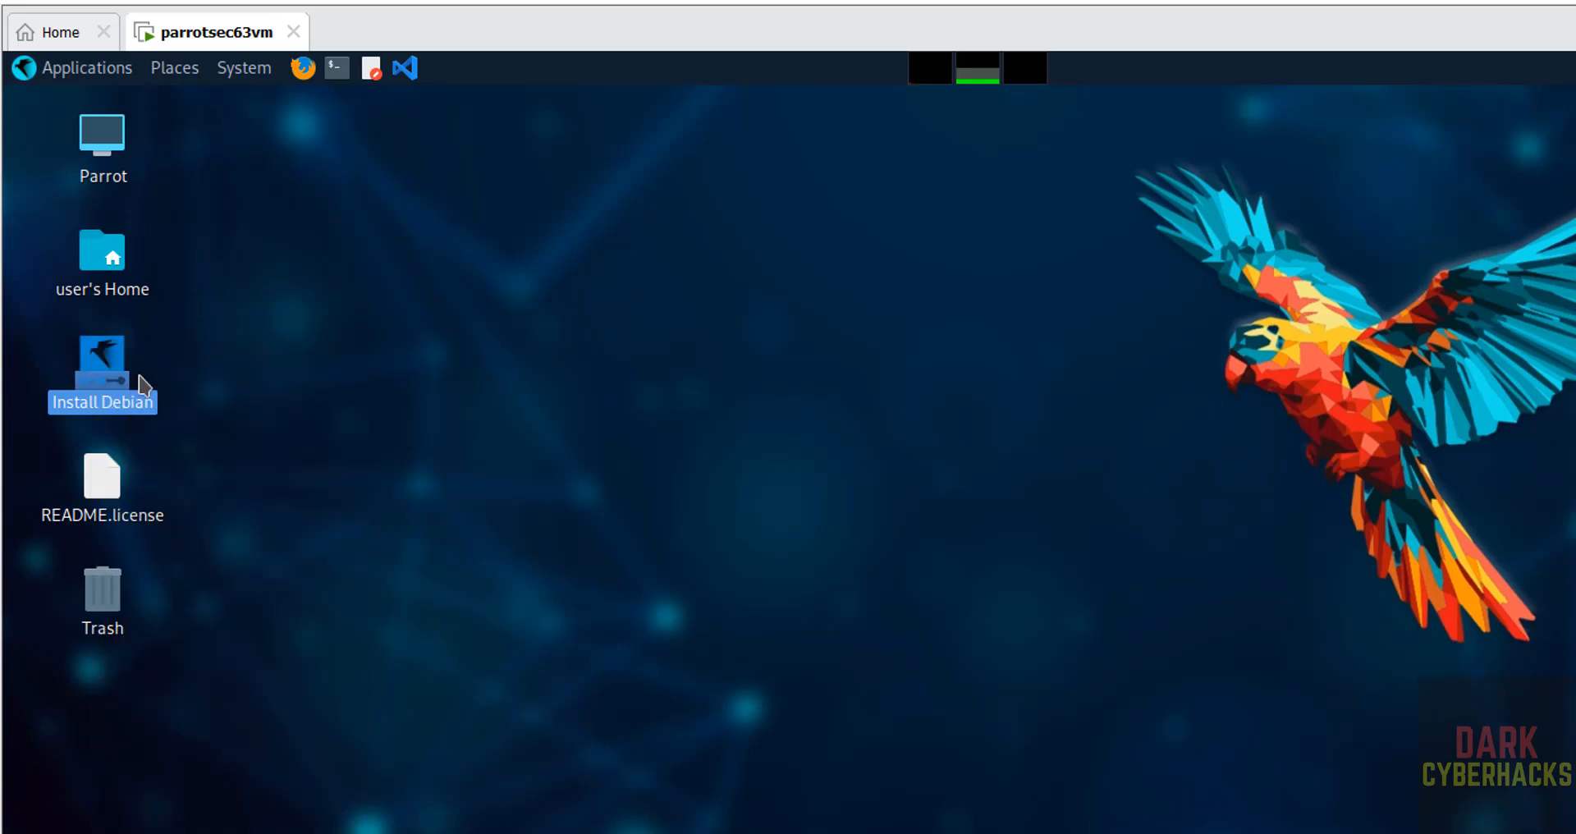
mouse_move(644, 499)
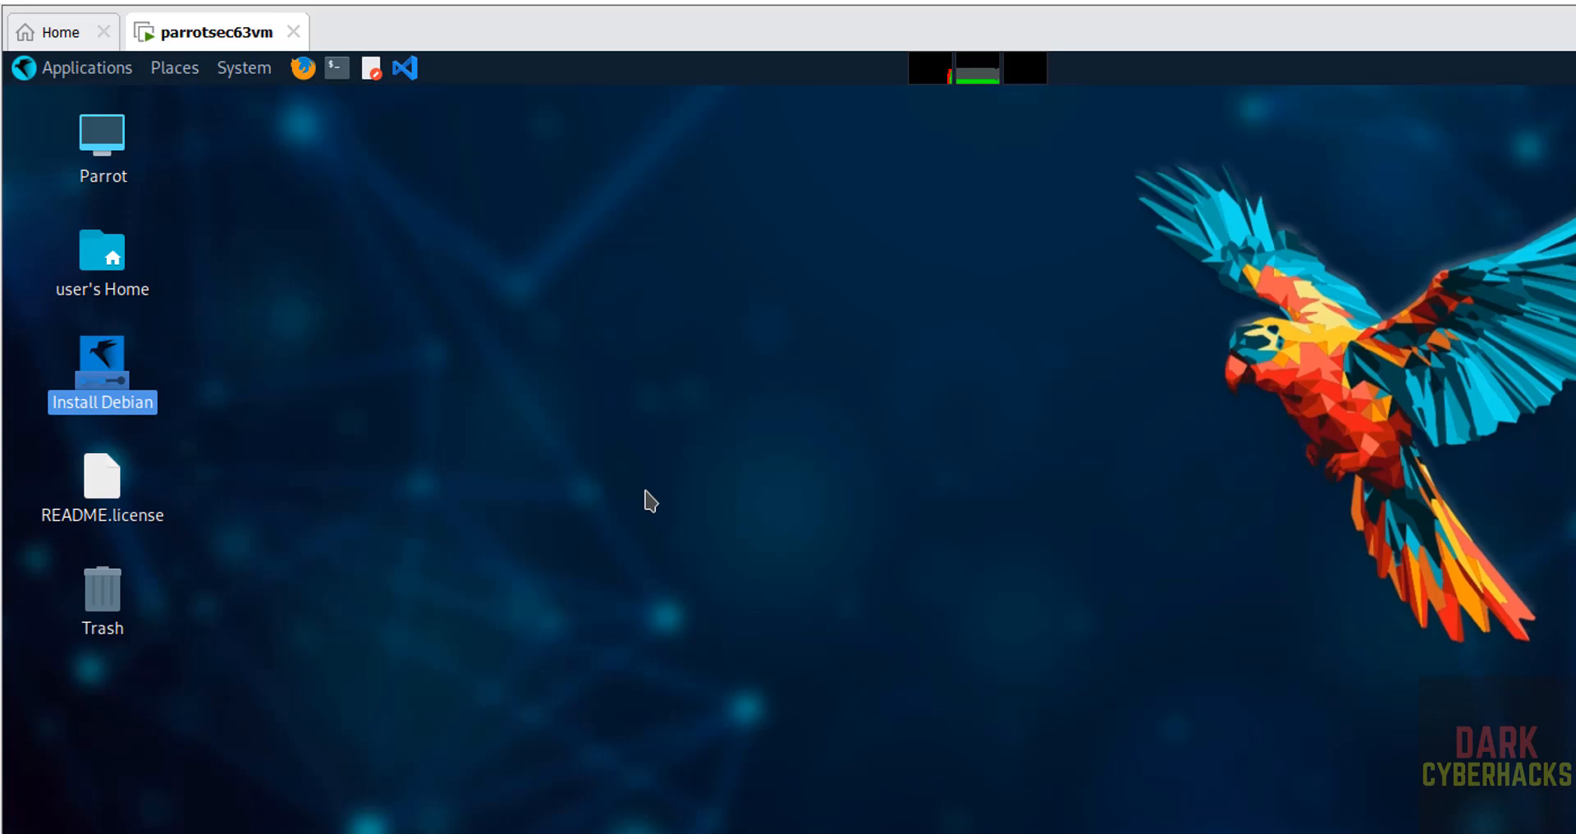
double_click(102, 359)
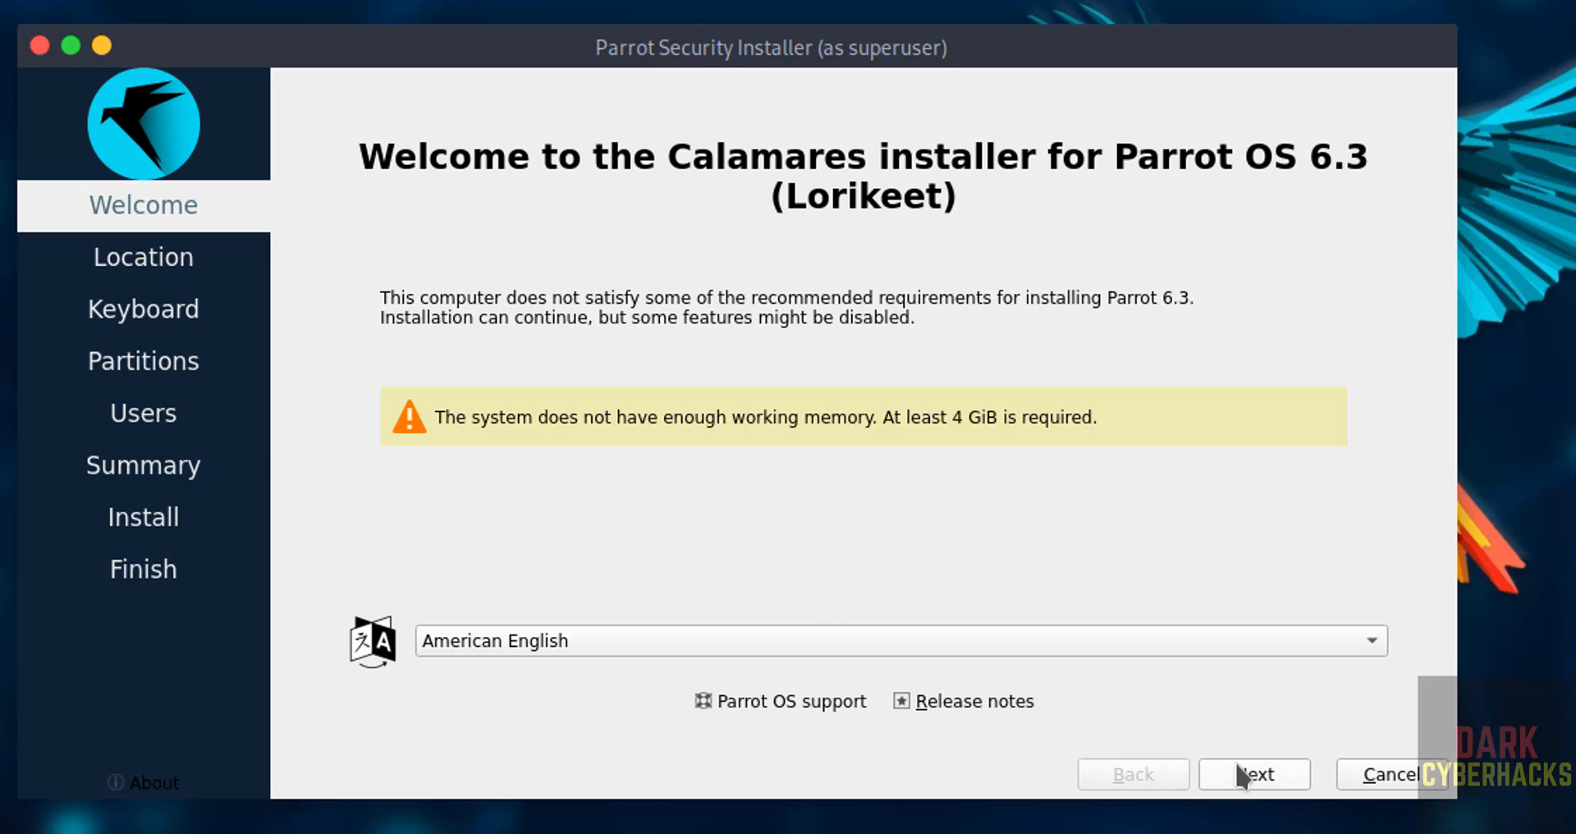
On the Location map, pick Kolkata so the timezone is Asia/Kolkata with English (India) locale.
left_click(1254, 773)
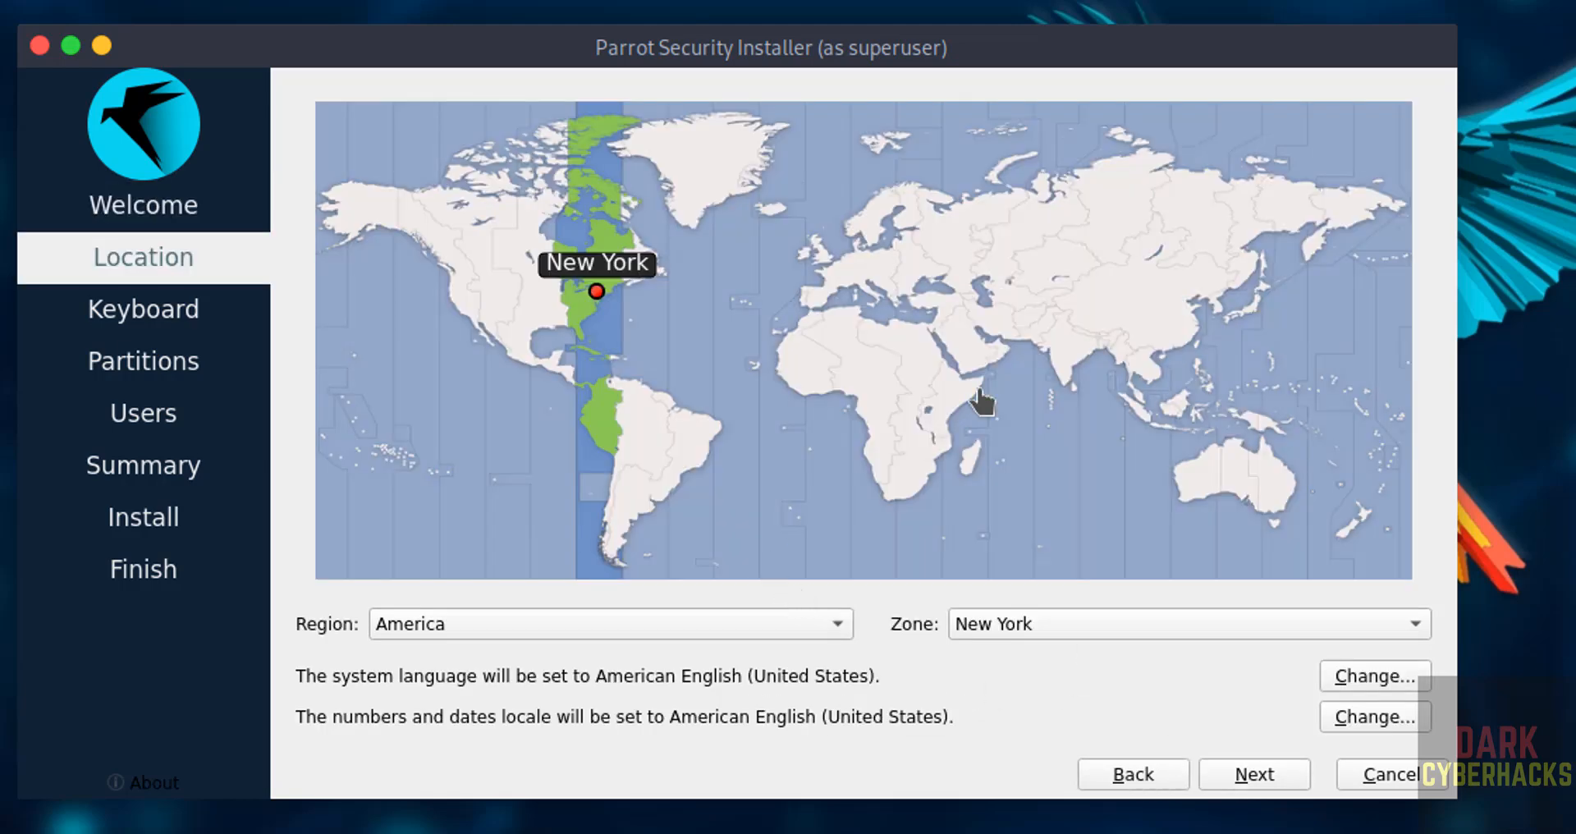
mouse_move(539, 645)
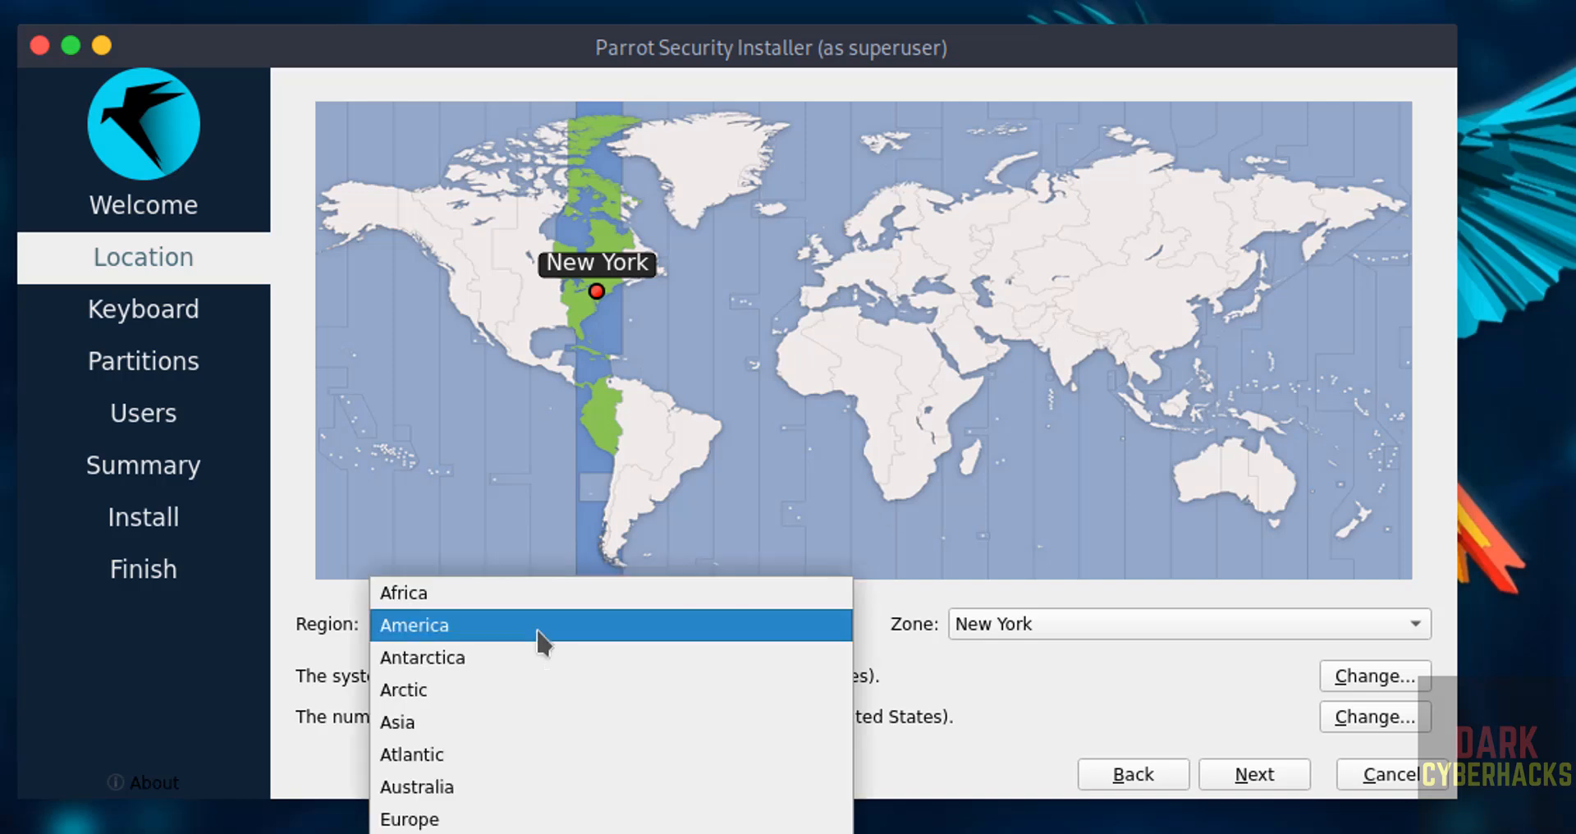
left_click(416, 626)
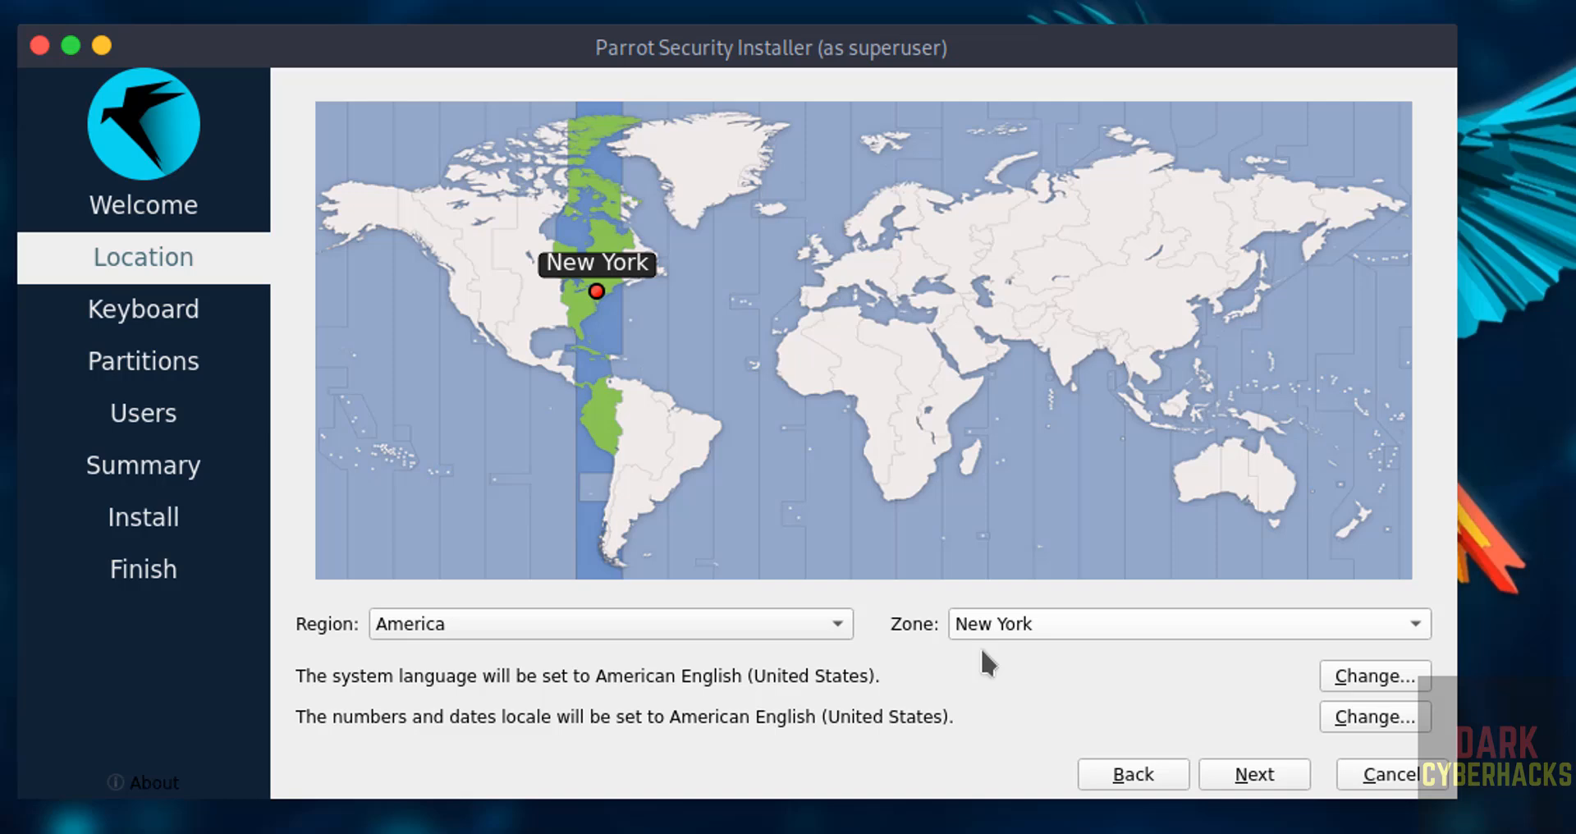
left_click(1082, 326)
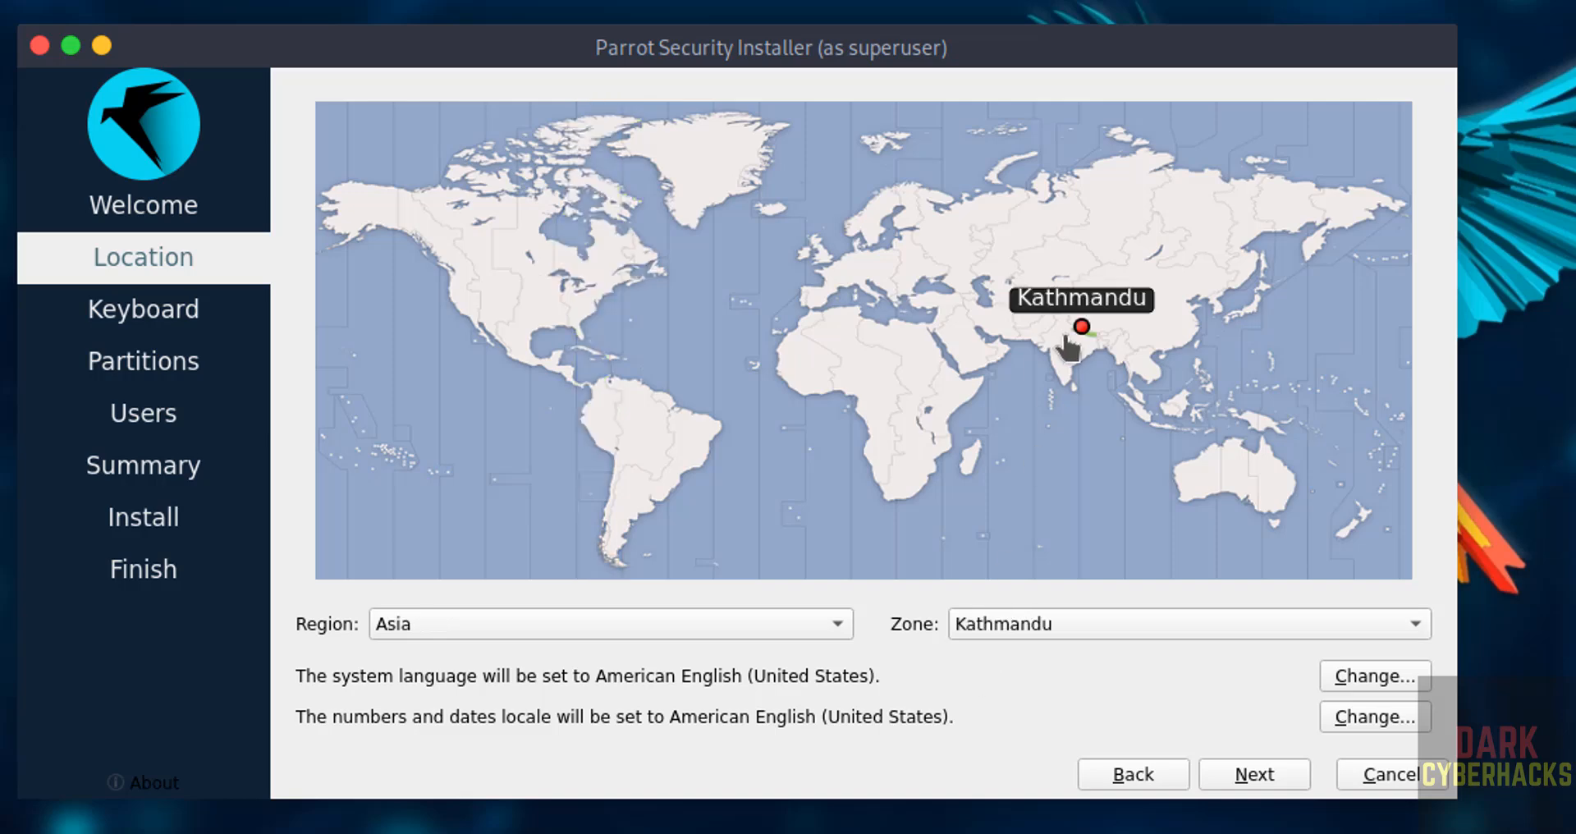
left_click(1090, 360)
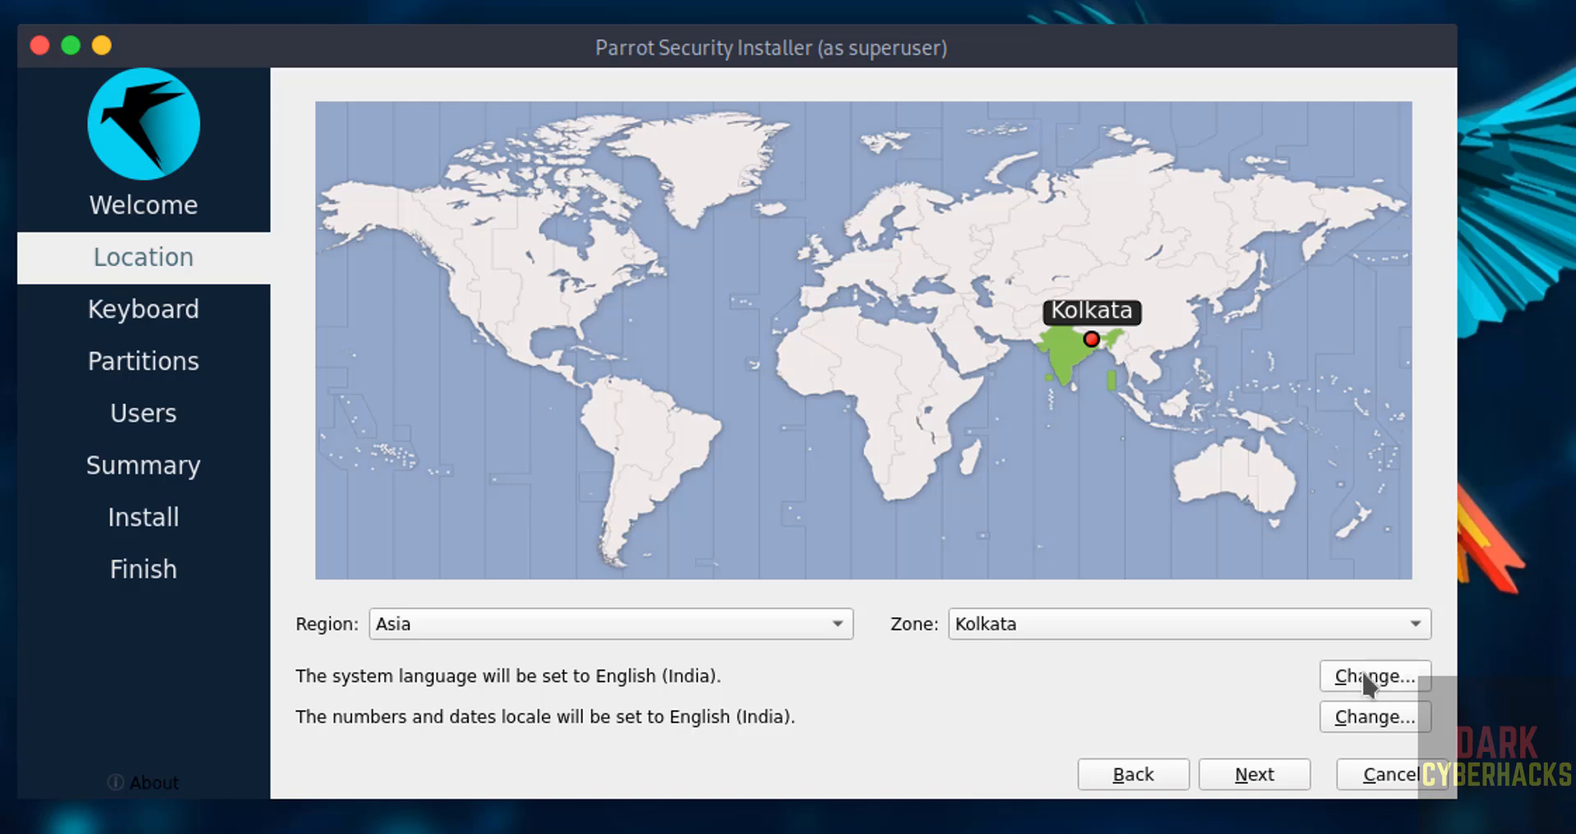
mouse_move(366, 750)
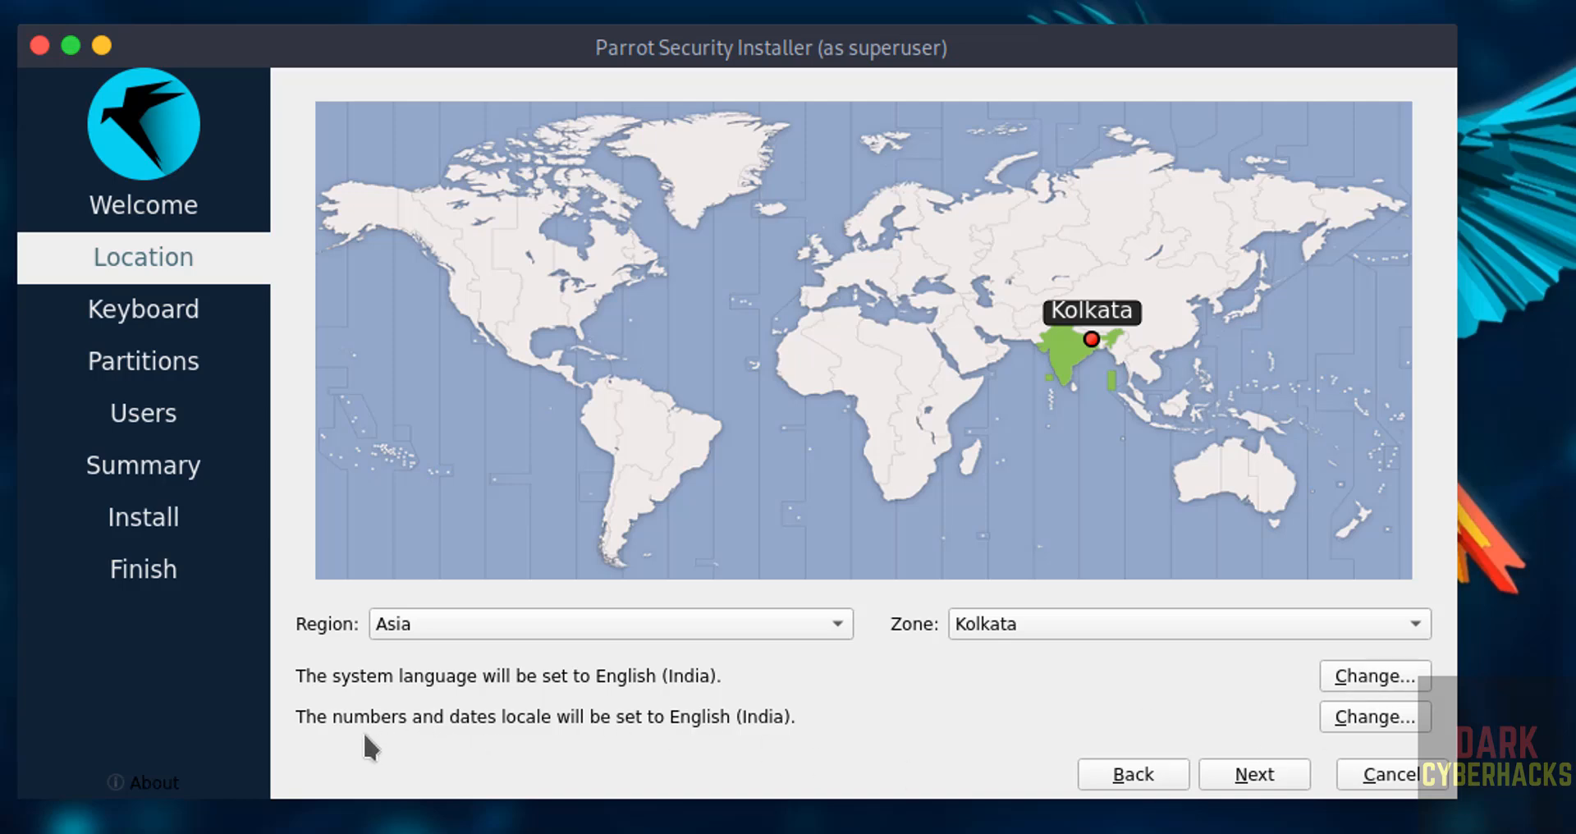
mouse_move(535, 745)
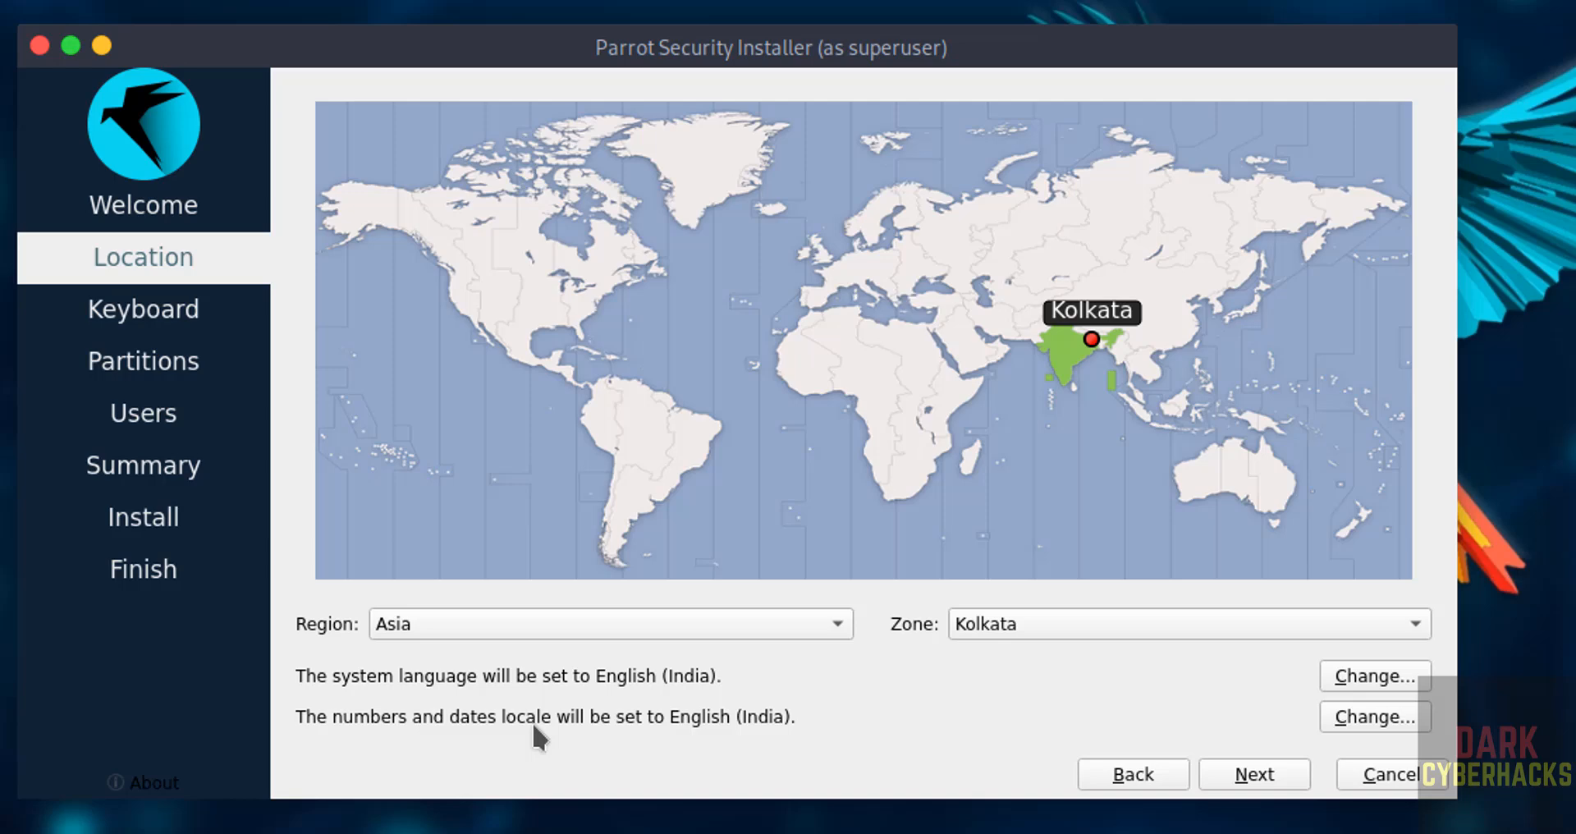
mouse_move(1226, 725)
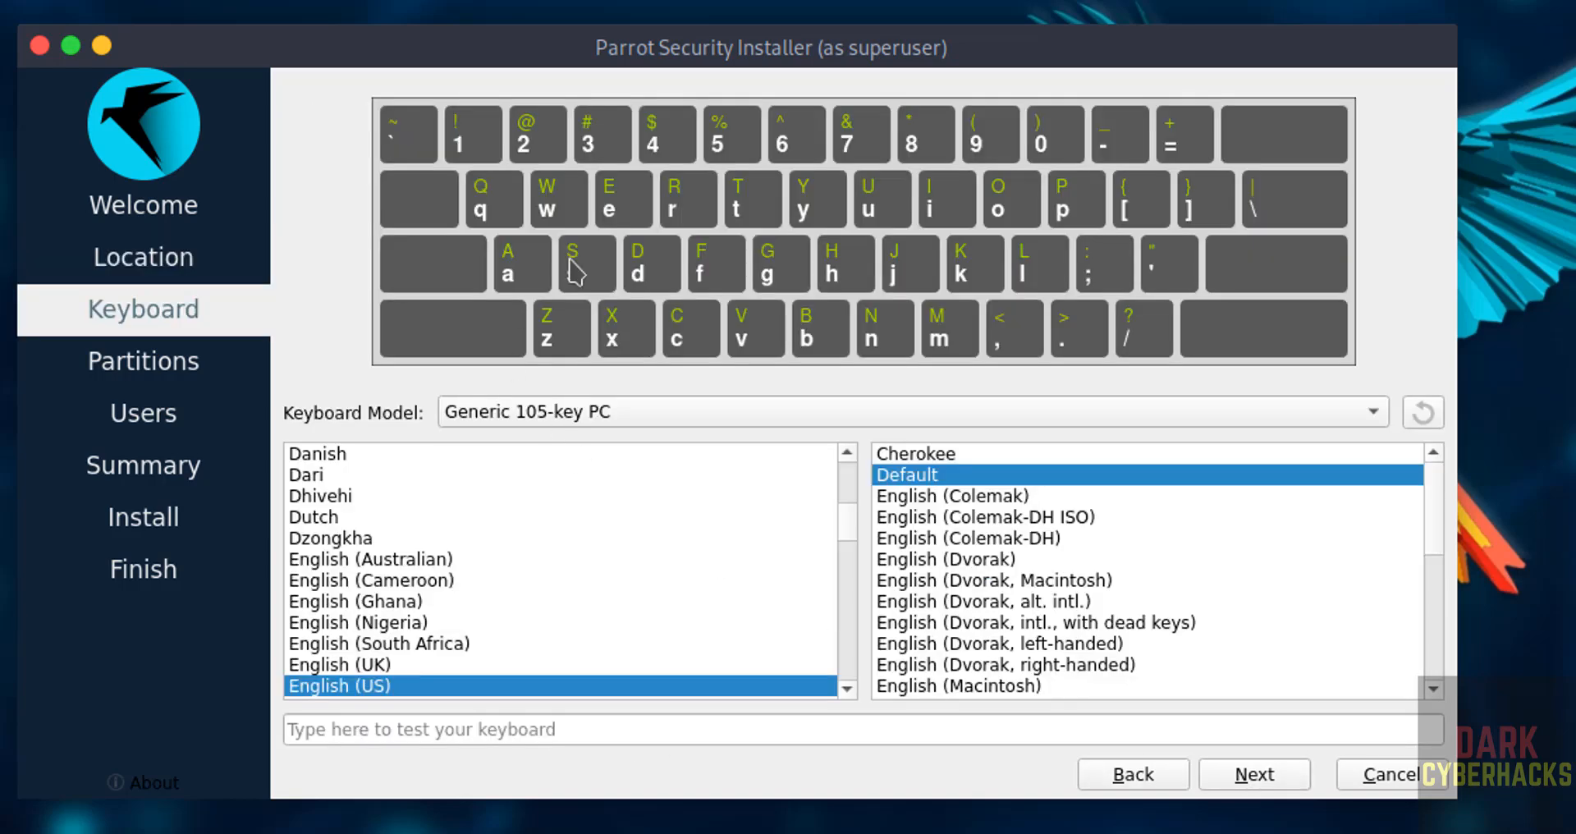
mouse_move(1254, 796)
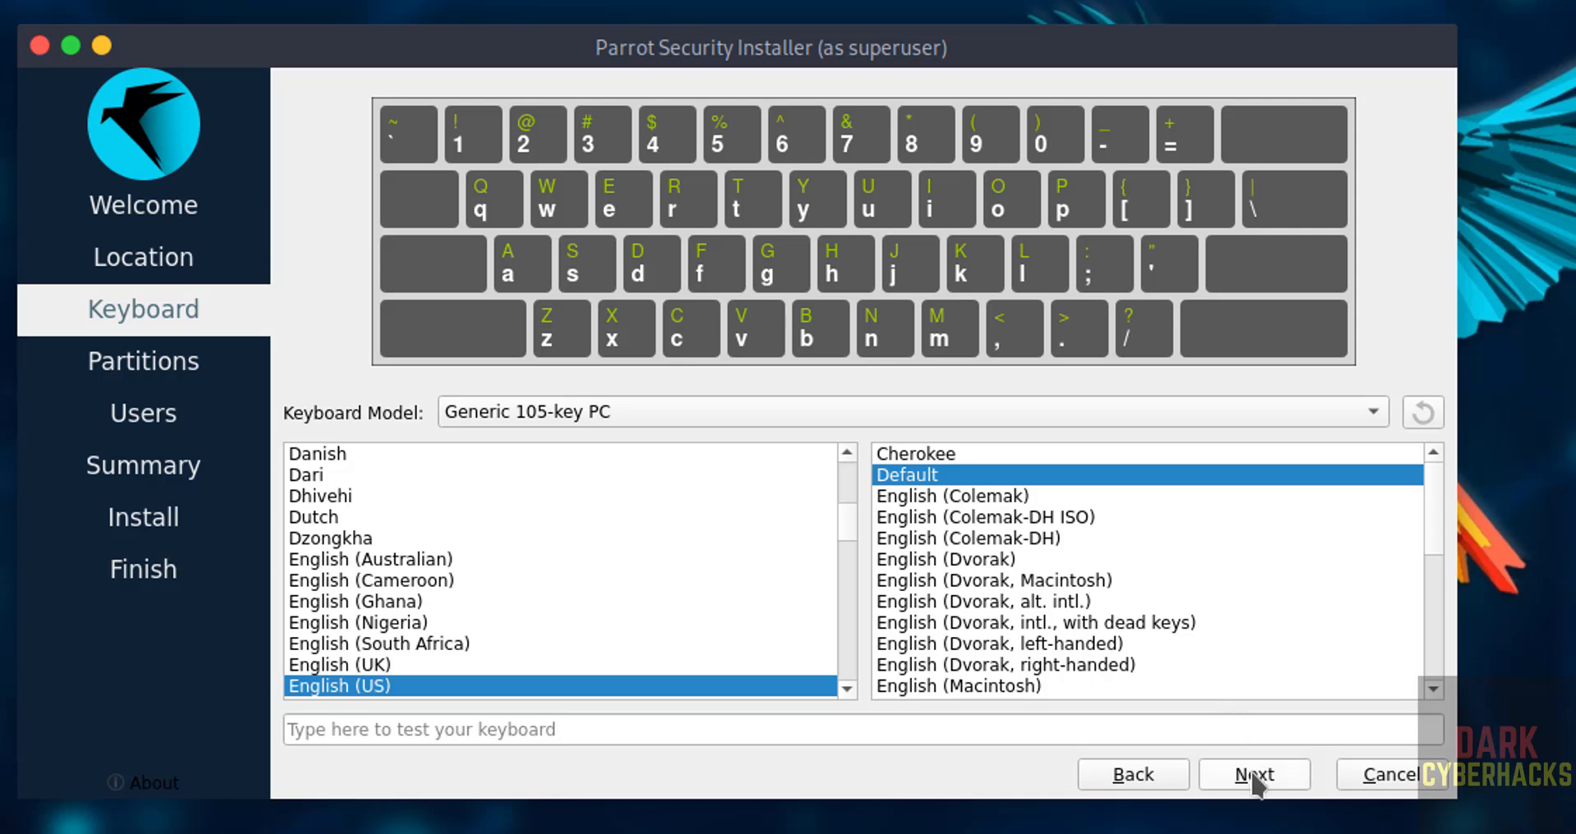
Keep the English (US) keyboard, choose Erase disk for the 100 GiB drive, and continue to Users.
left_click(1254, 773)
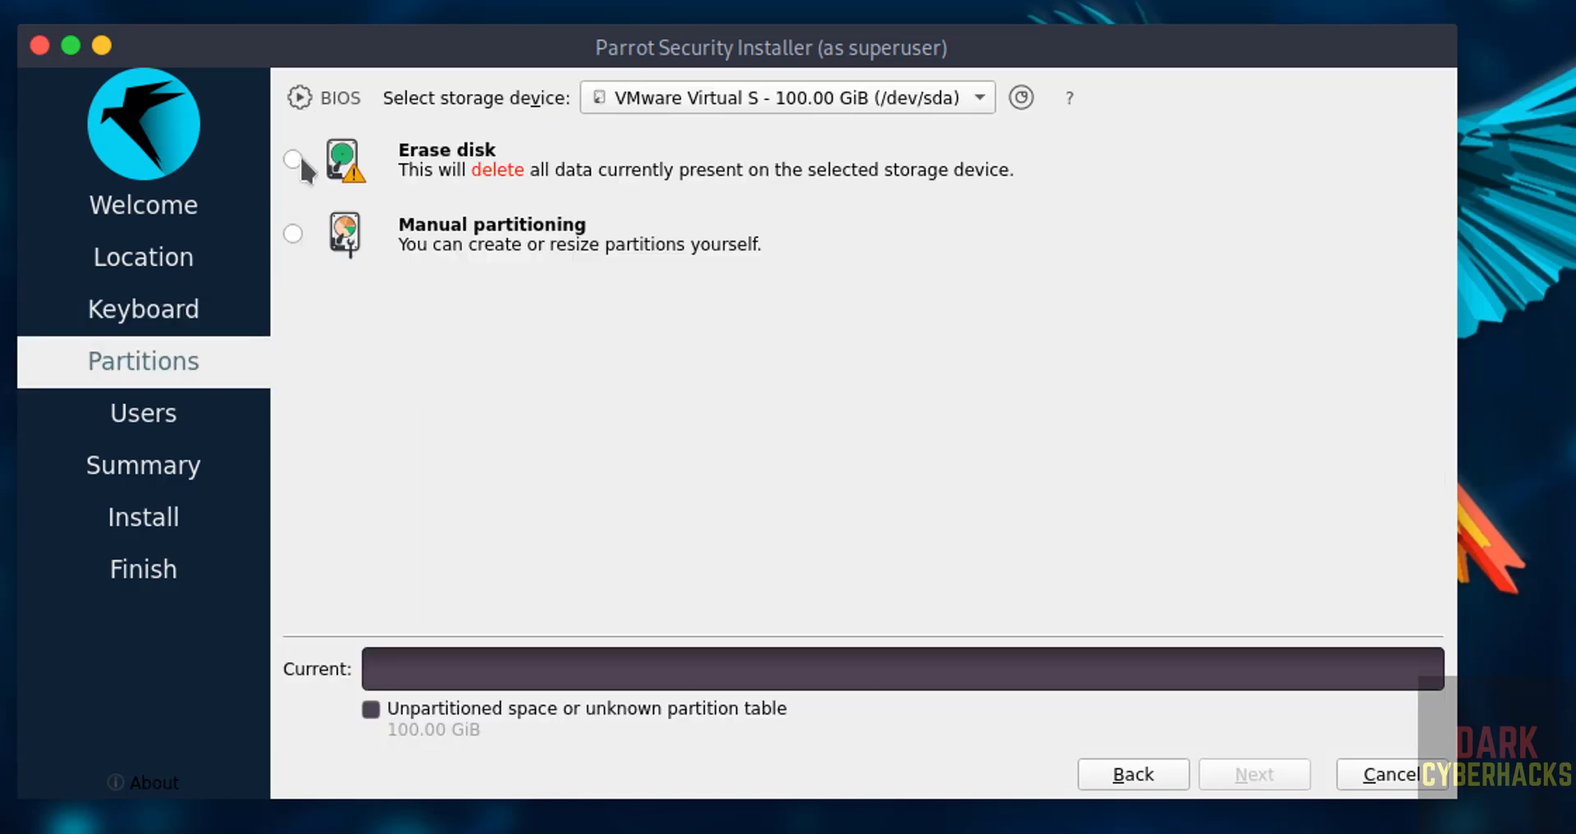
left_click(292, 161)
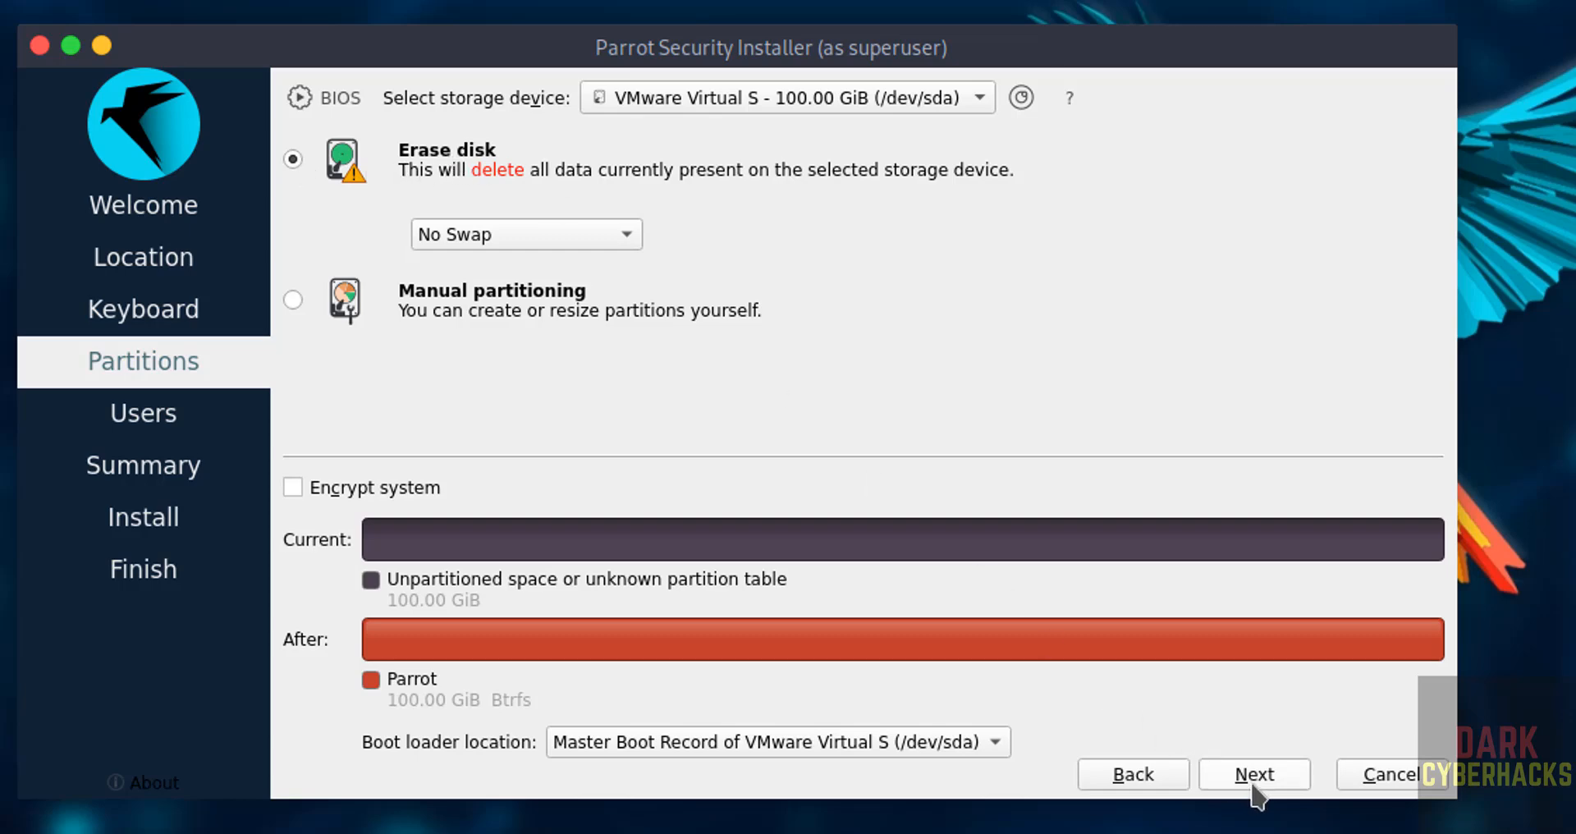
left_click(1254, 773)
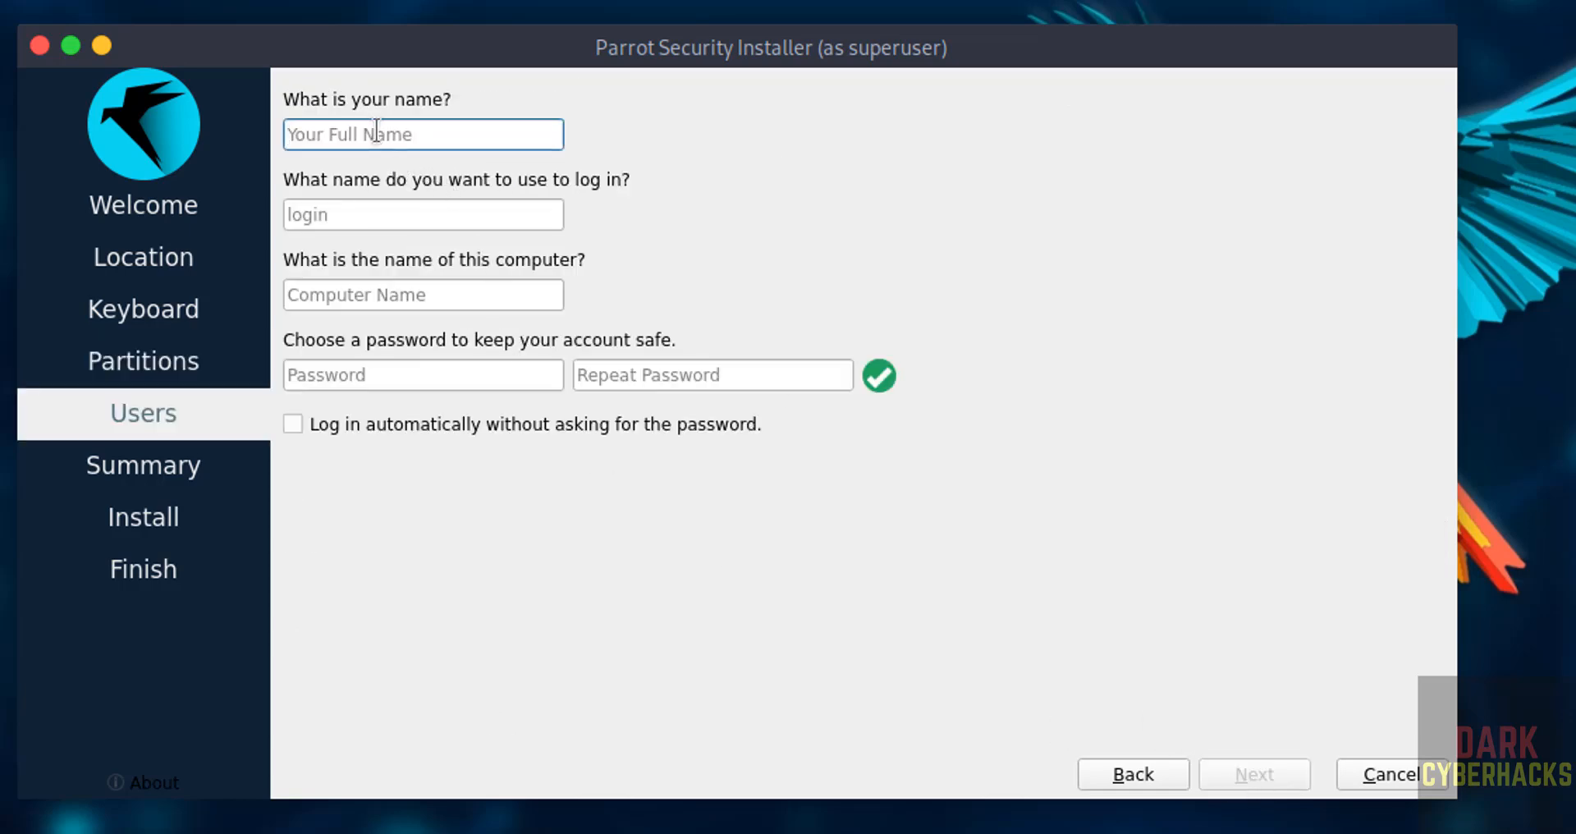
Enter user name and login r2schools, computer name parrotsec63vm, and a matching password.
type("r")
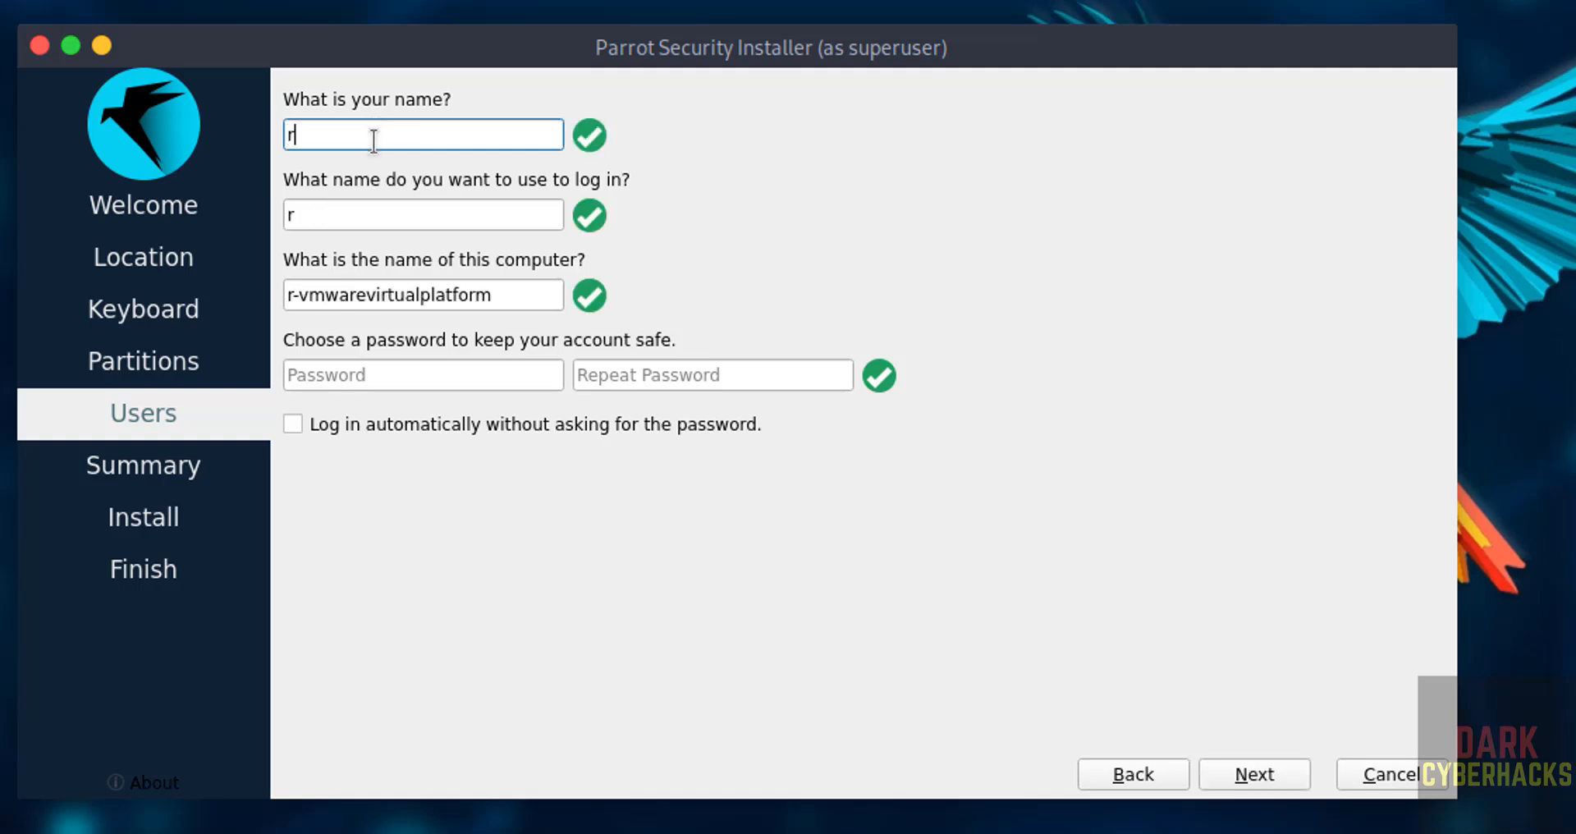
type("2schools")
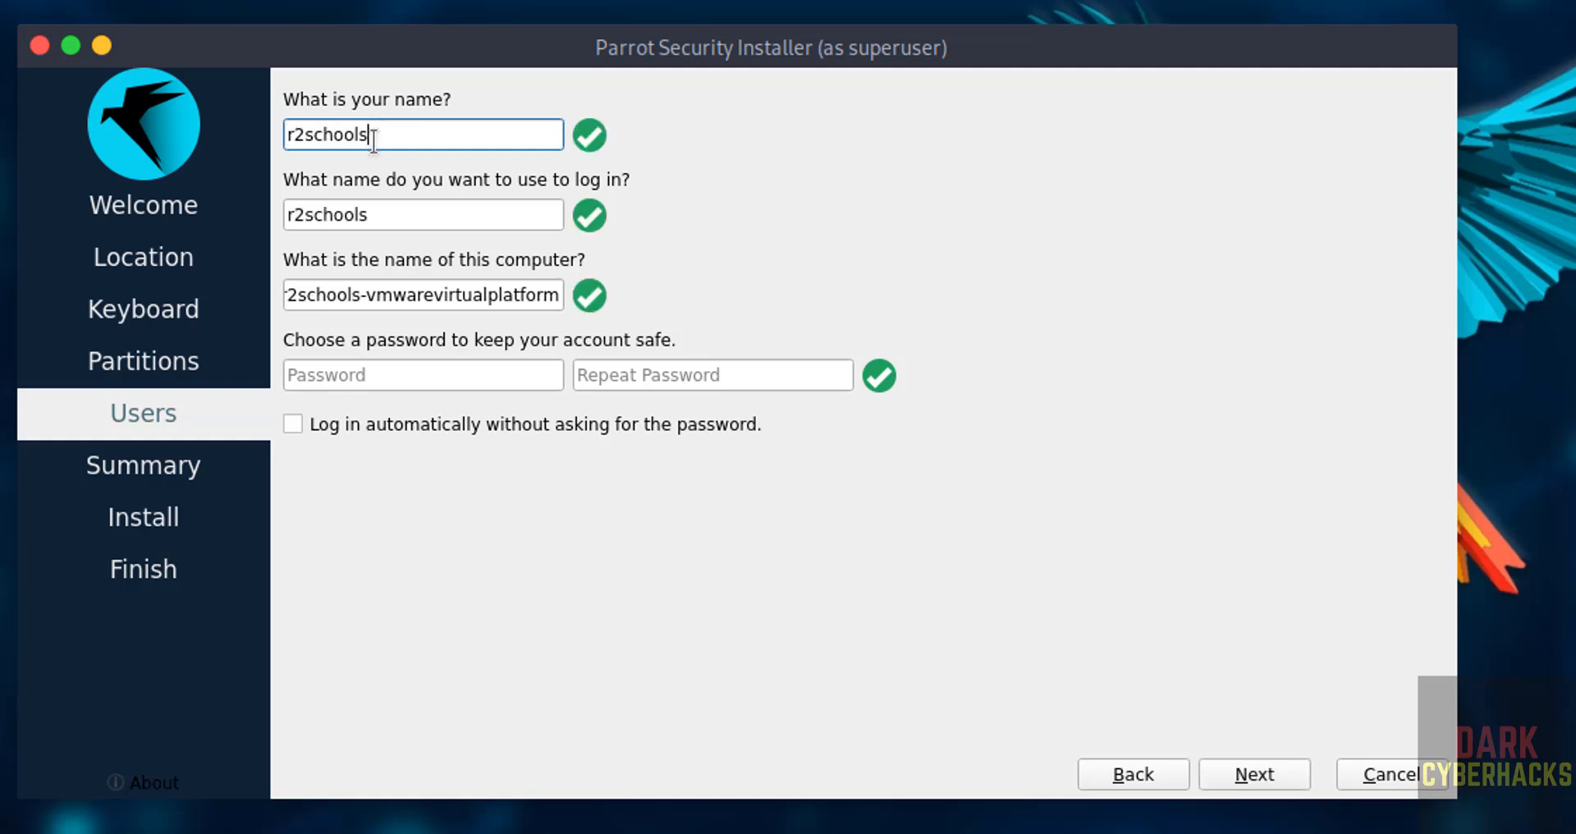
double_click(327, 213)
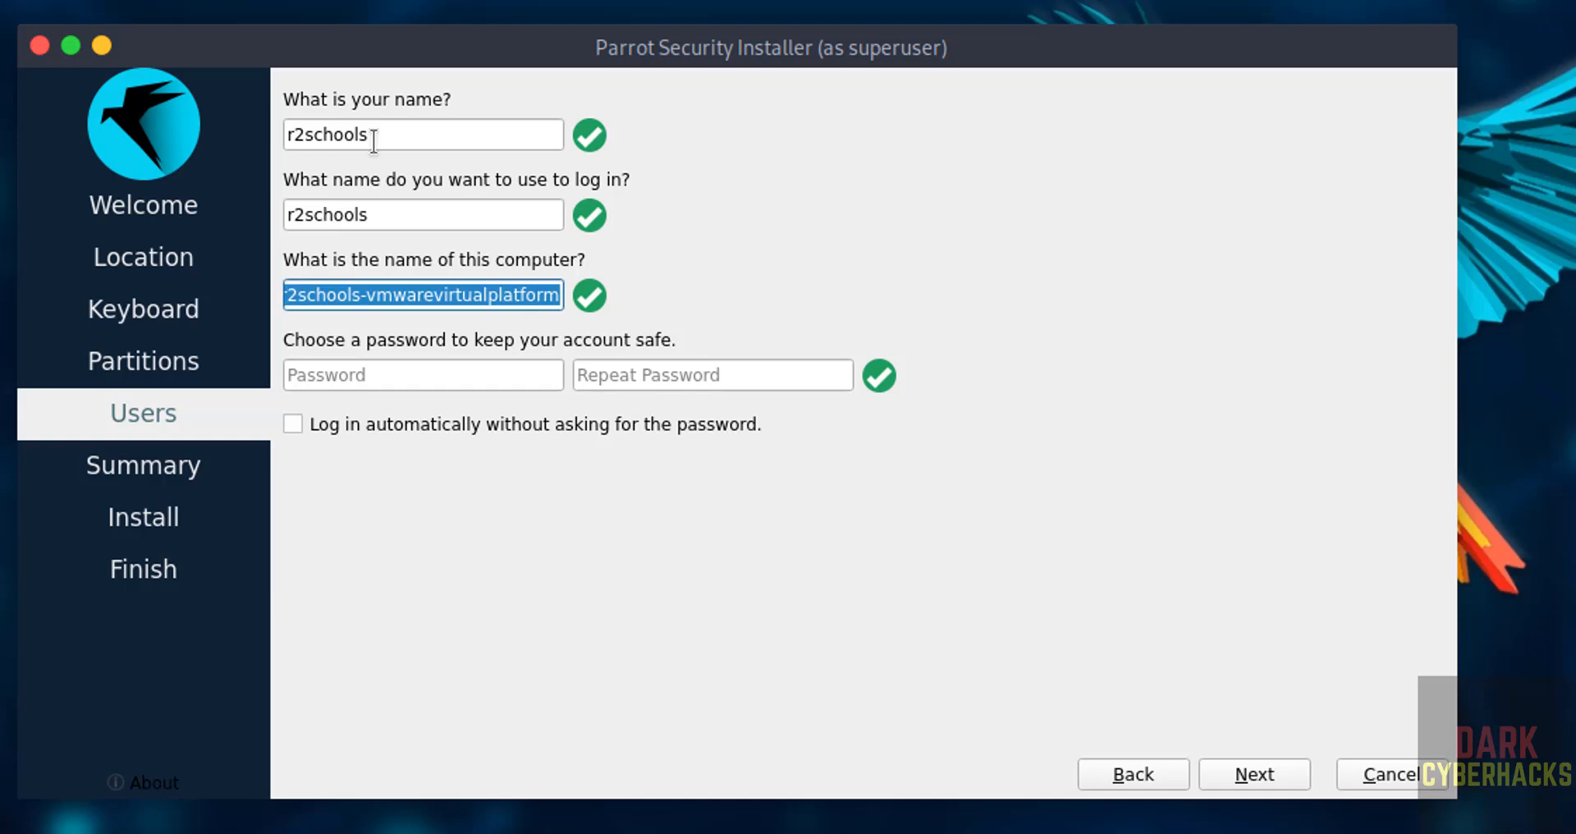
type("parrotsec63v")
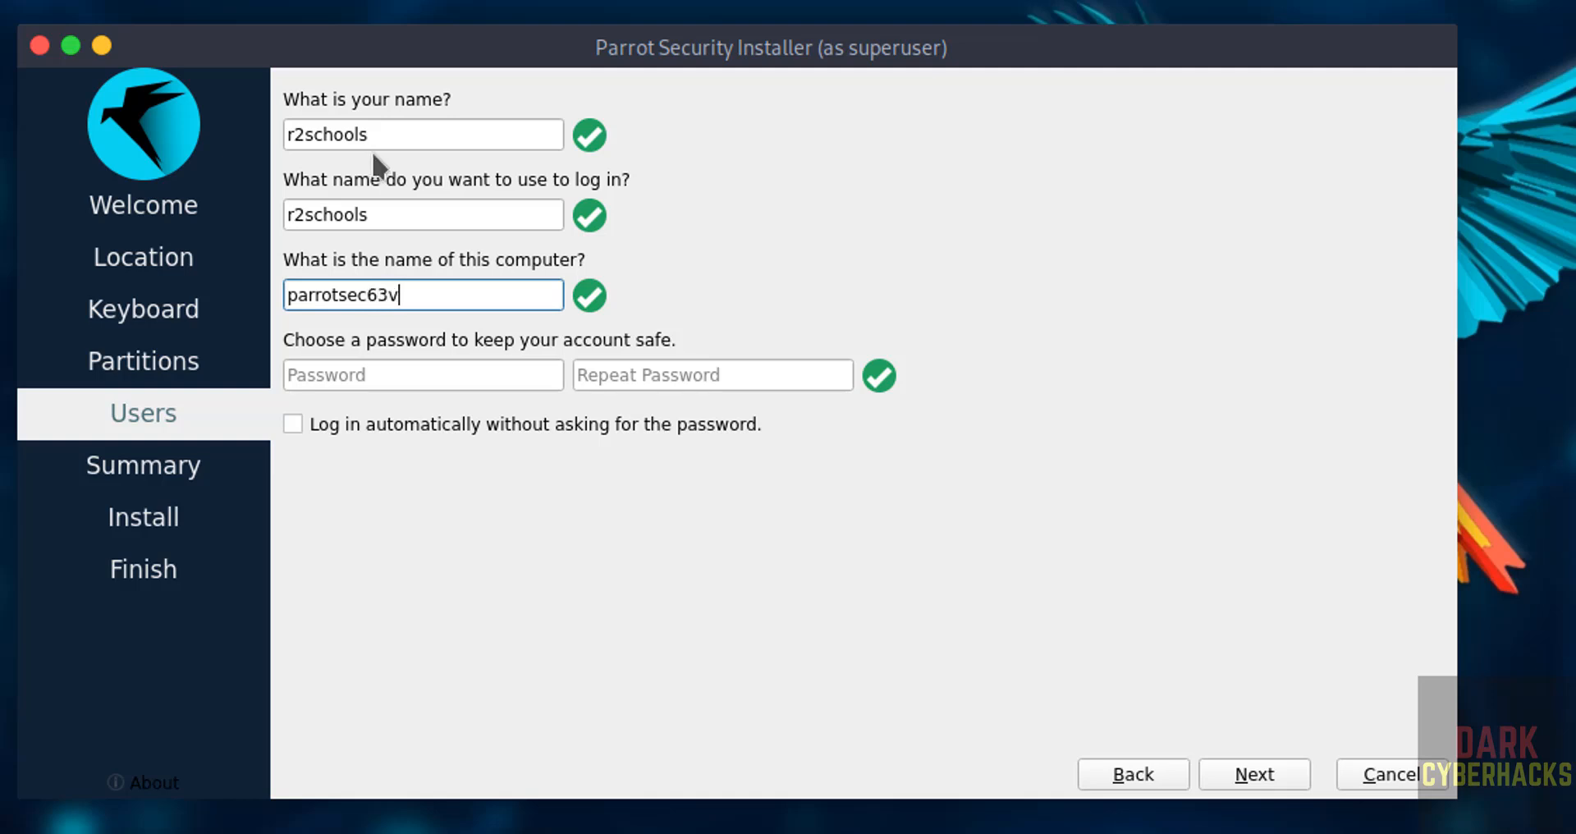
type("m")
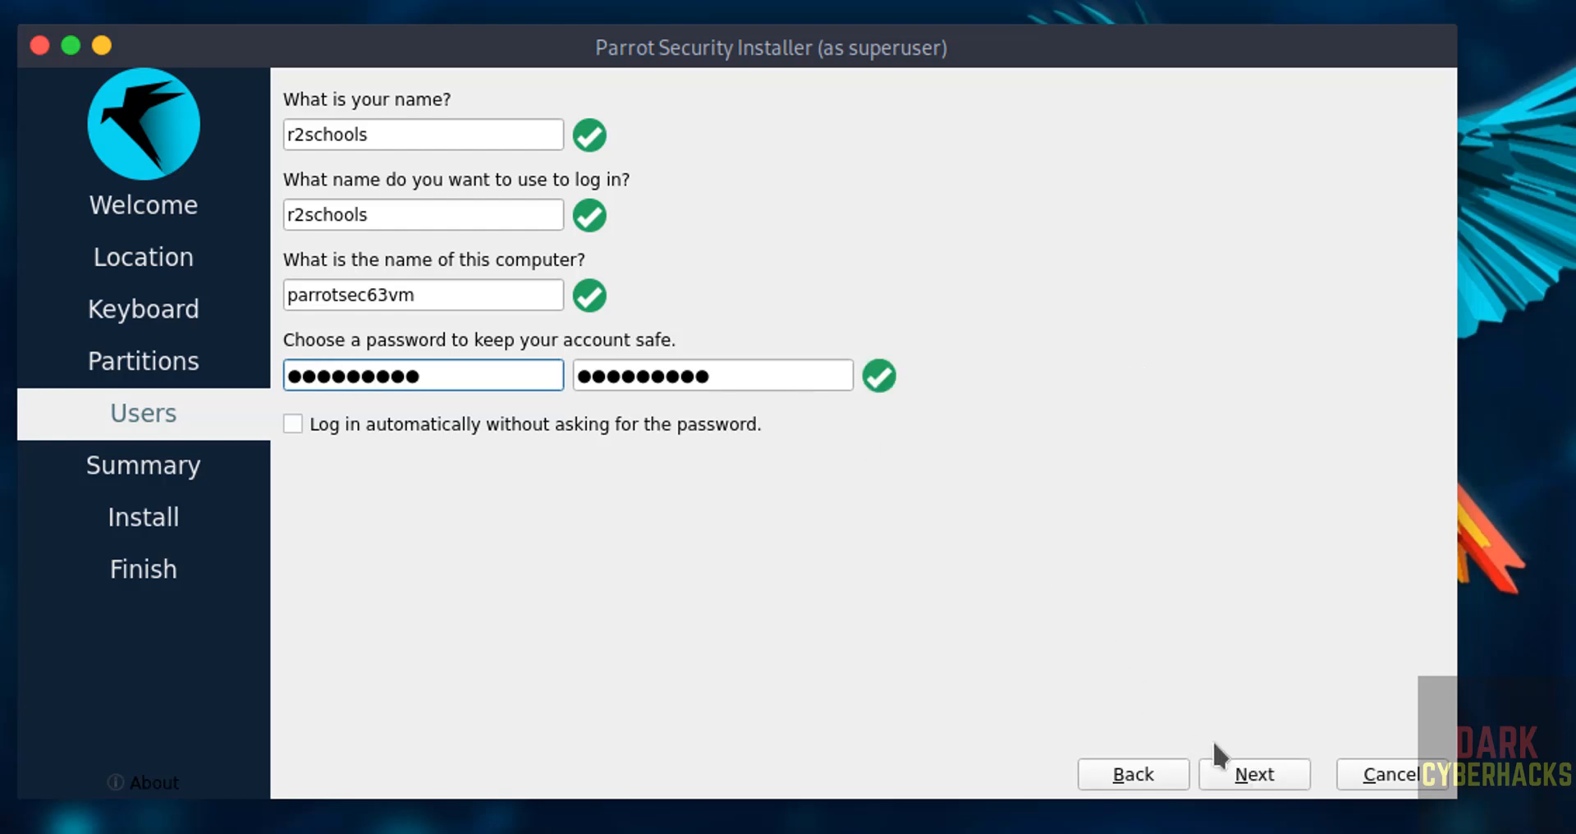
Review the summary for erasing /dev/sda, recheck partitions, and start the install to reach the confirmation prompt.
left_click(1254, 774)
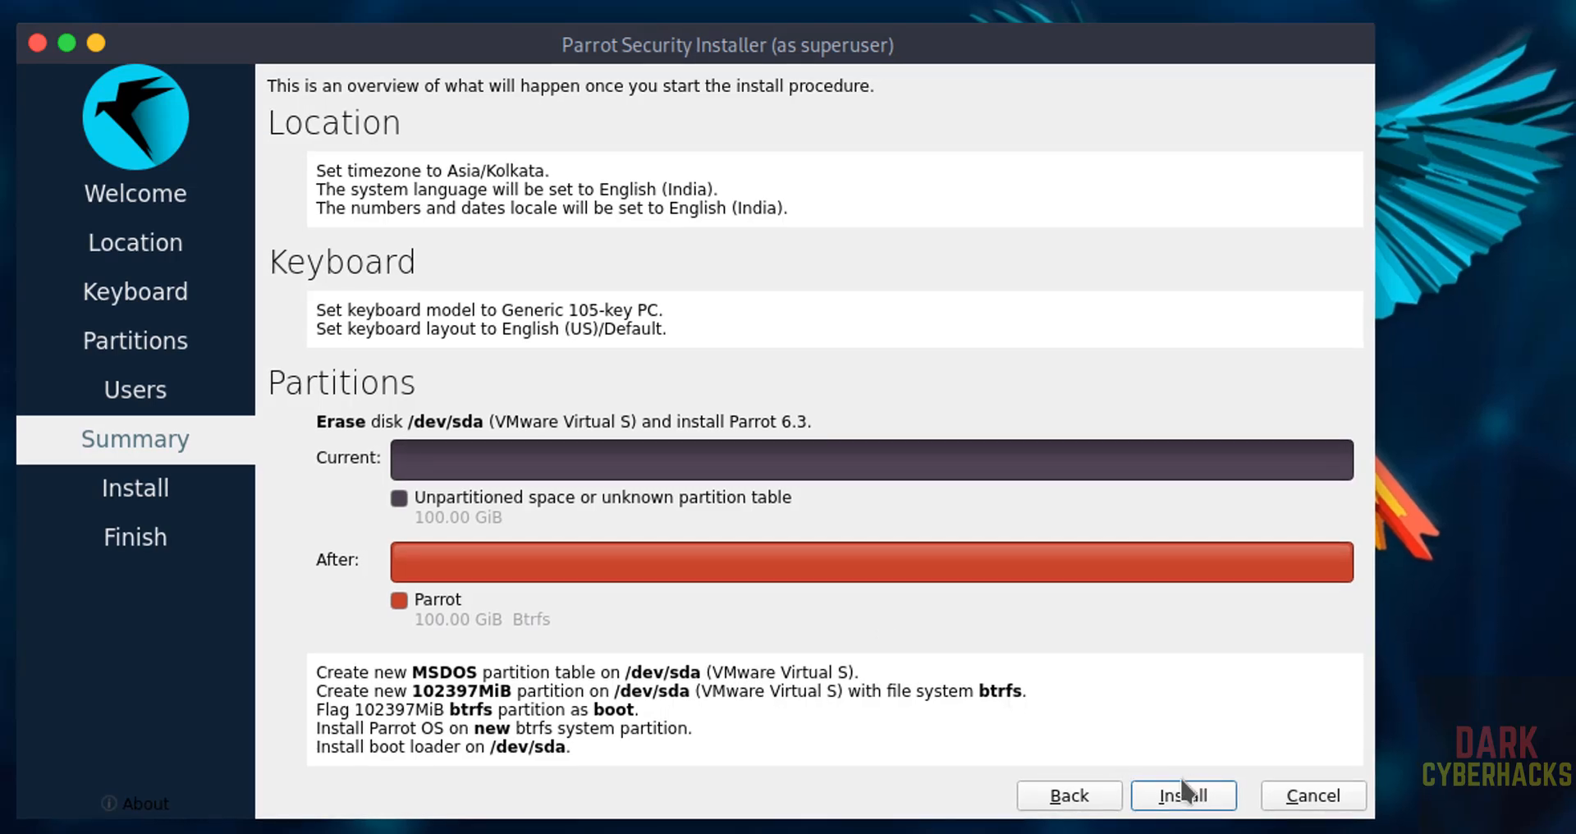
mouse_move(1067, 814)
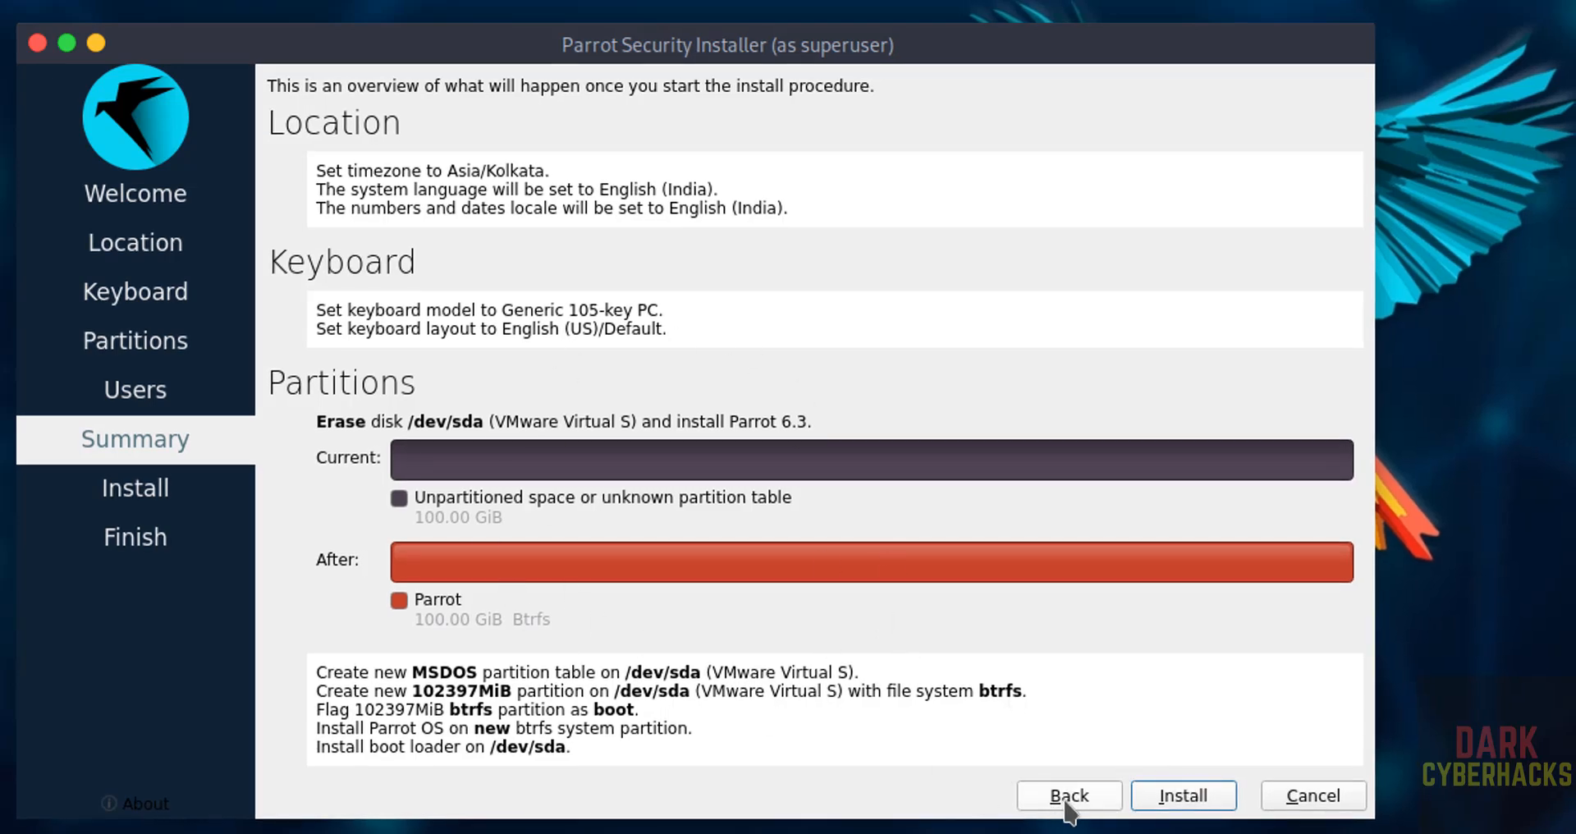
left_click(1068, 818)
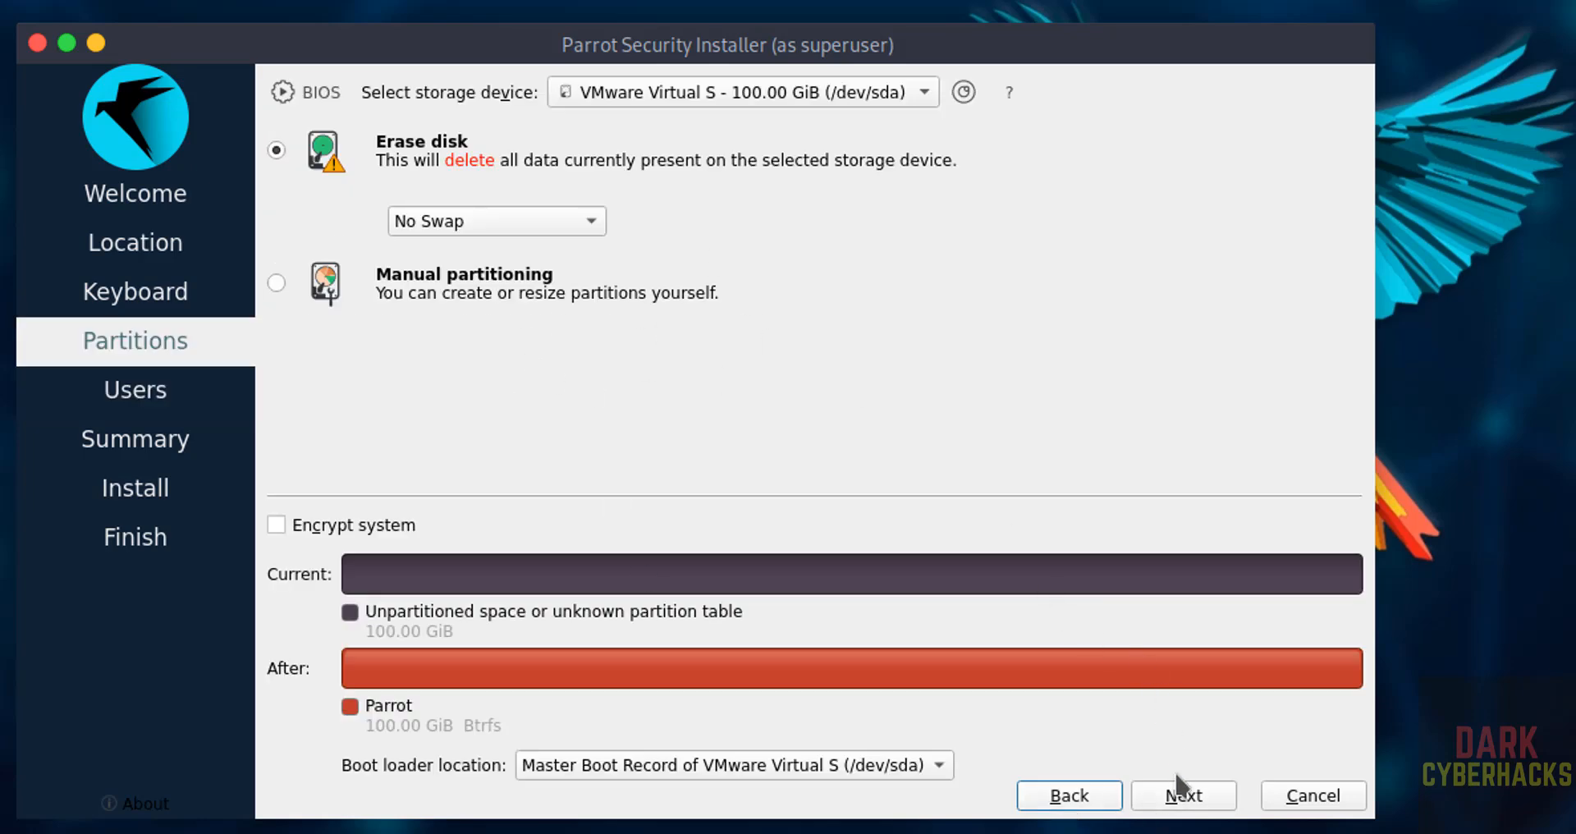
left_click(1182, 817)
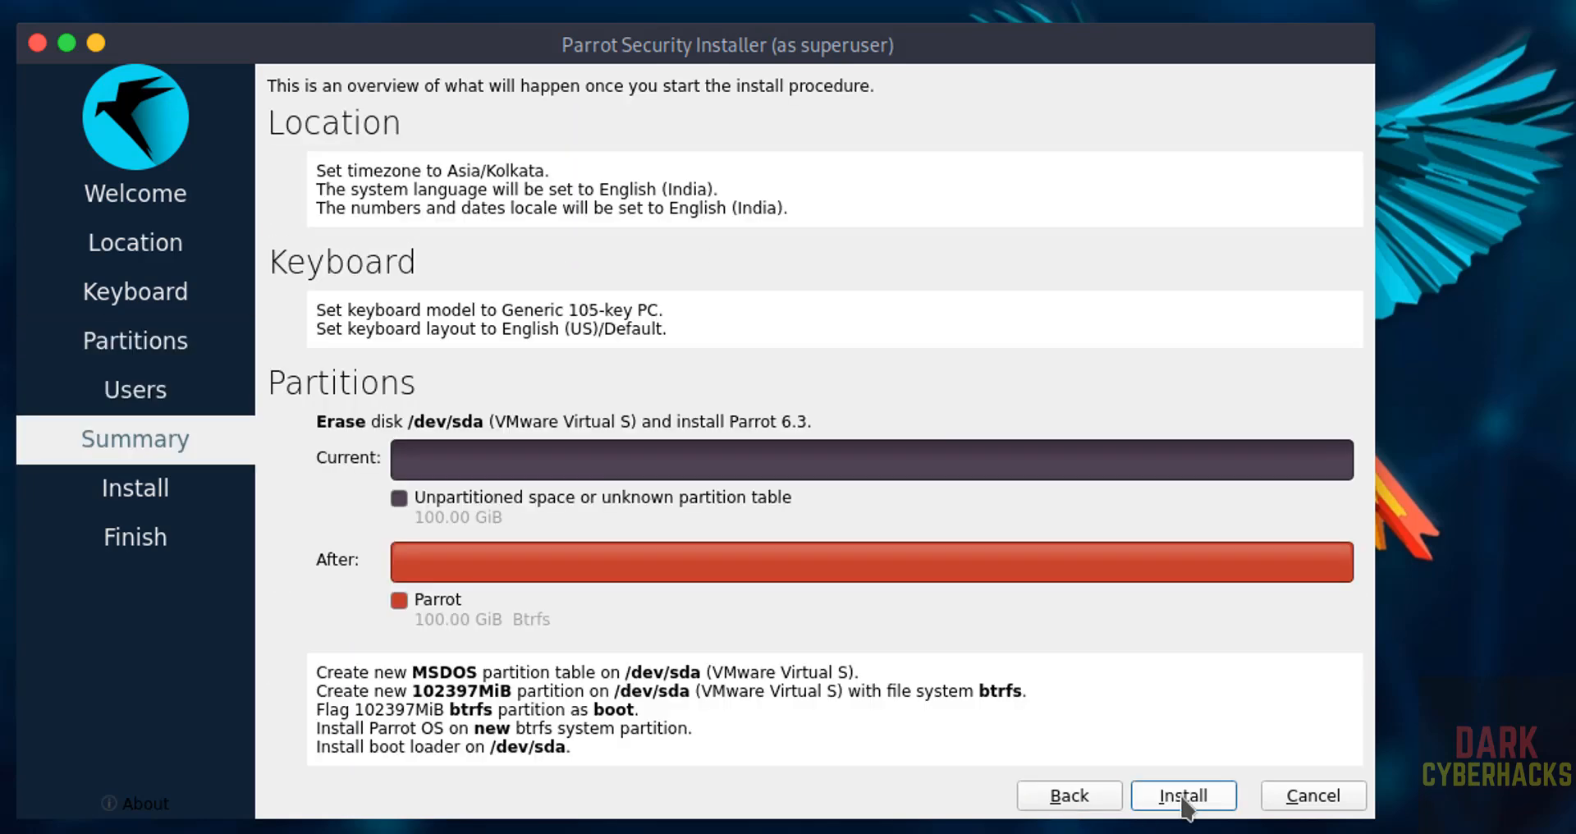
left_click(1184, 817)
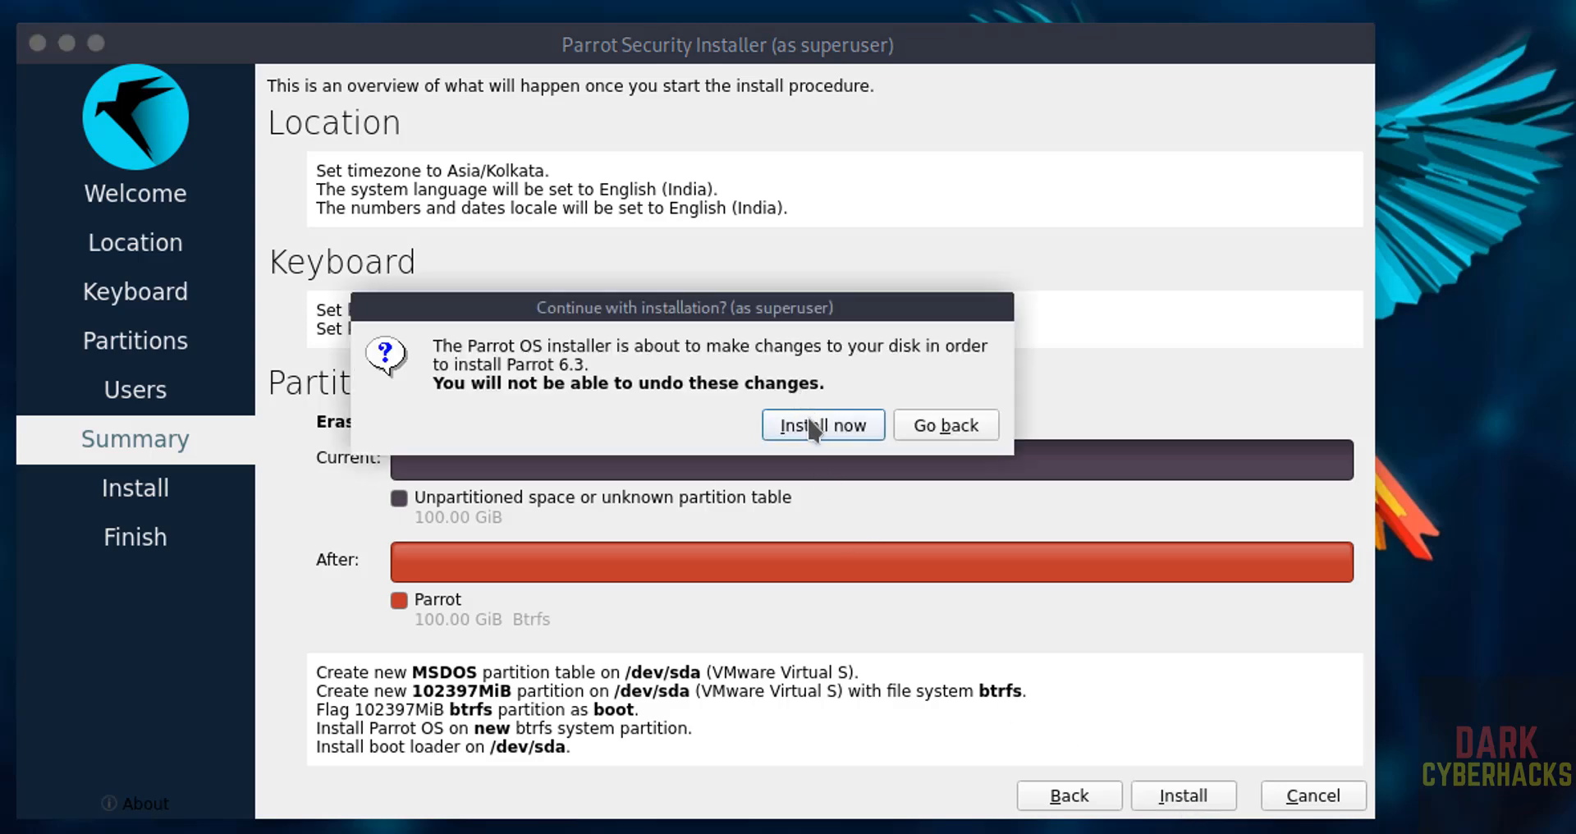
Confirm the disk changes so Parrot OS 6.3 begins installing to /dev/sda.
left_click(824, 424)
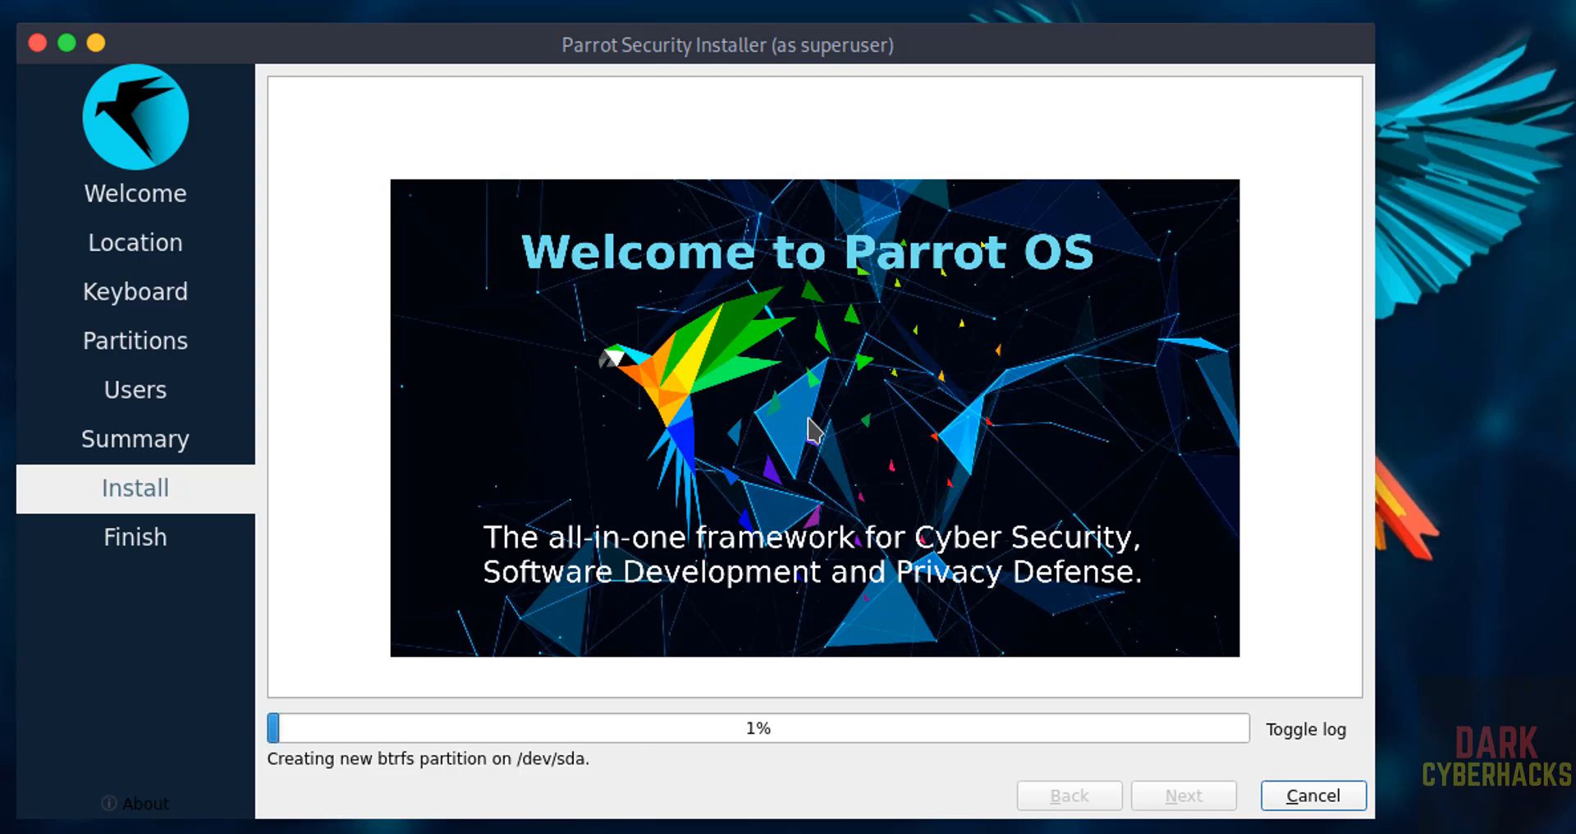
mouse_move(417, 656)
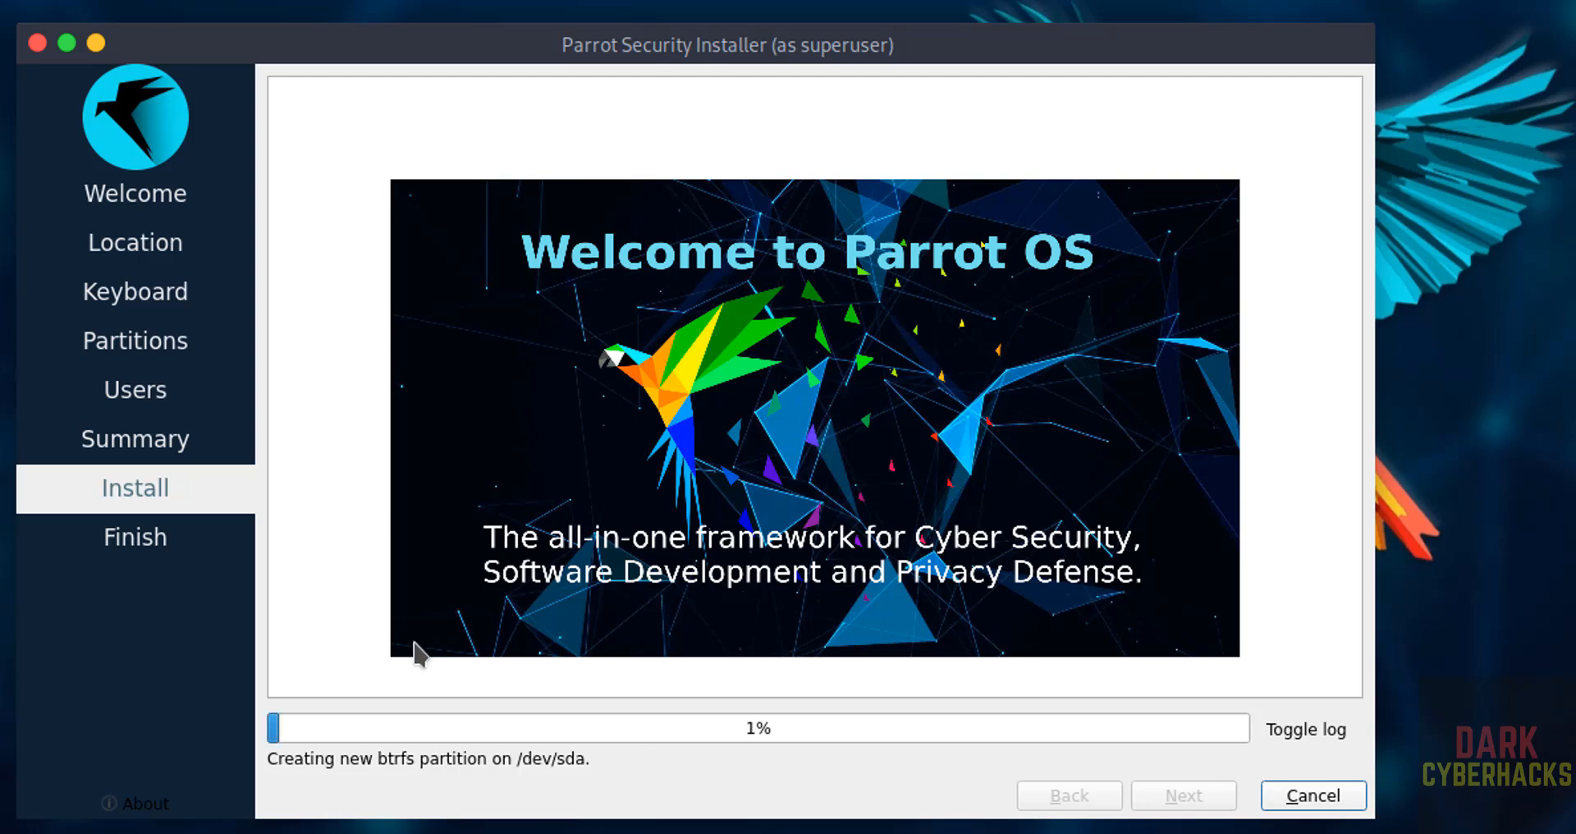
mouse_move(342, 684)
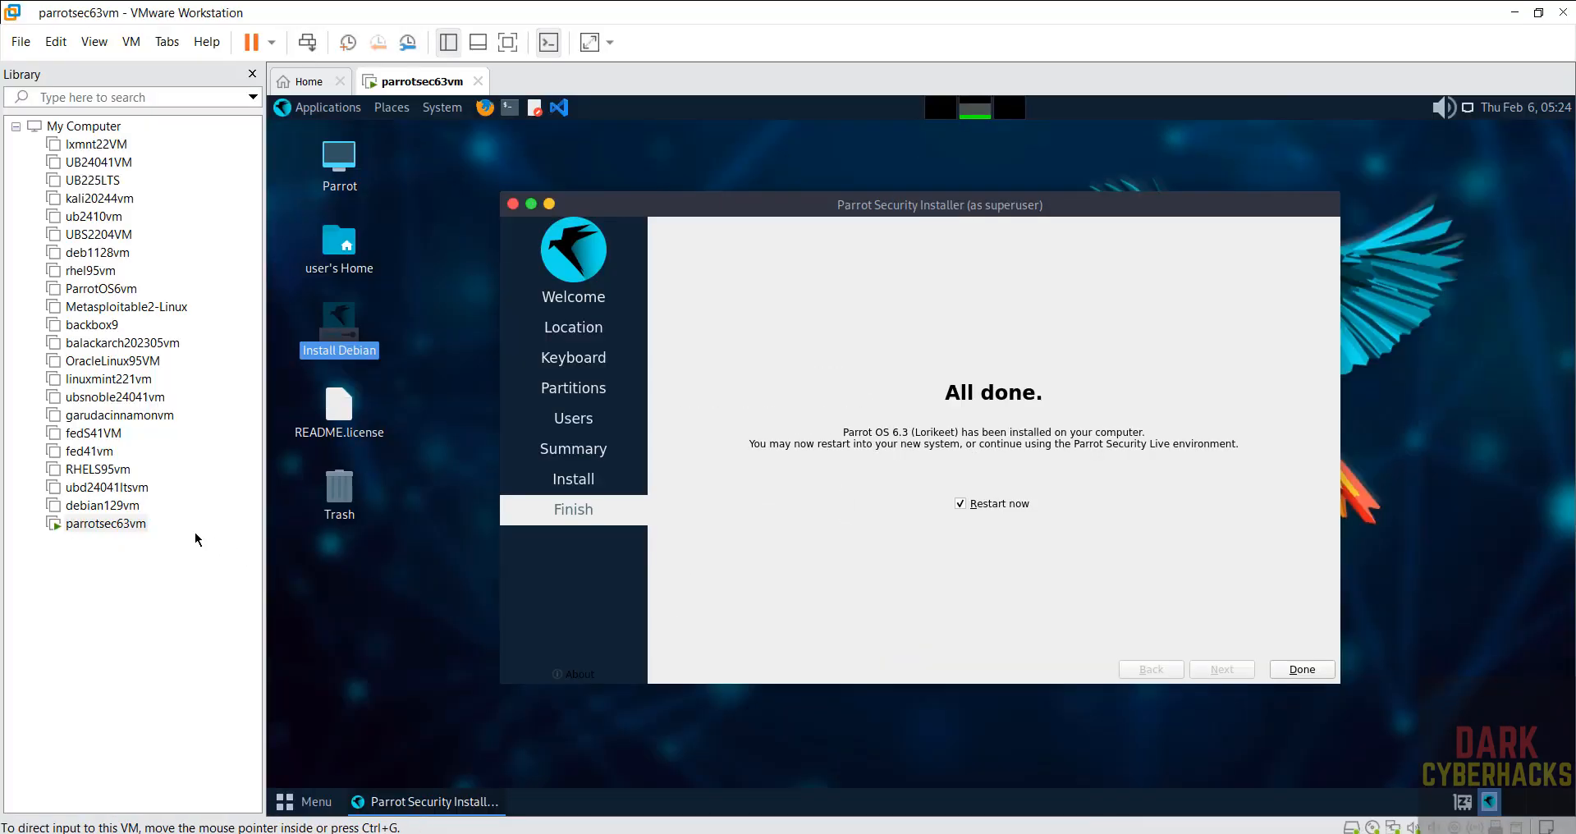
Disconnect the installation ISO from the VM's CD/DVD (SATA) drive and close the finished installer.
right_click(105, 522)
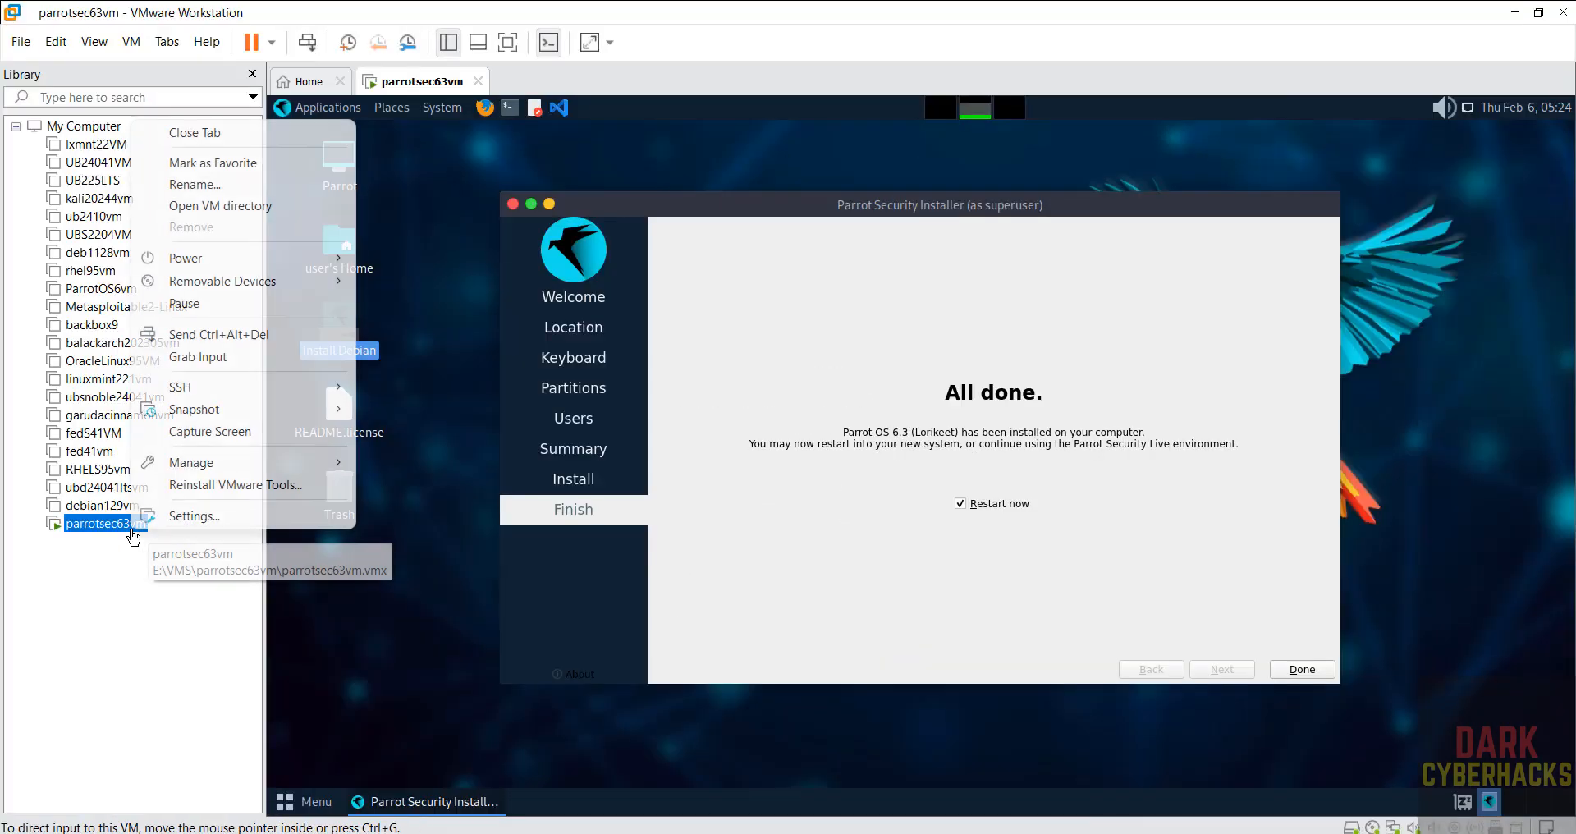
left_click(195, 529)
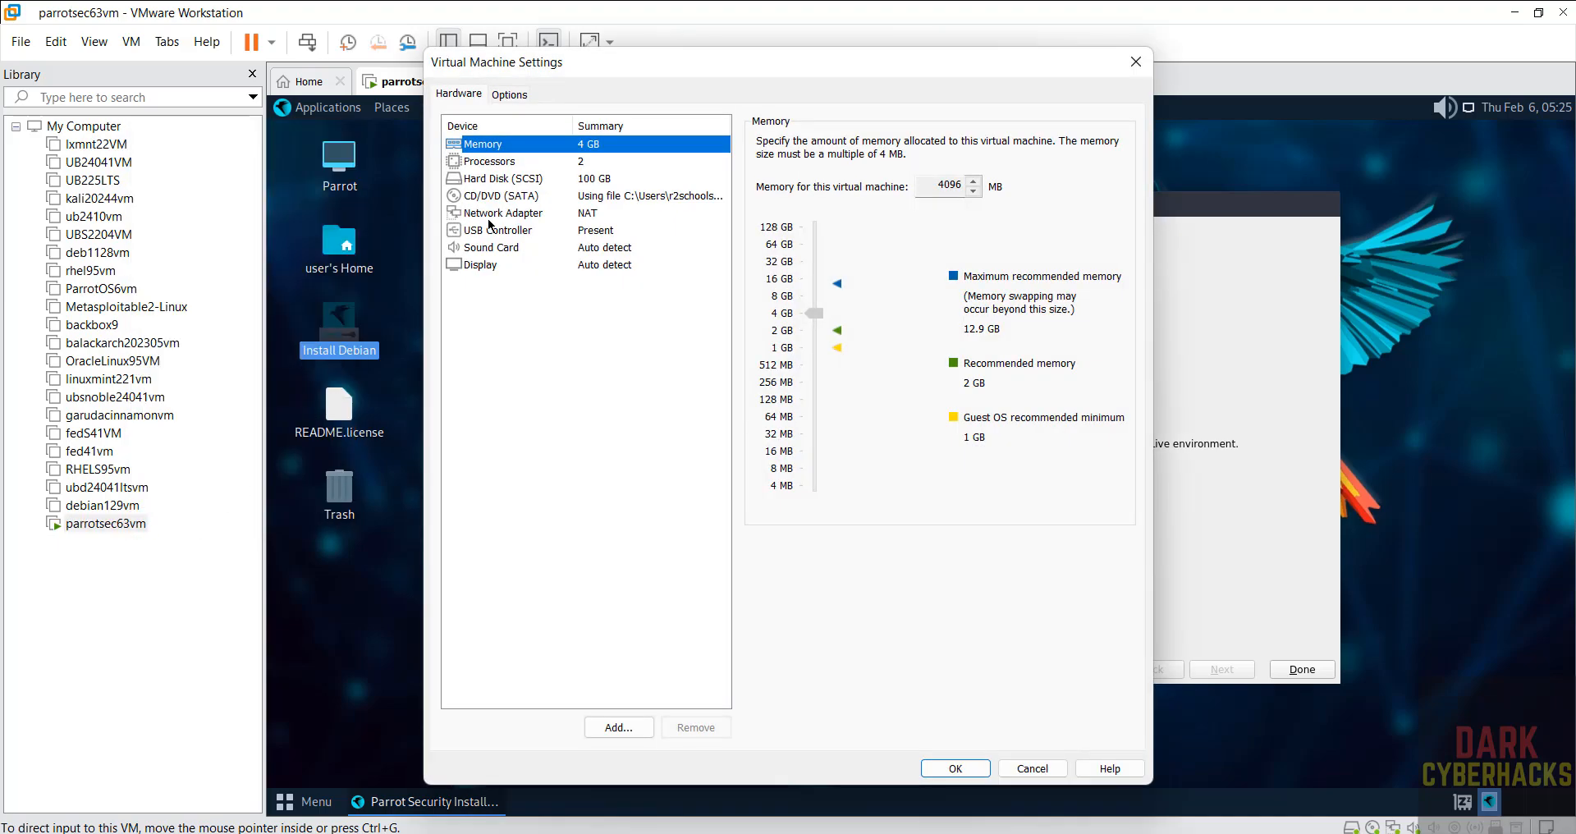
left_click(499, 195)
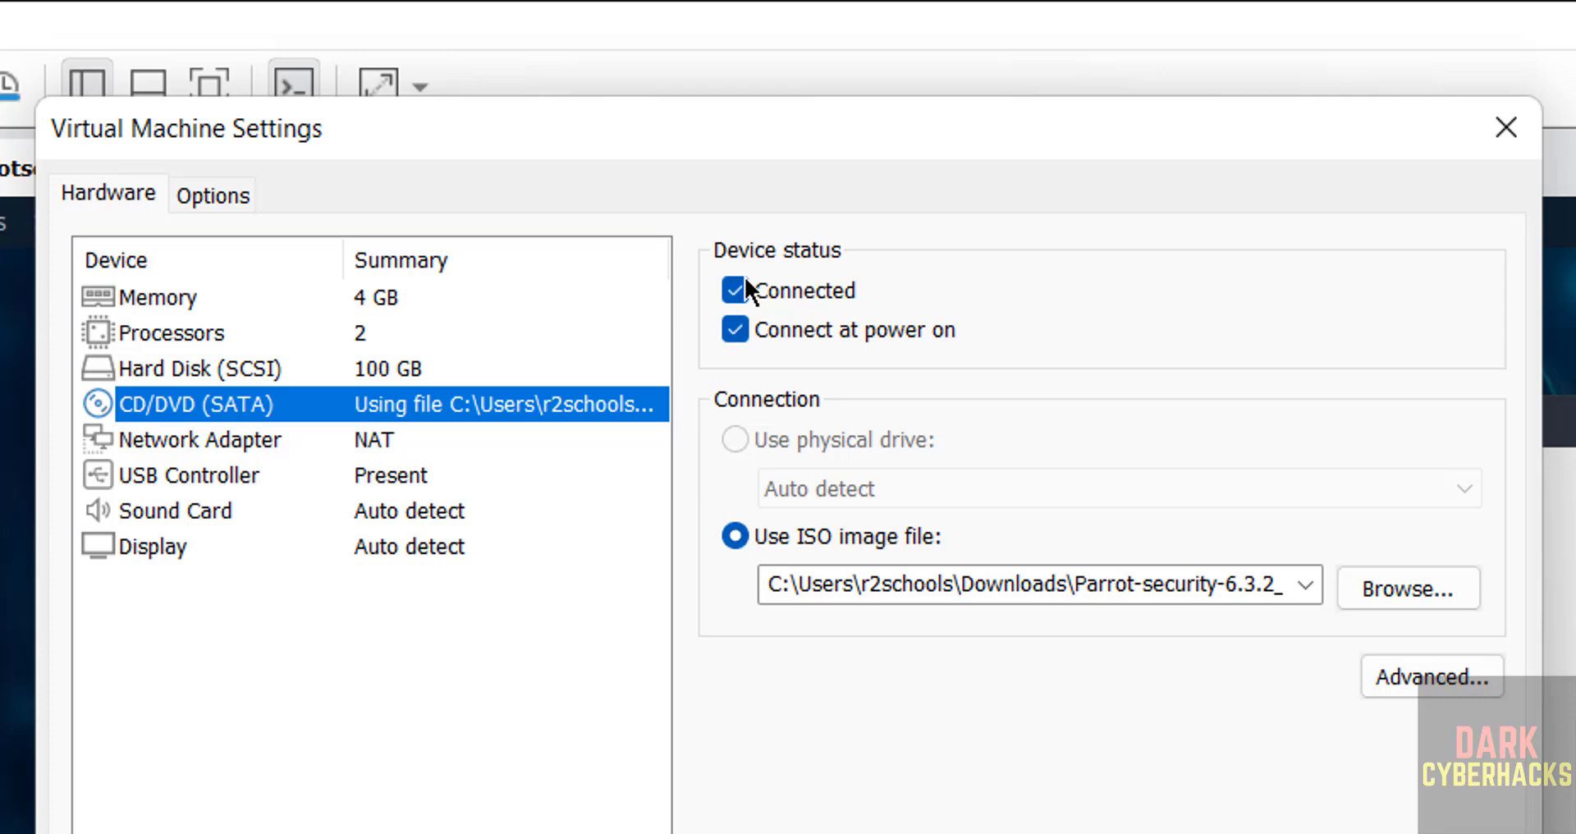
left_click(735, 291)
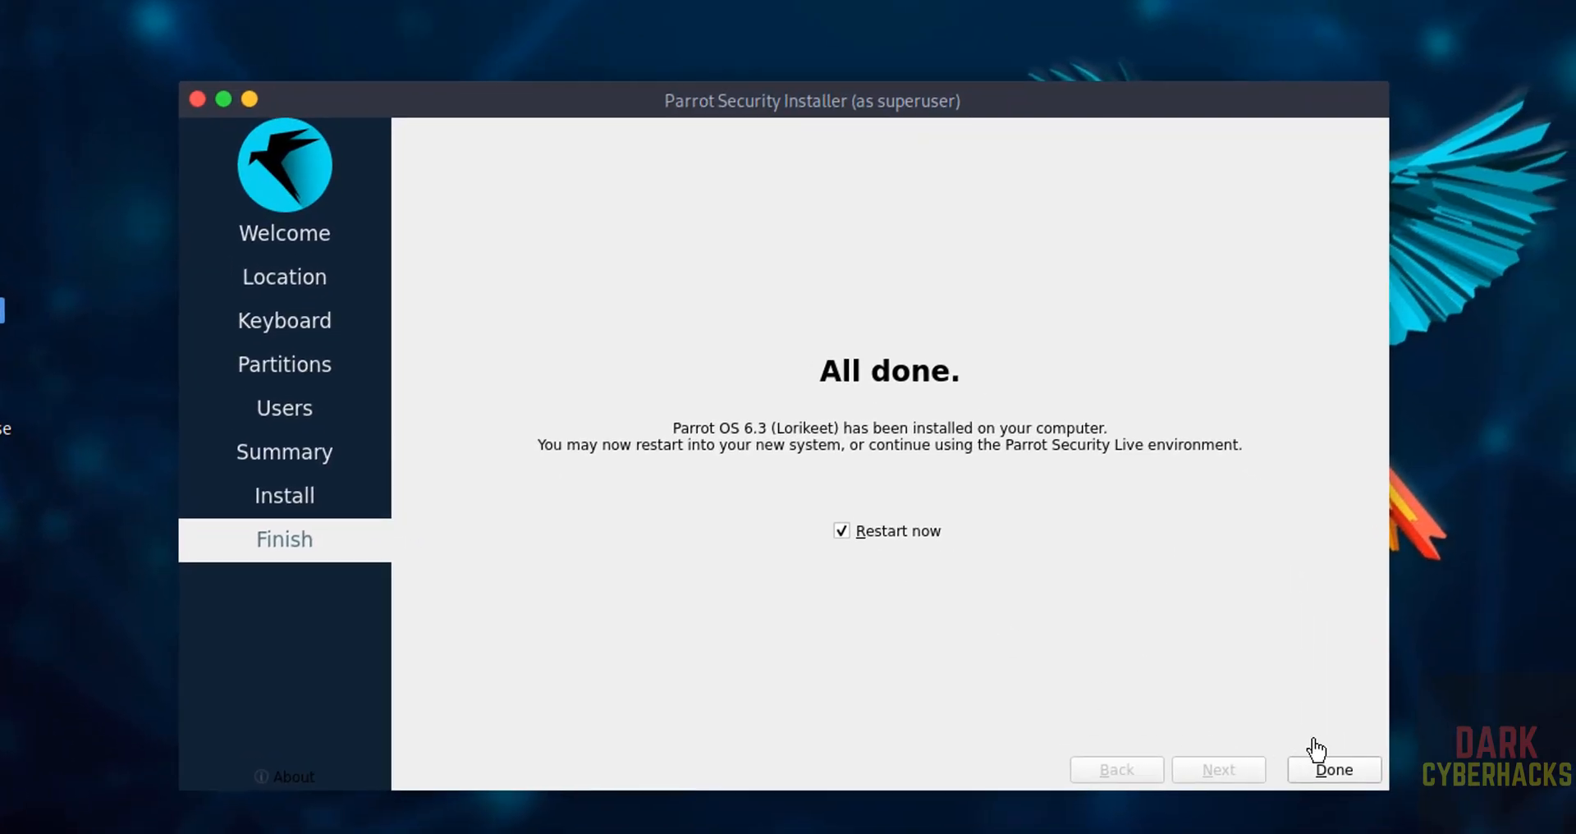
left_click(1333, 768)
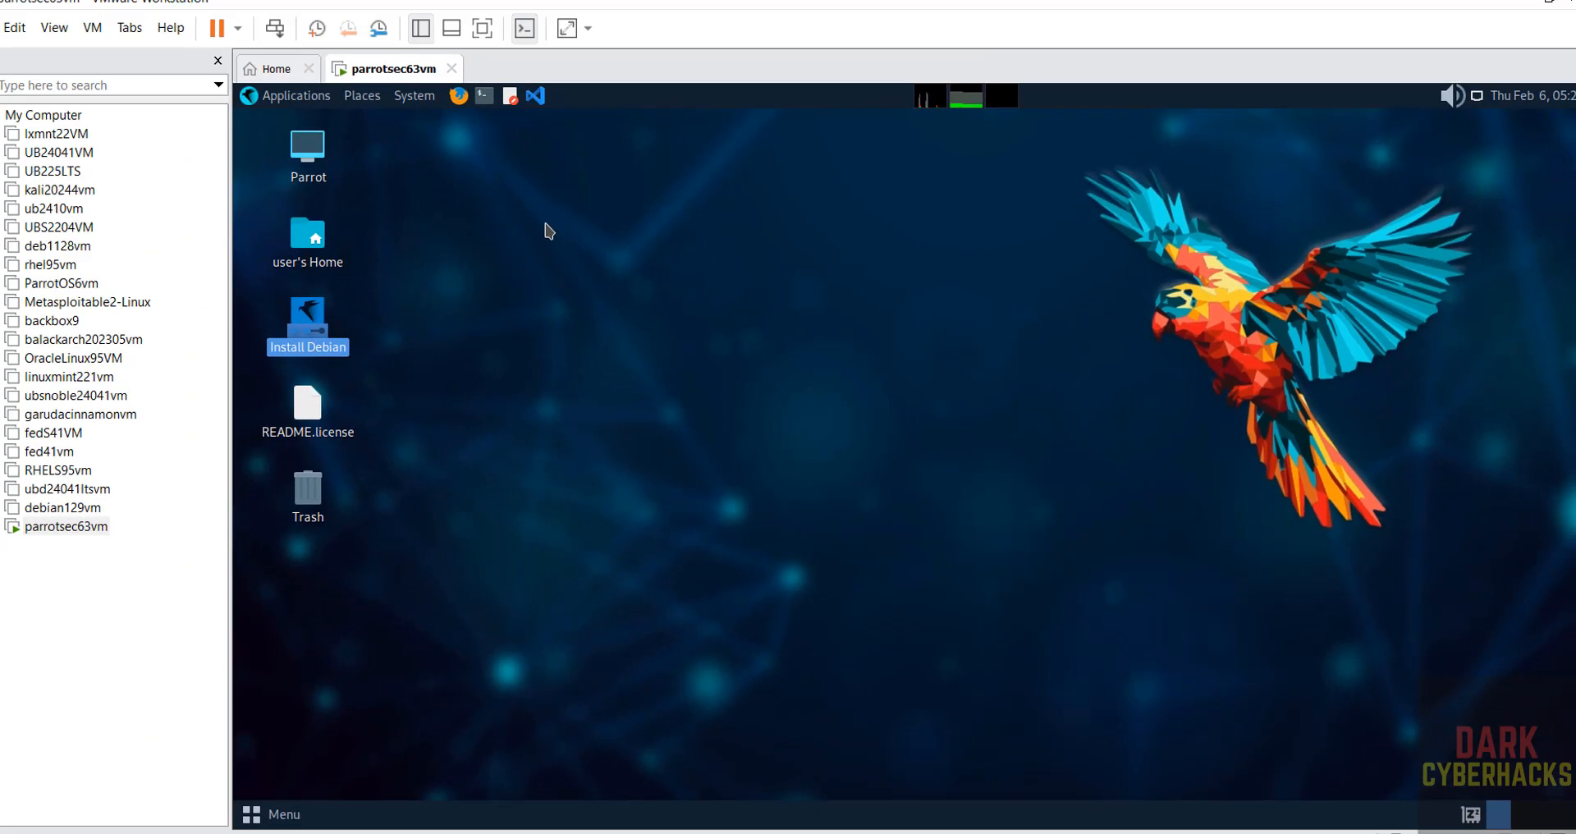
Reset parrotsec63vm from the Library so it boots the installed Parrot OS via GRUB.
right_click(61, 525)
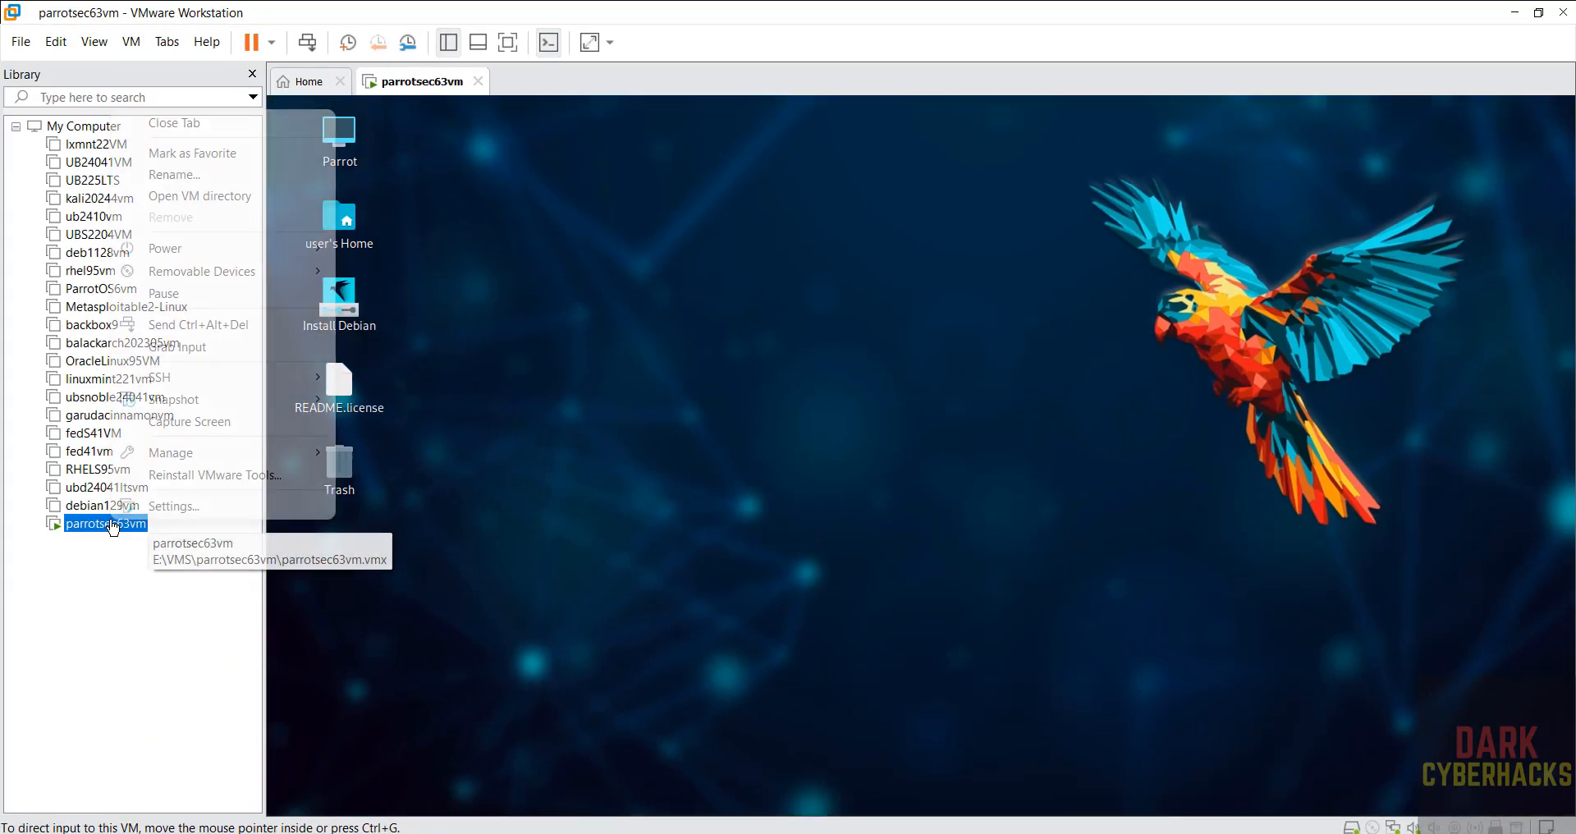
mouse_move(270, 248)
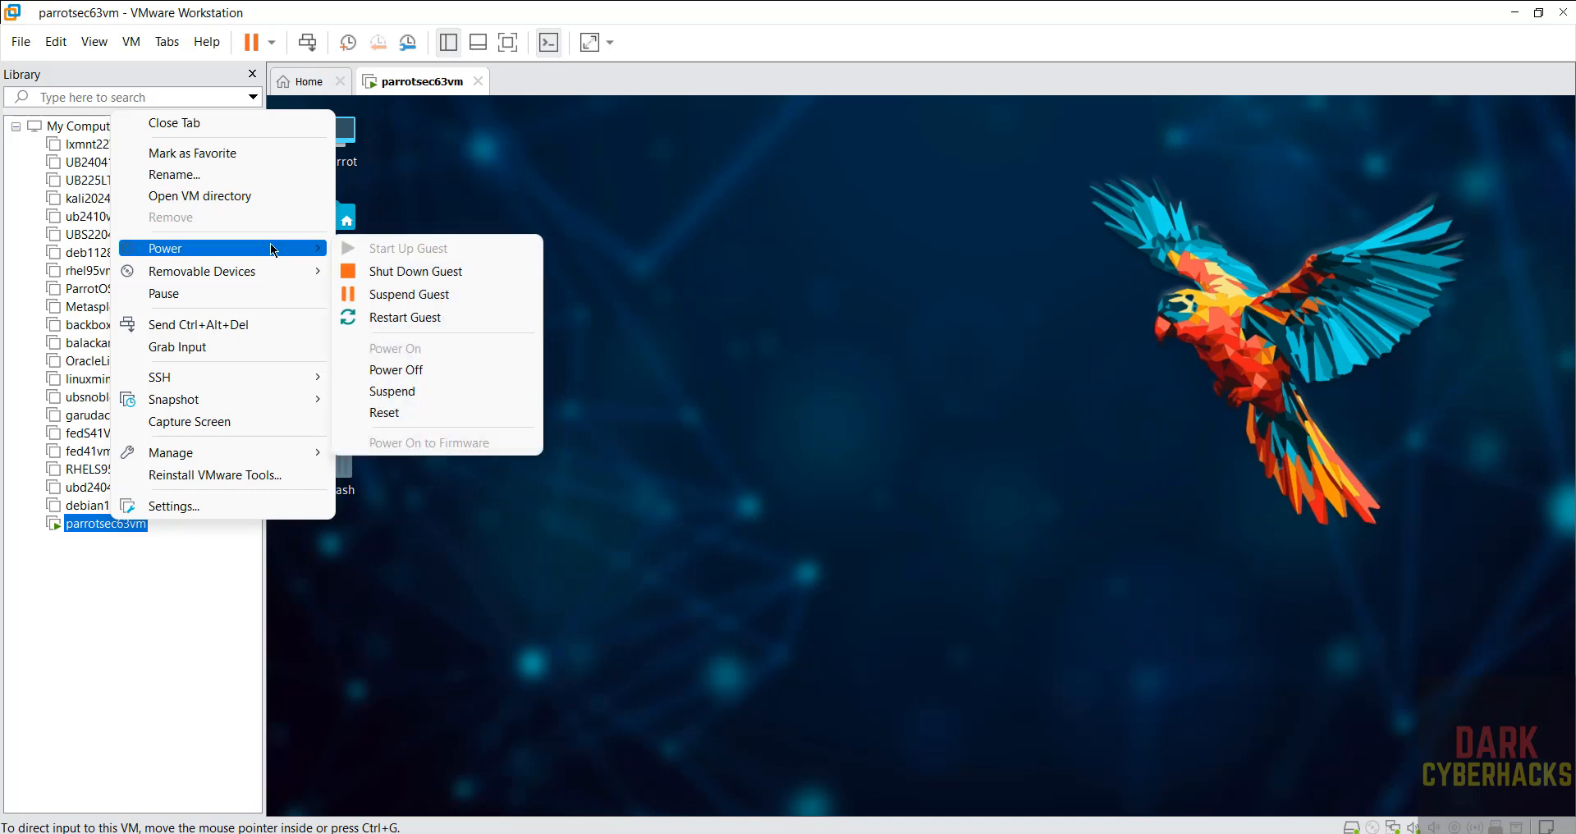
left_click(400, 412)
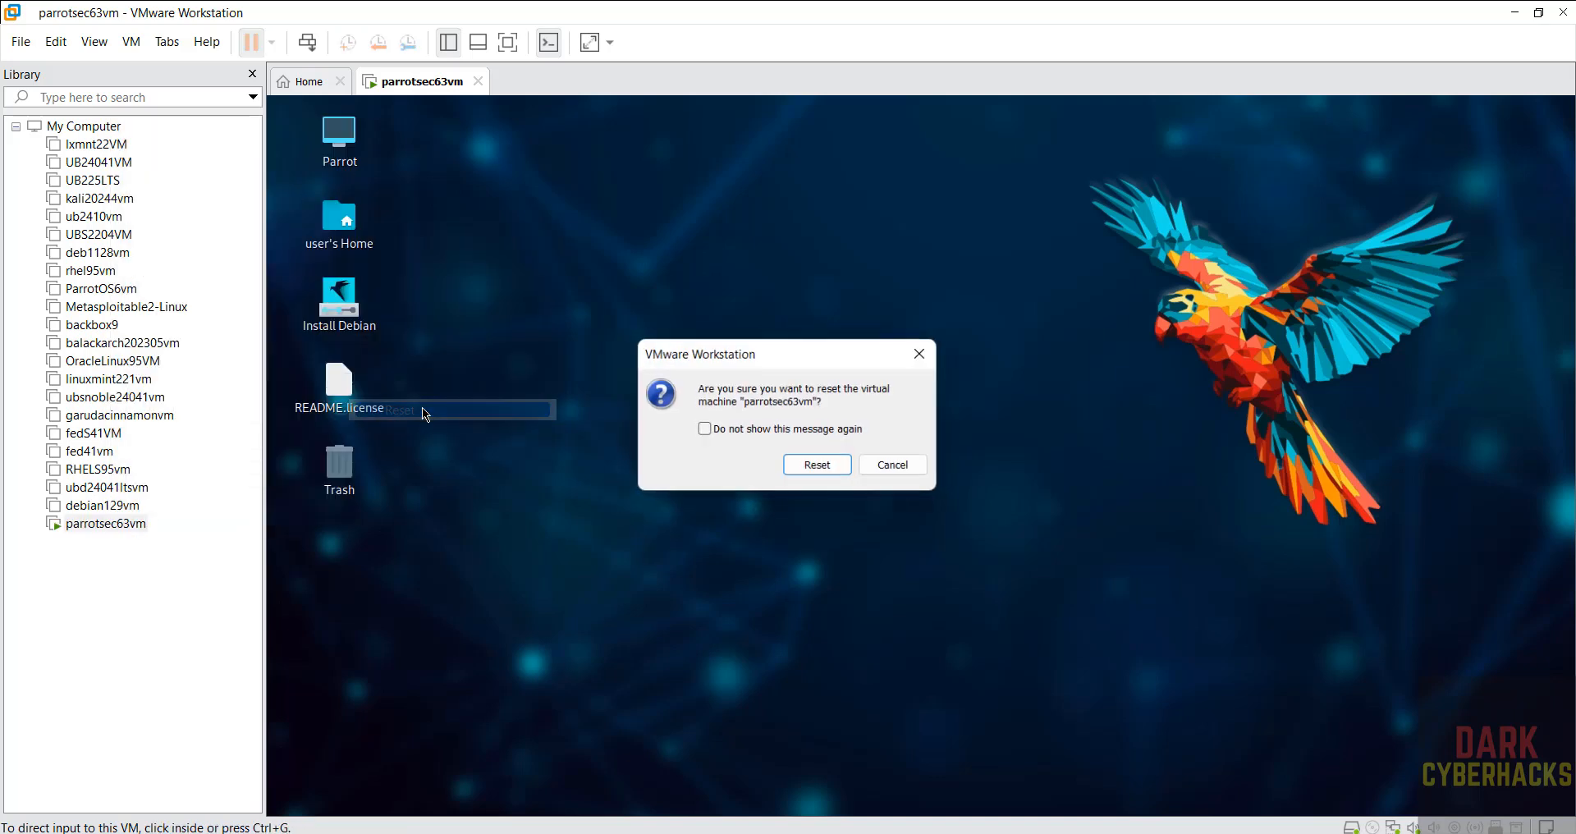
left_click(817, 465)
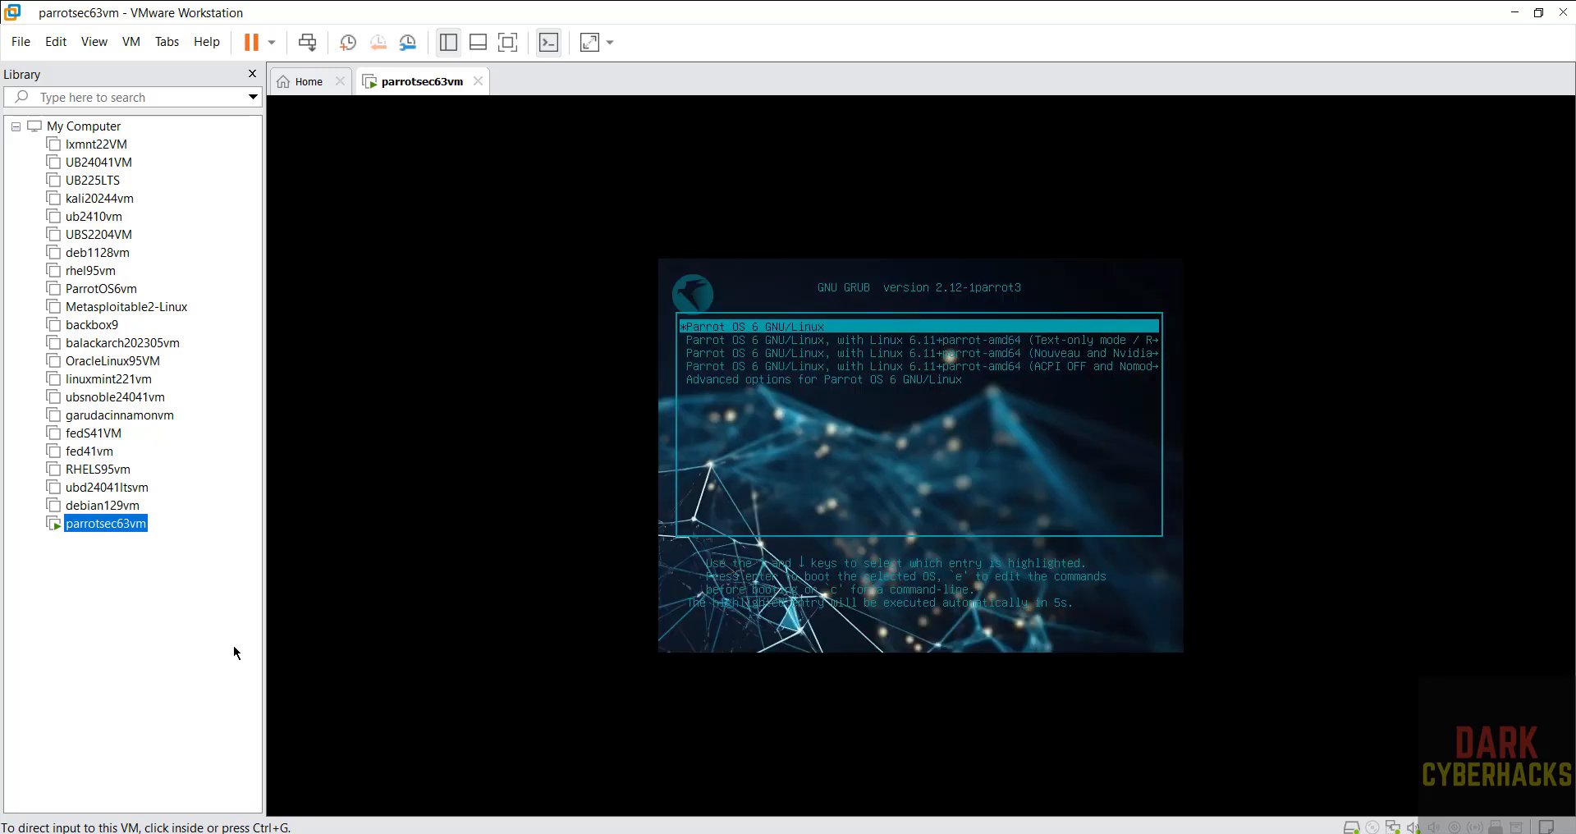
mouse_move(399, 604)
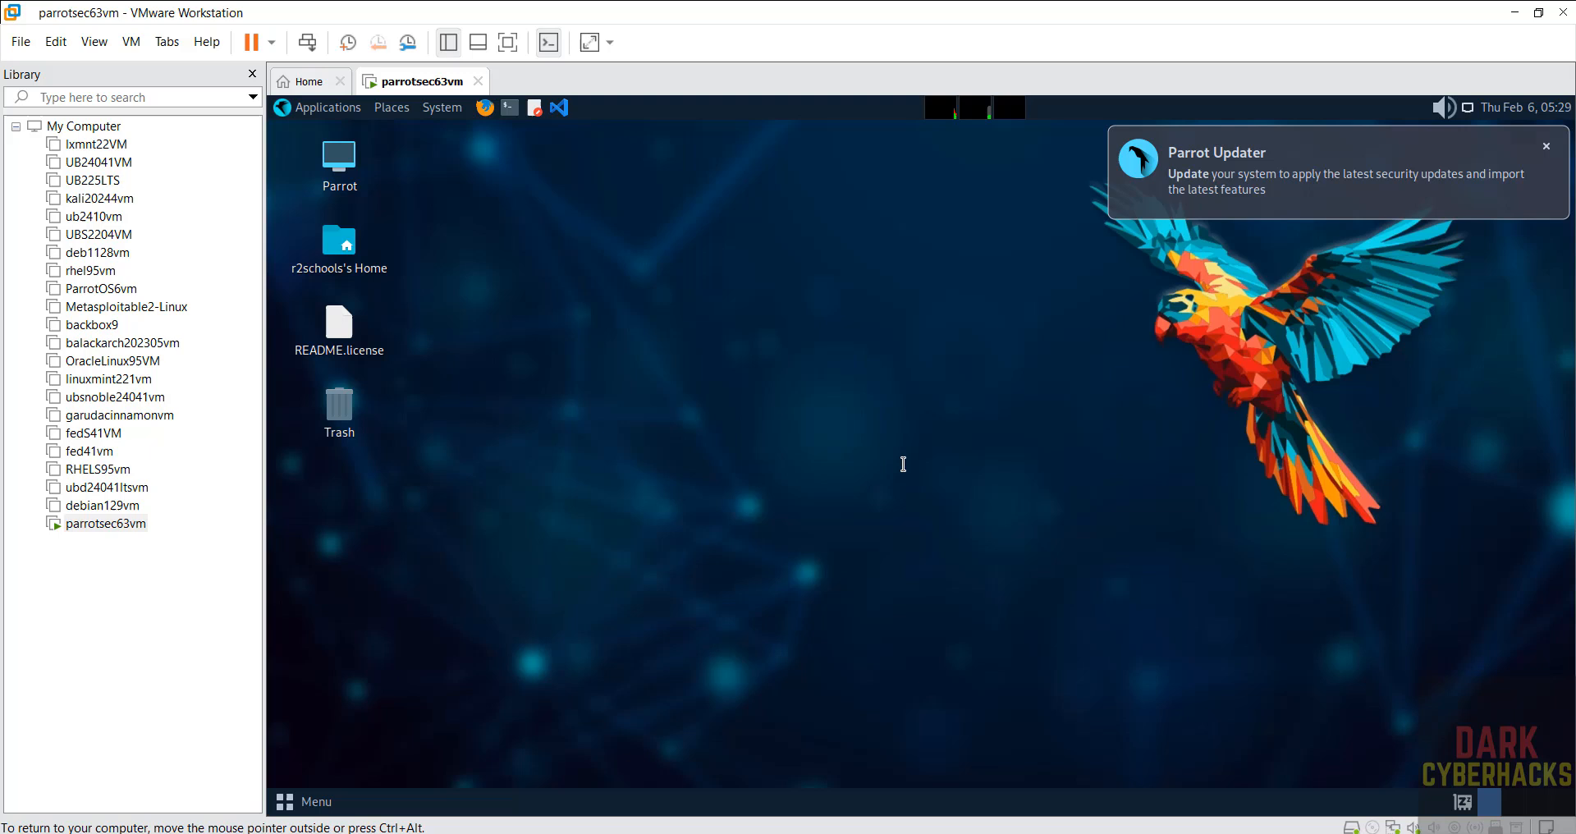
Dismiss the updater prompts and run more /etc/os-release in a terminal to confirm Parrot Security 6.3 (lorikeet).
left_click(1546, 146)
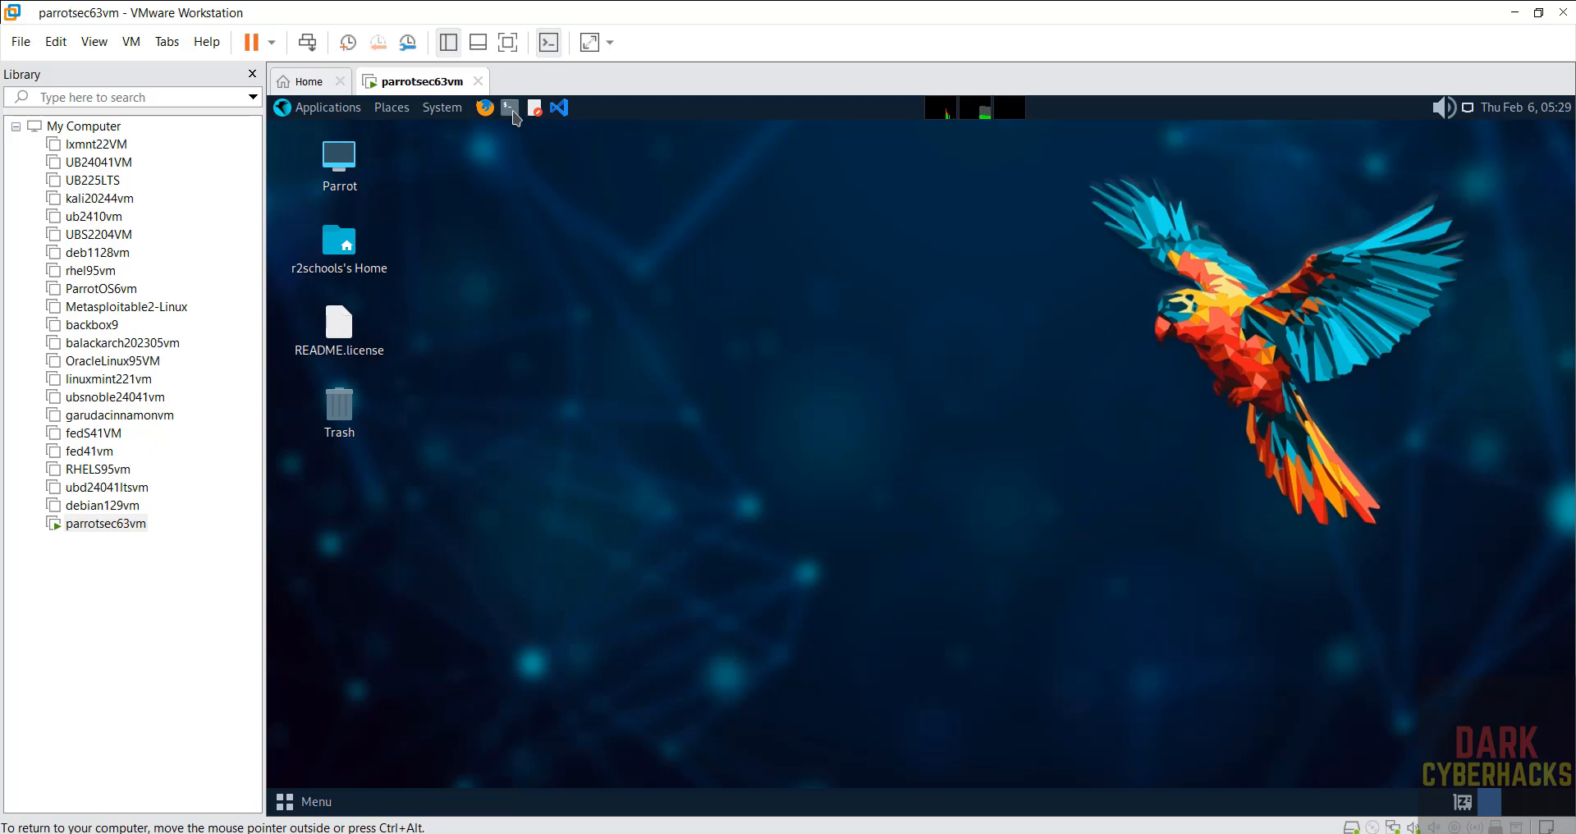
left_click(509, 106)
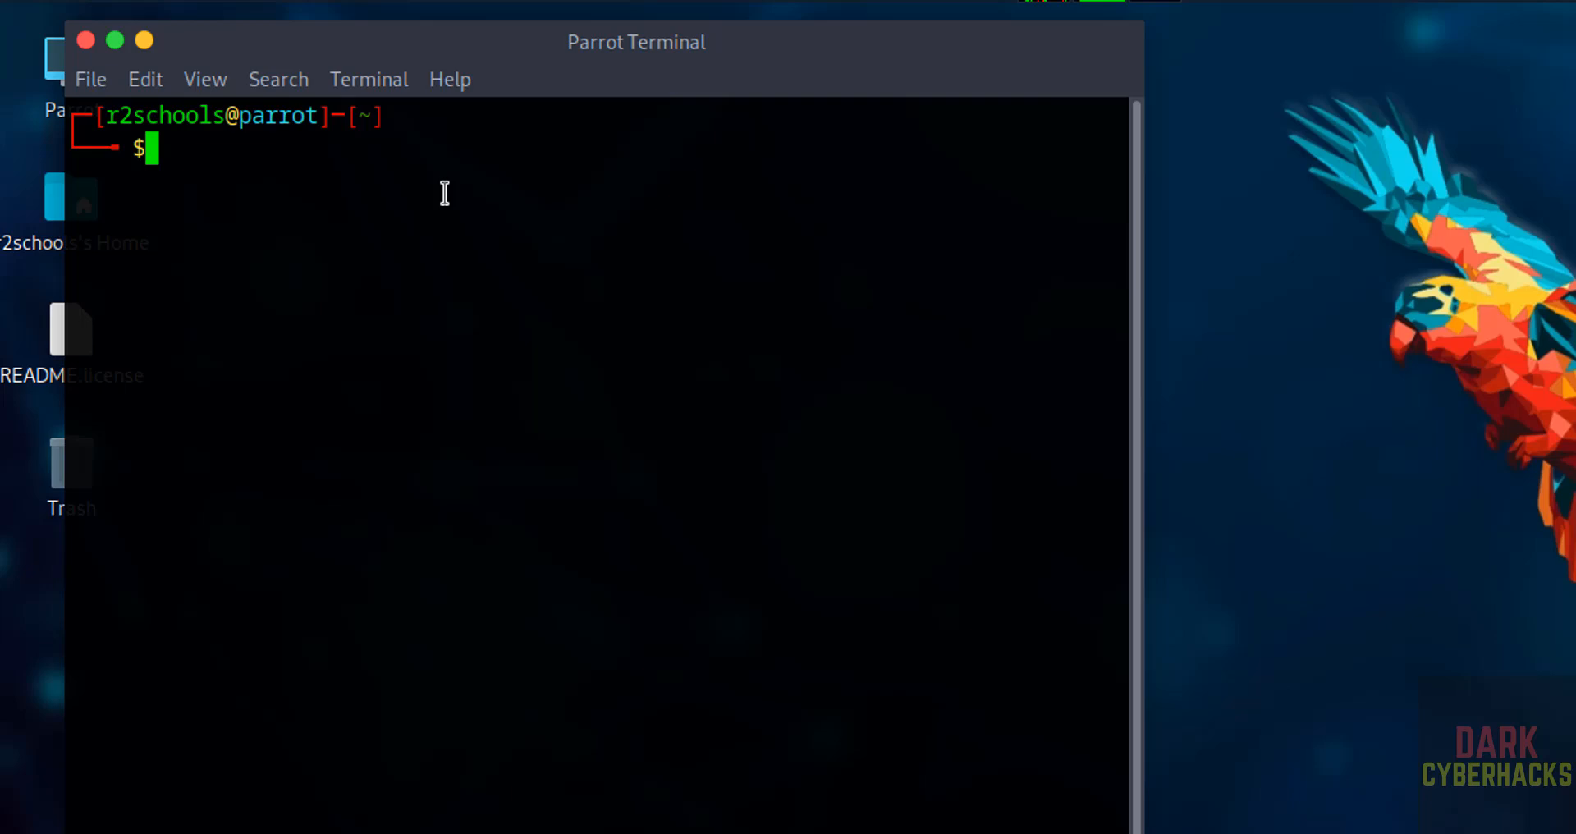
type("more /etc/")
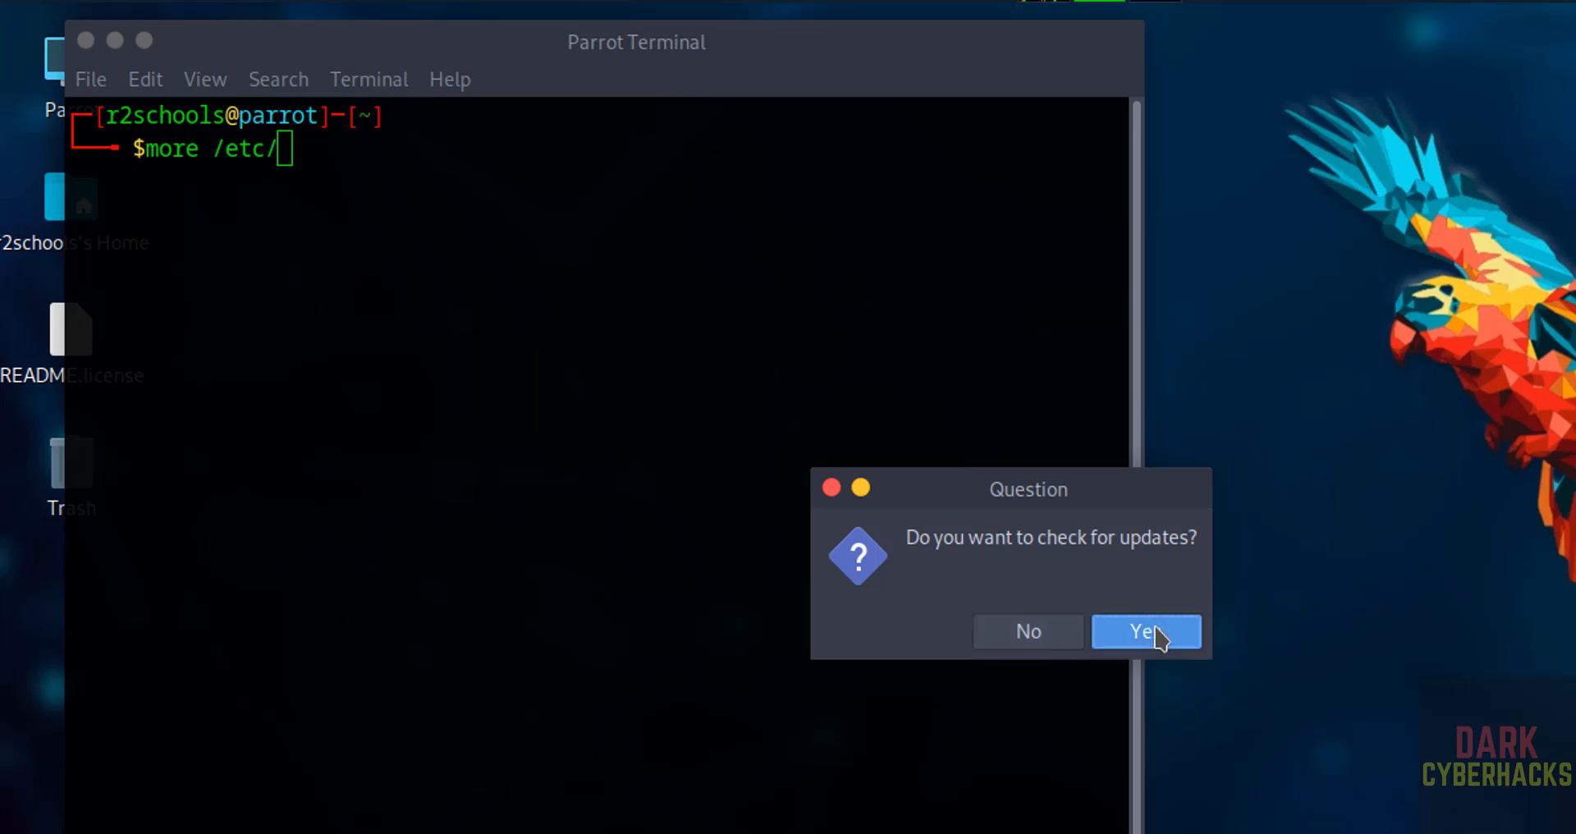
left_click(1146, 630)
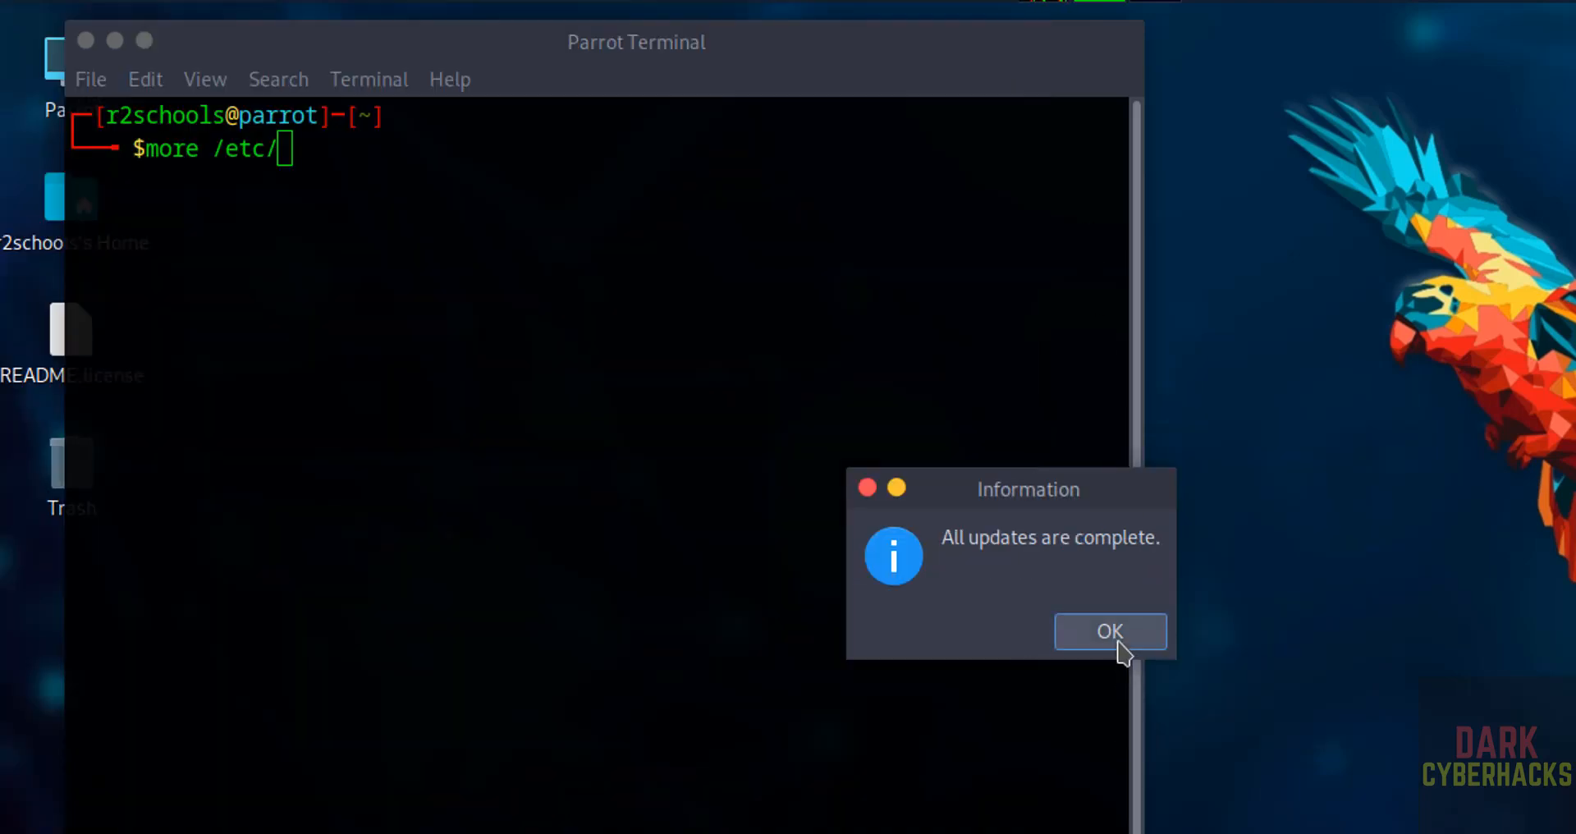
left_click(1110, 630)
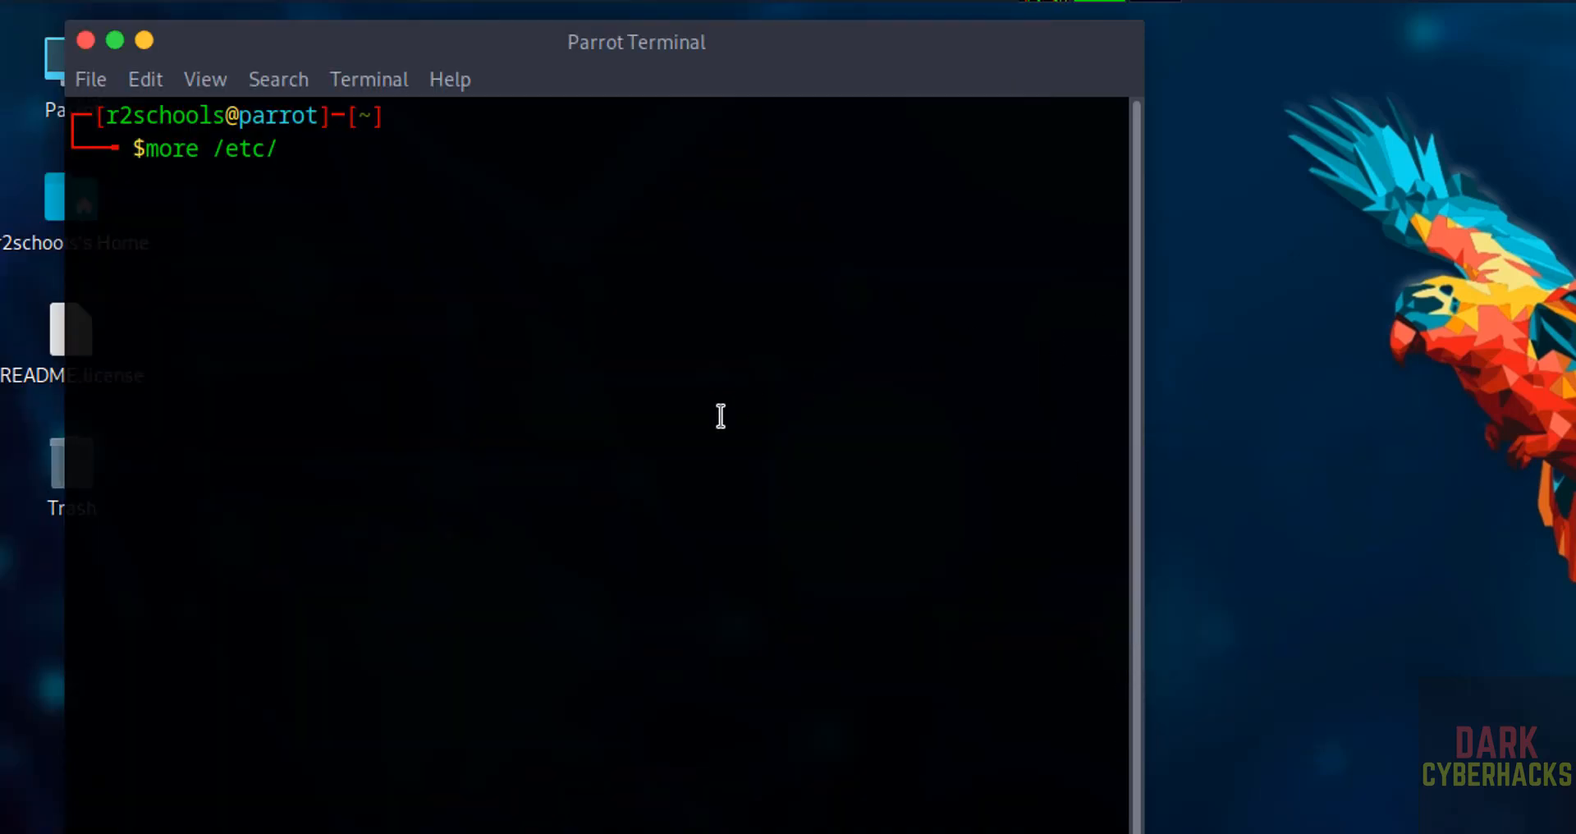
type("os-re")
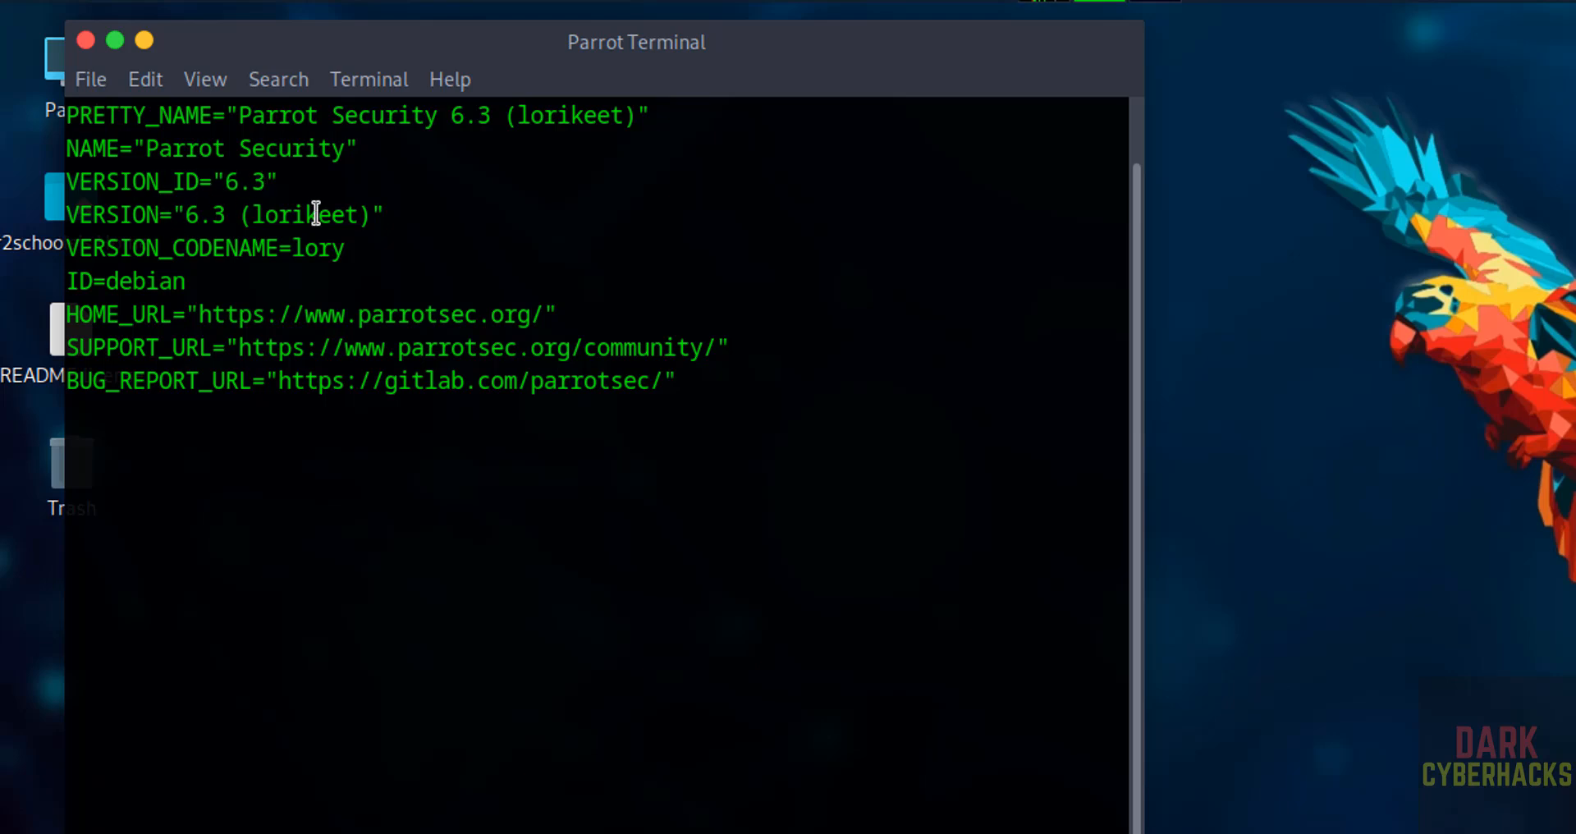
mouse_move(475, 204)
type("ifconfig")
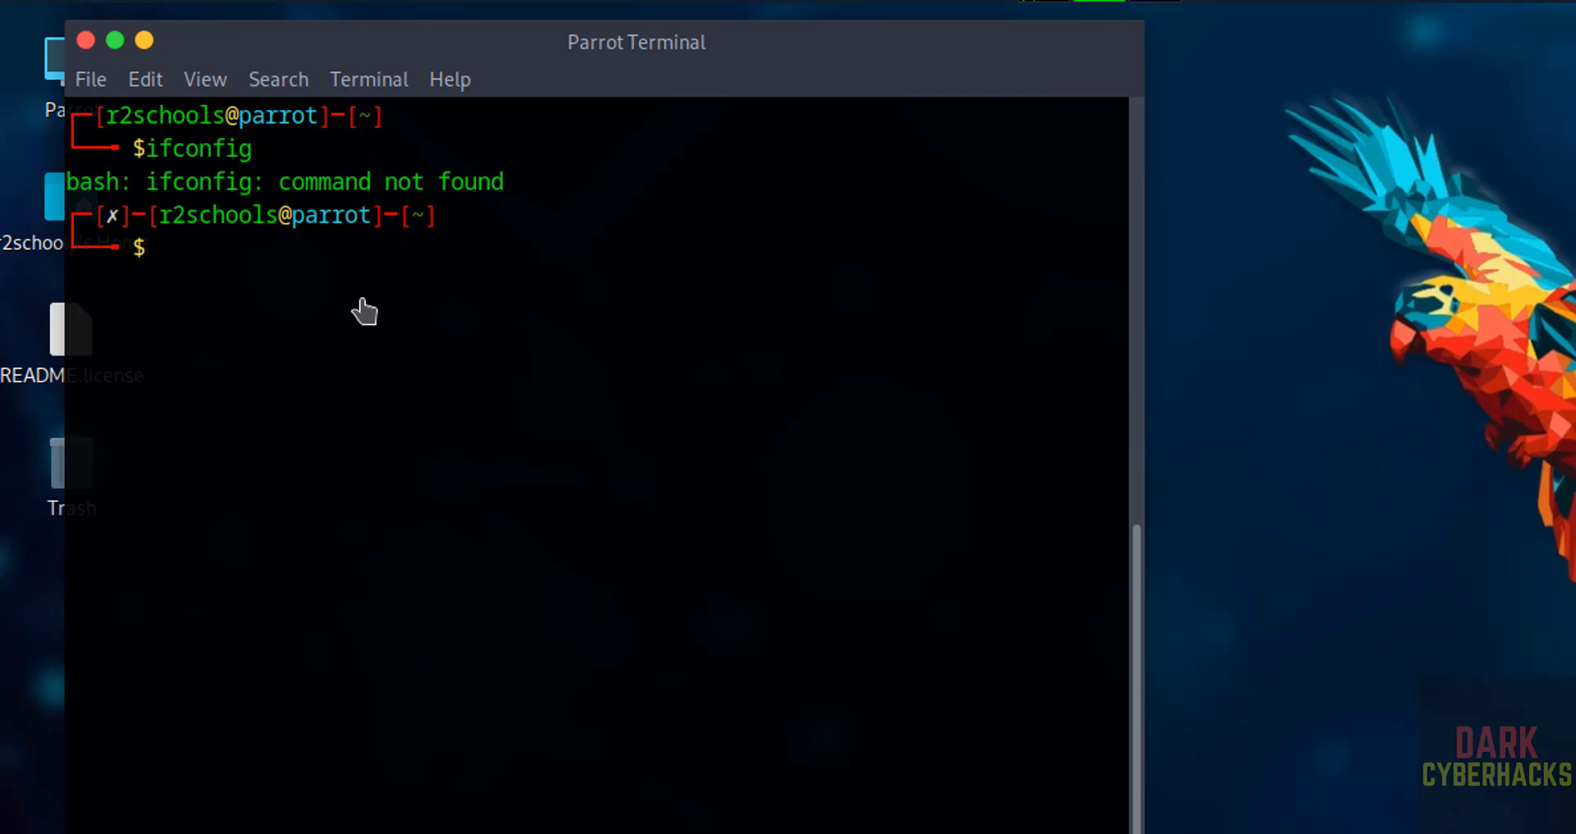
Run ip addr to show ens33 holding IPv4 address 192.168.106.188/24.
type("ip ad")
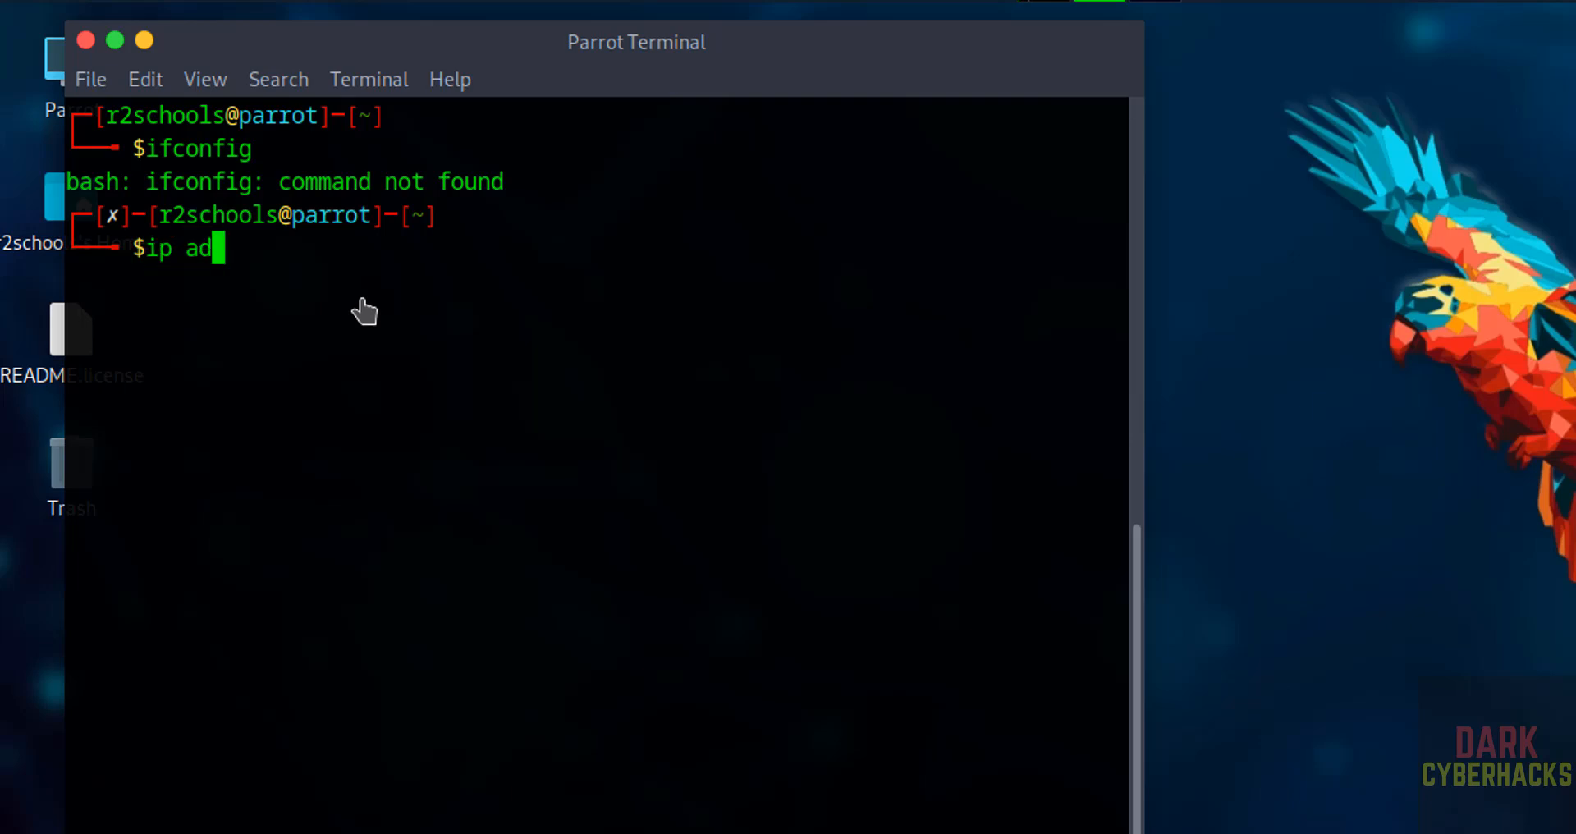
type("d")
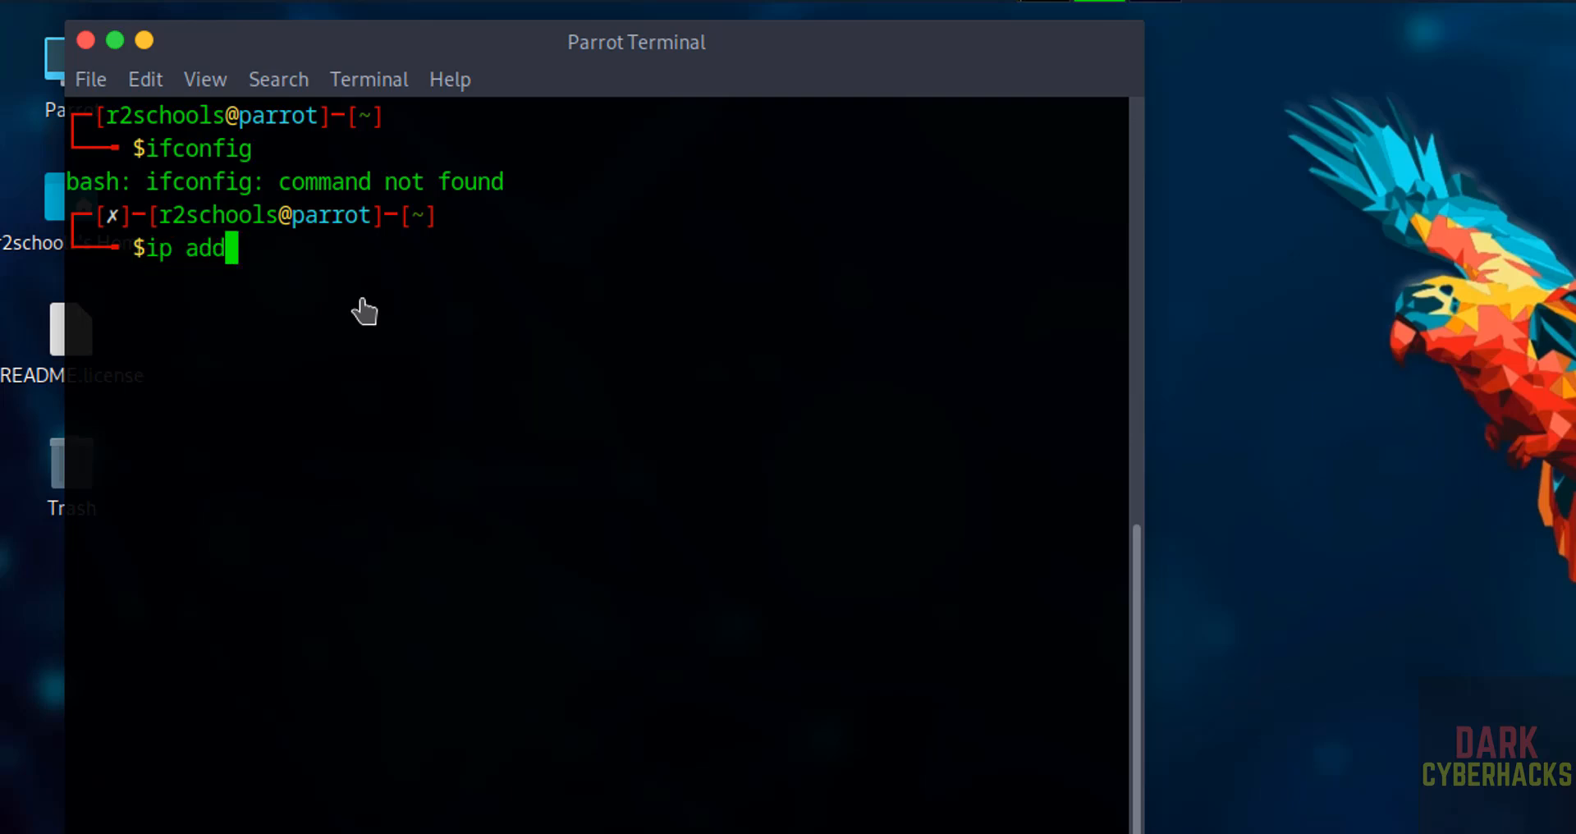
type("r")
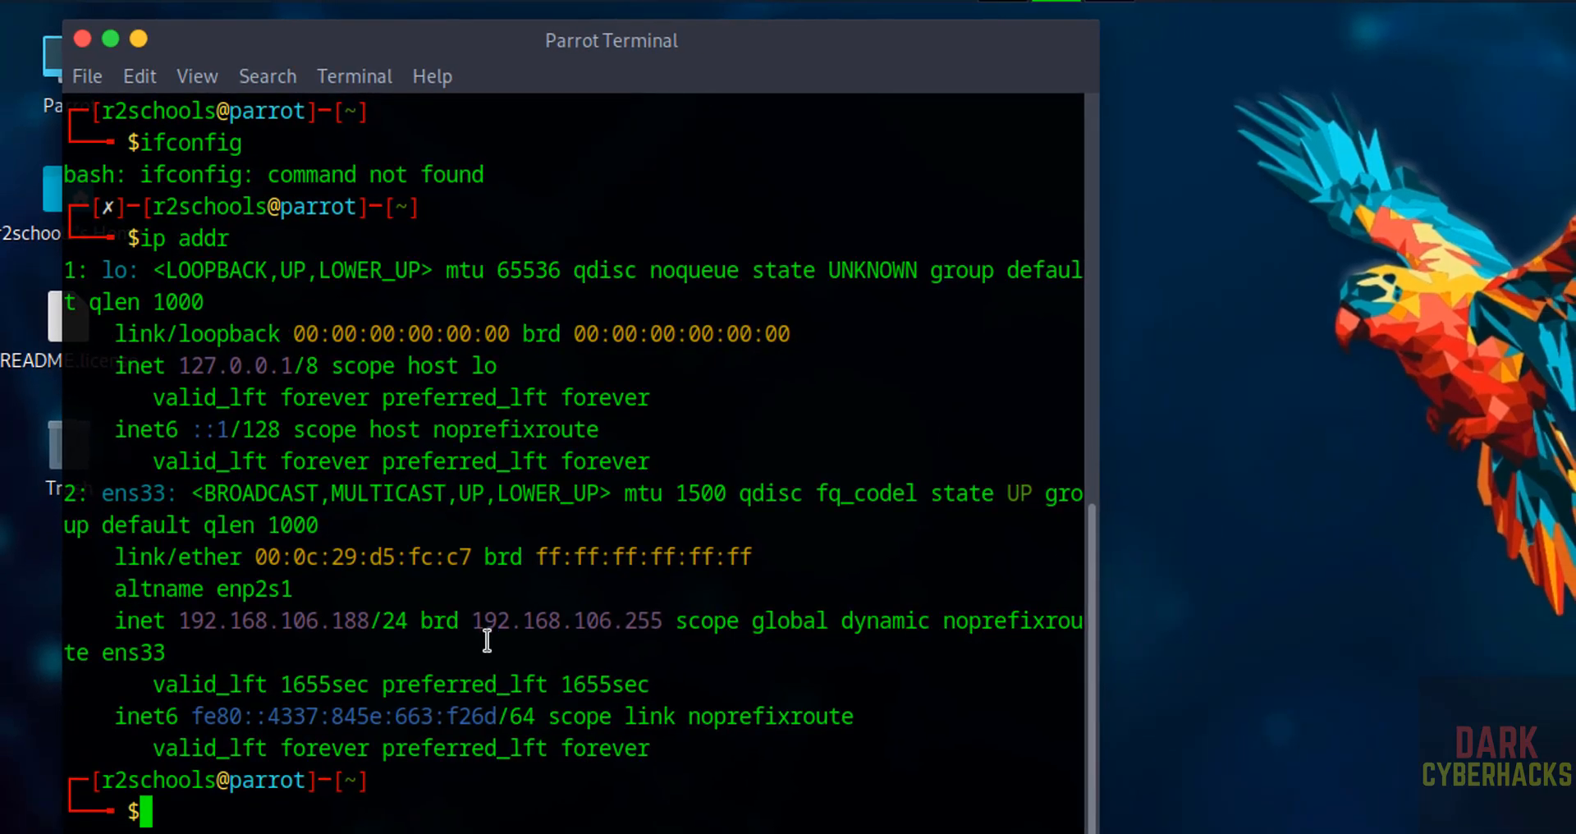
mouse_move(483, 681)
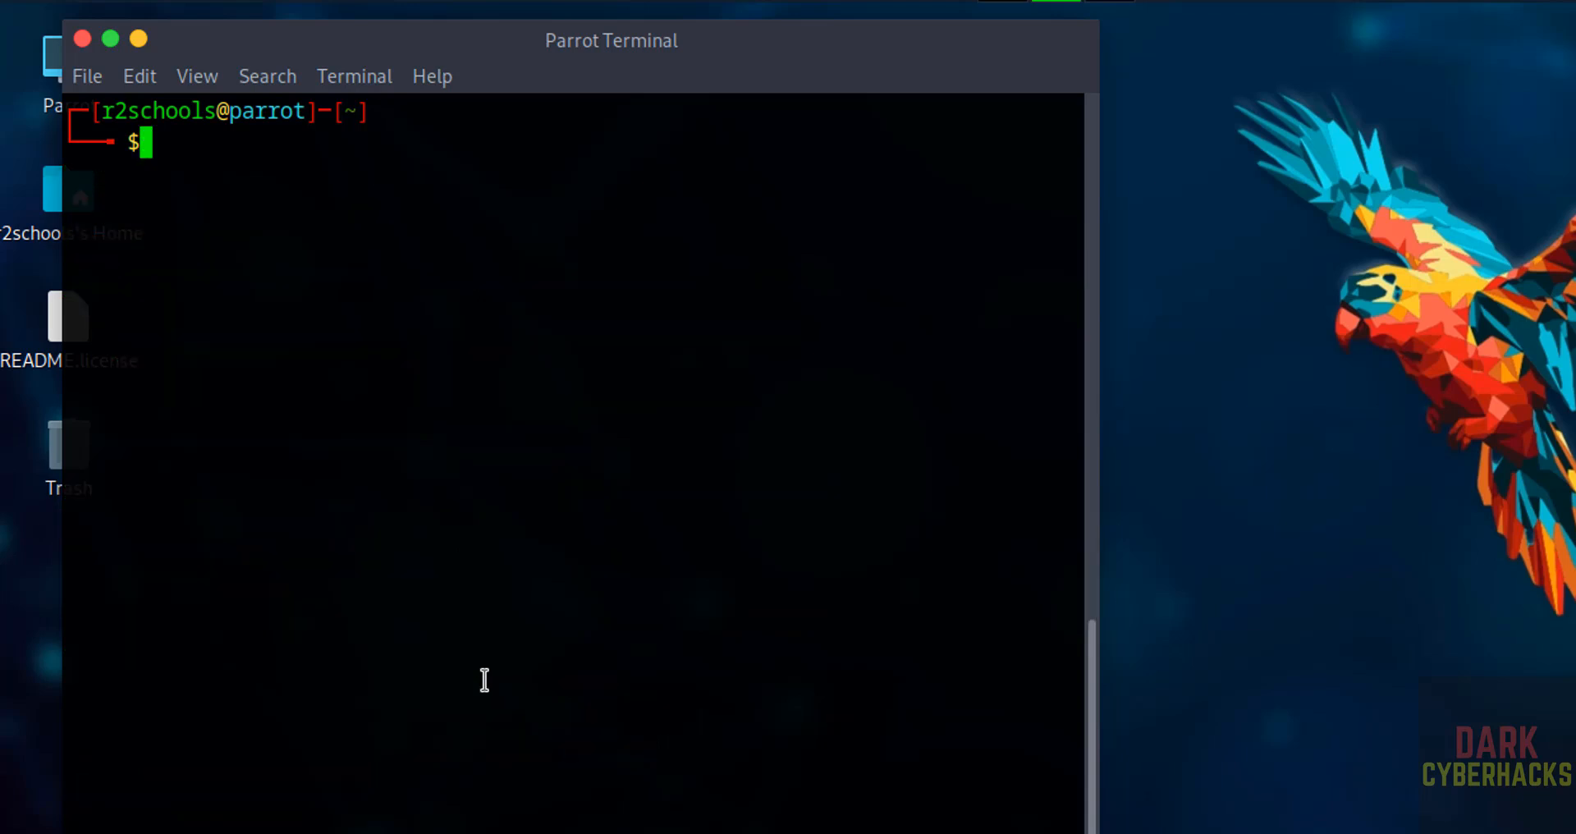
Run sudo apt update && sudo apt upgrade, enter the password and answer y to download the 23 upgrades.
type("sudo apt")
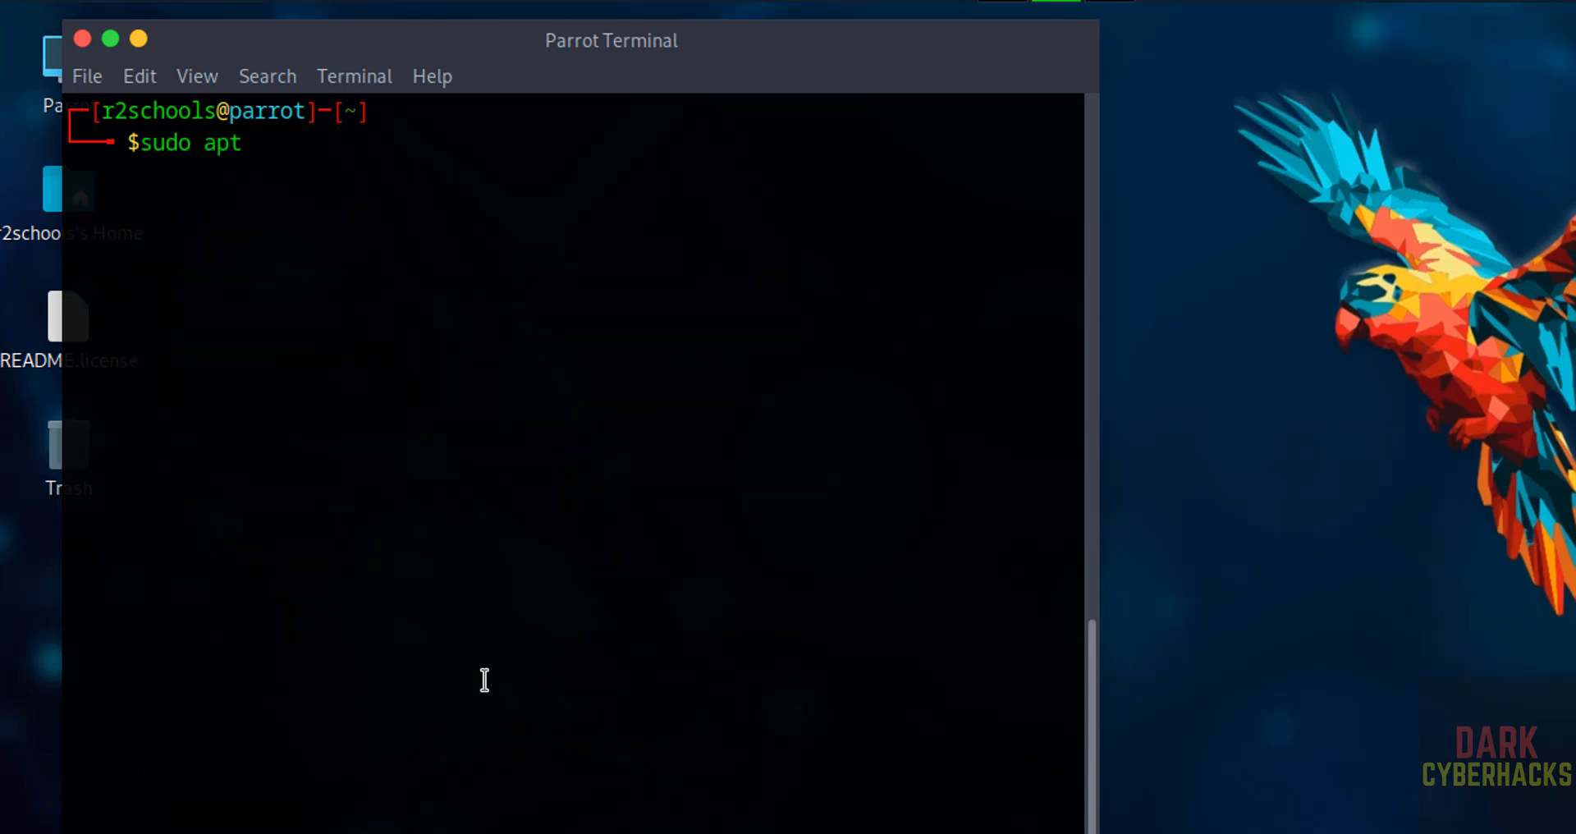
type("update")
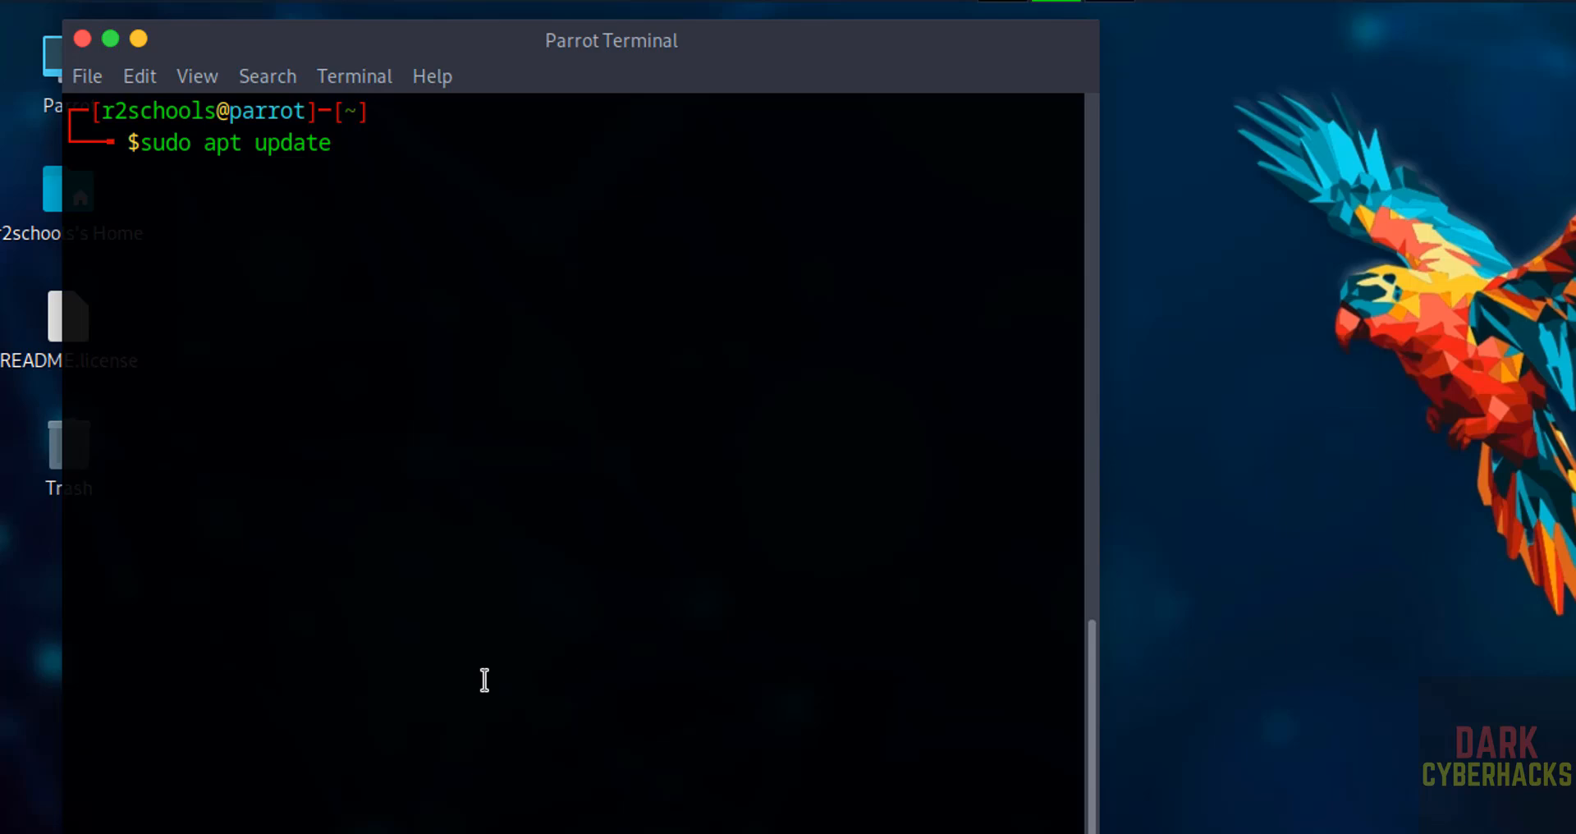
type("&& sudo apt upgrade")
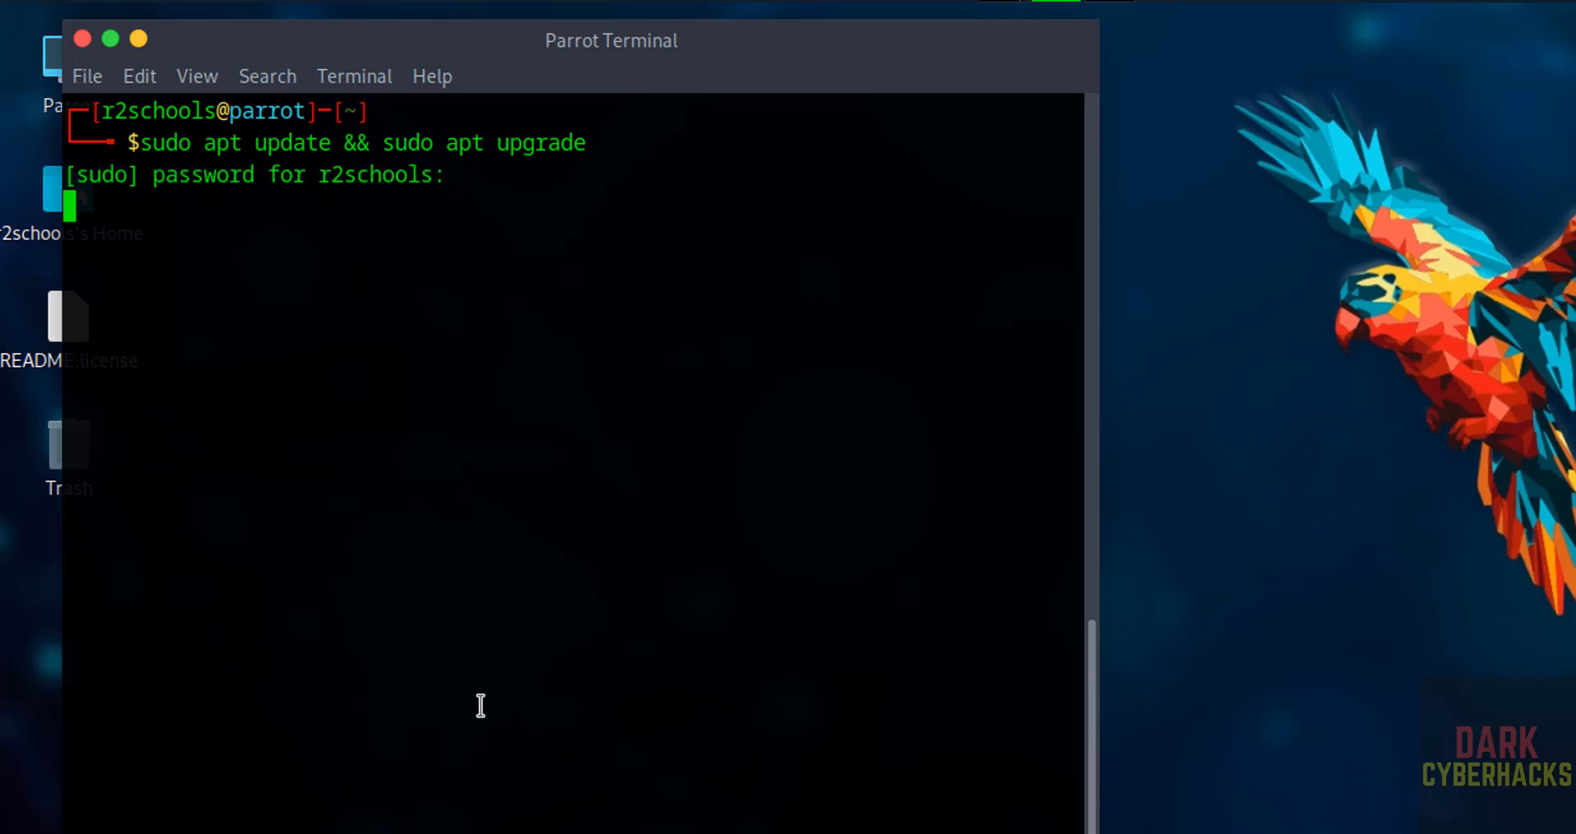
key("Return")
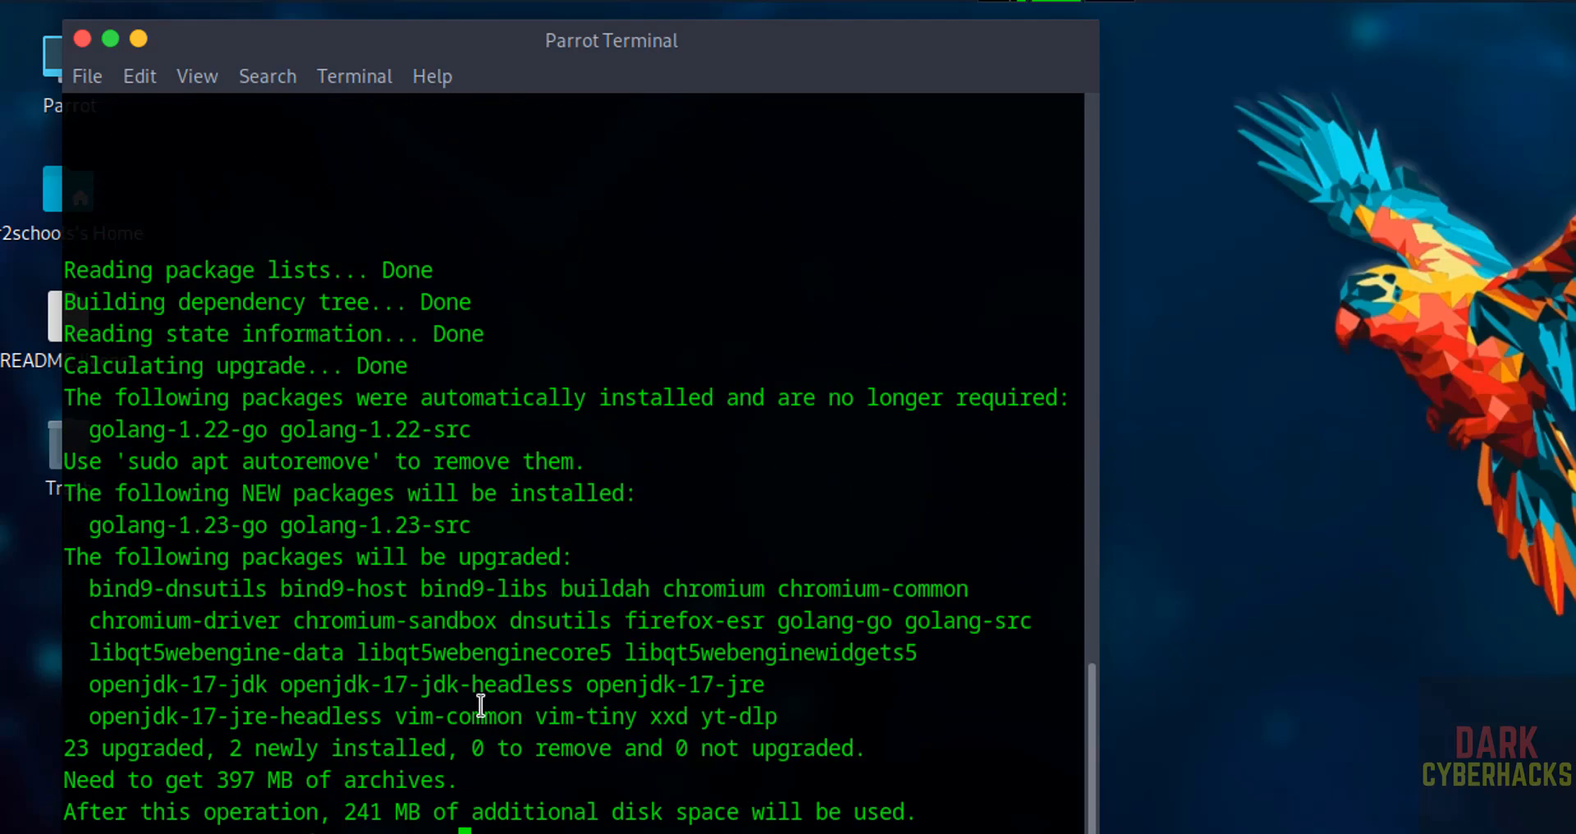
type("y")
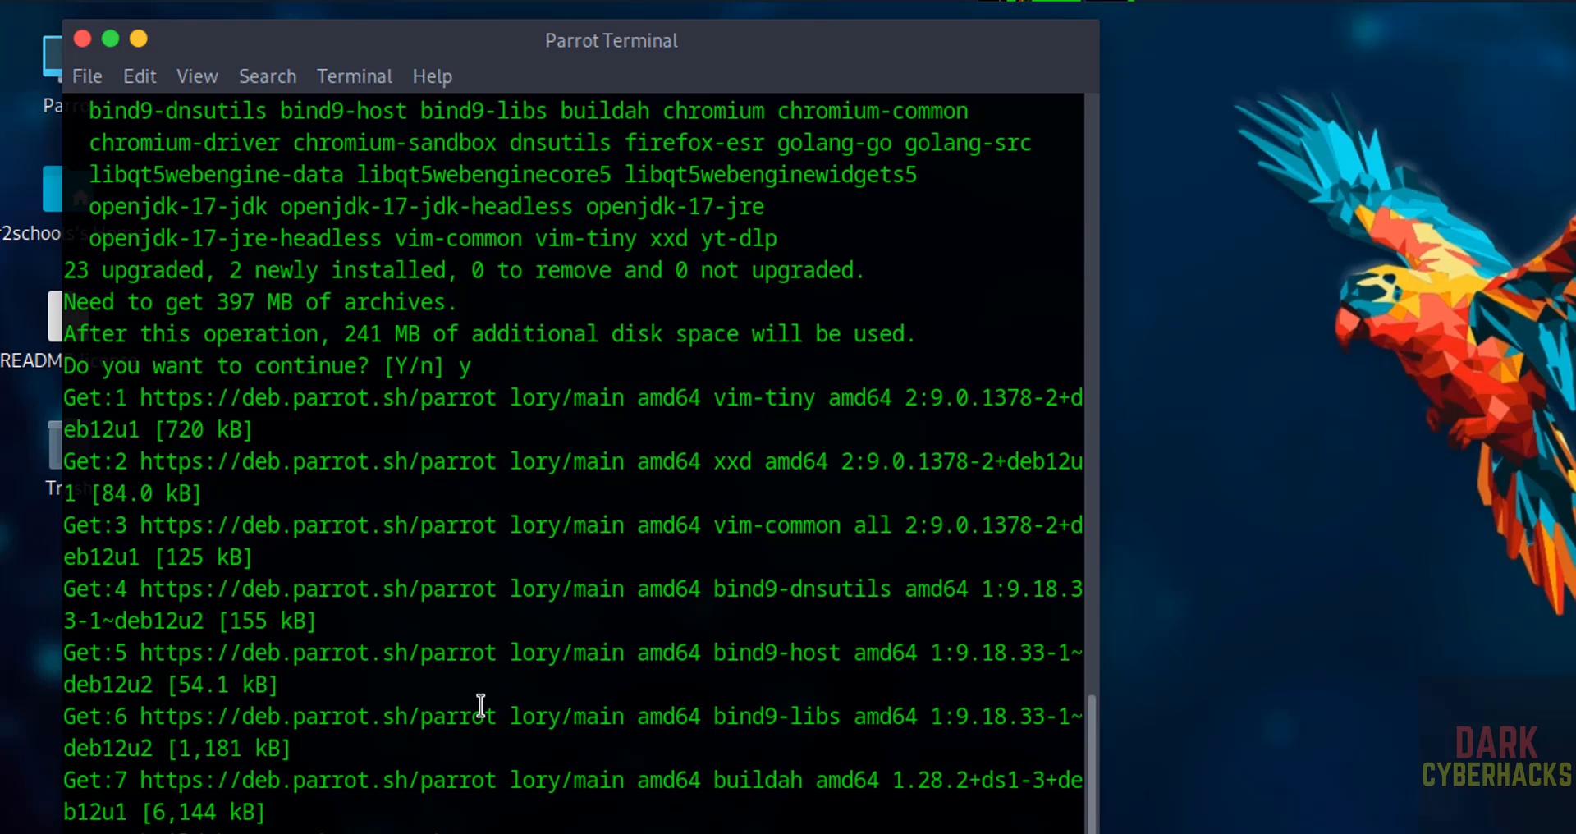
scroll("down", 3)
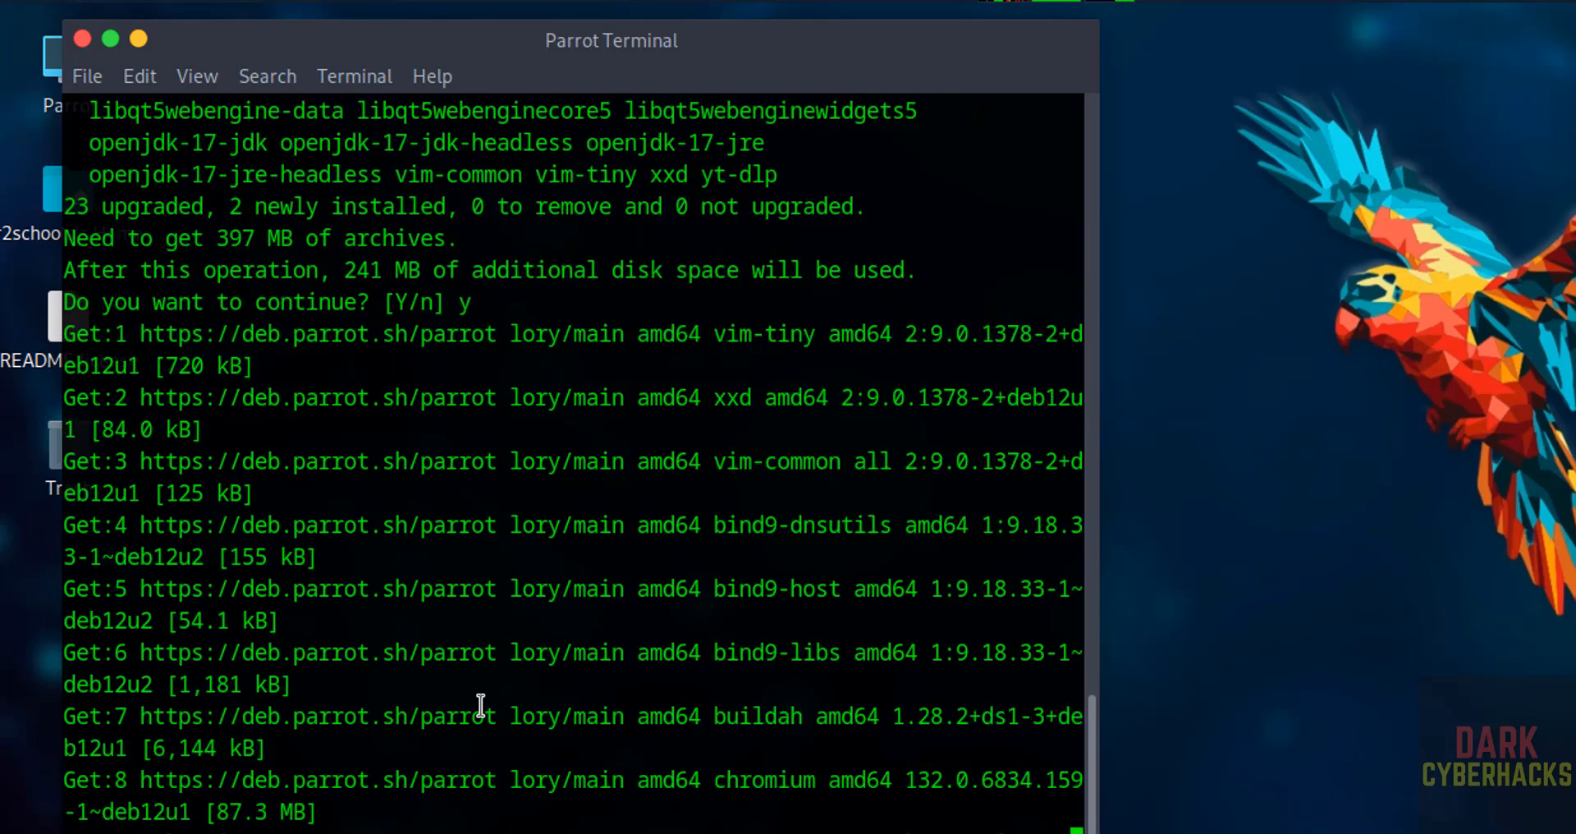